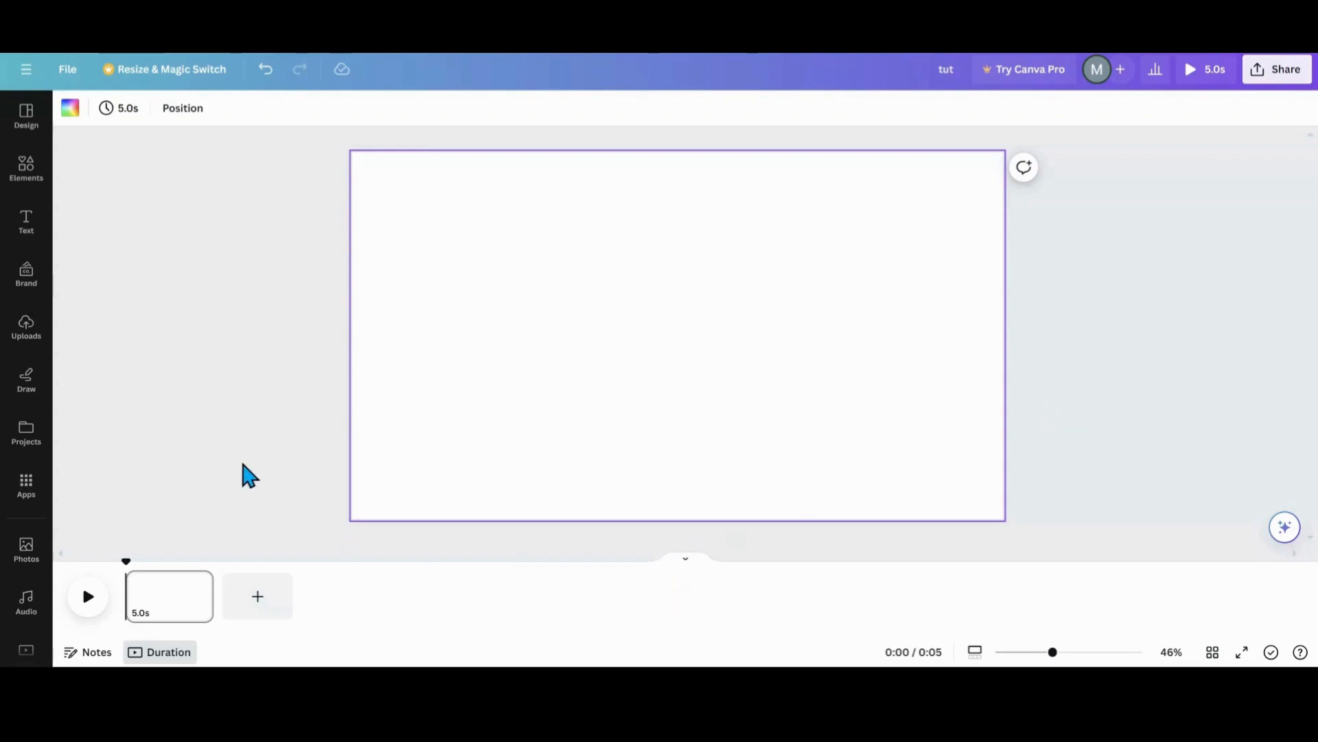
{"action": "mouse_move", "coordinate": [26, 170]}
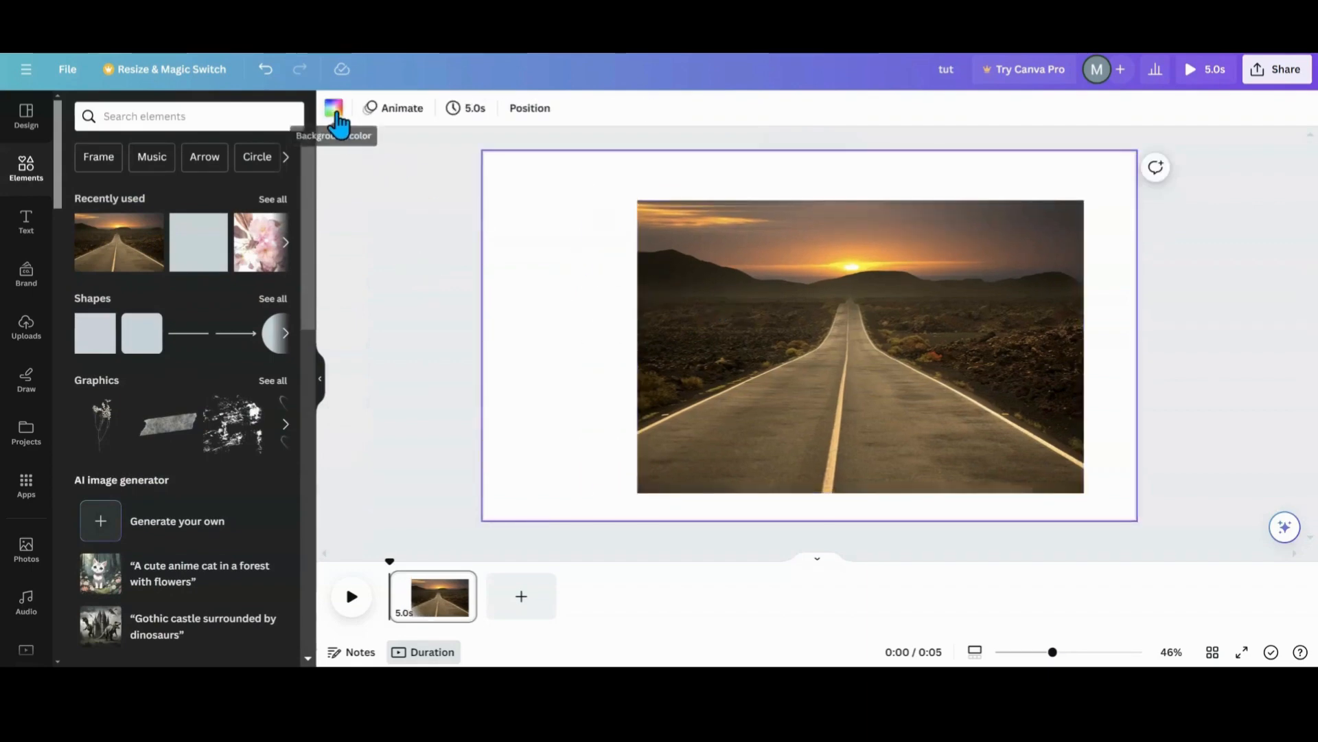
Pick an orange page background and delete the road photo from the page.
{"action": "left_click", "coordinate": [332, 107]}
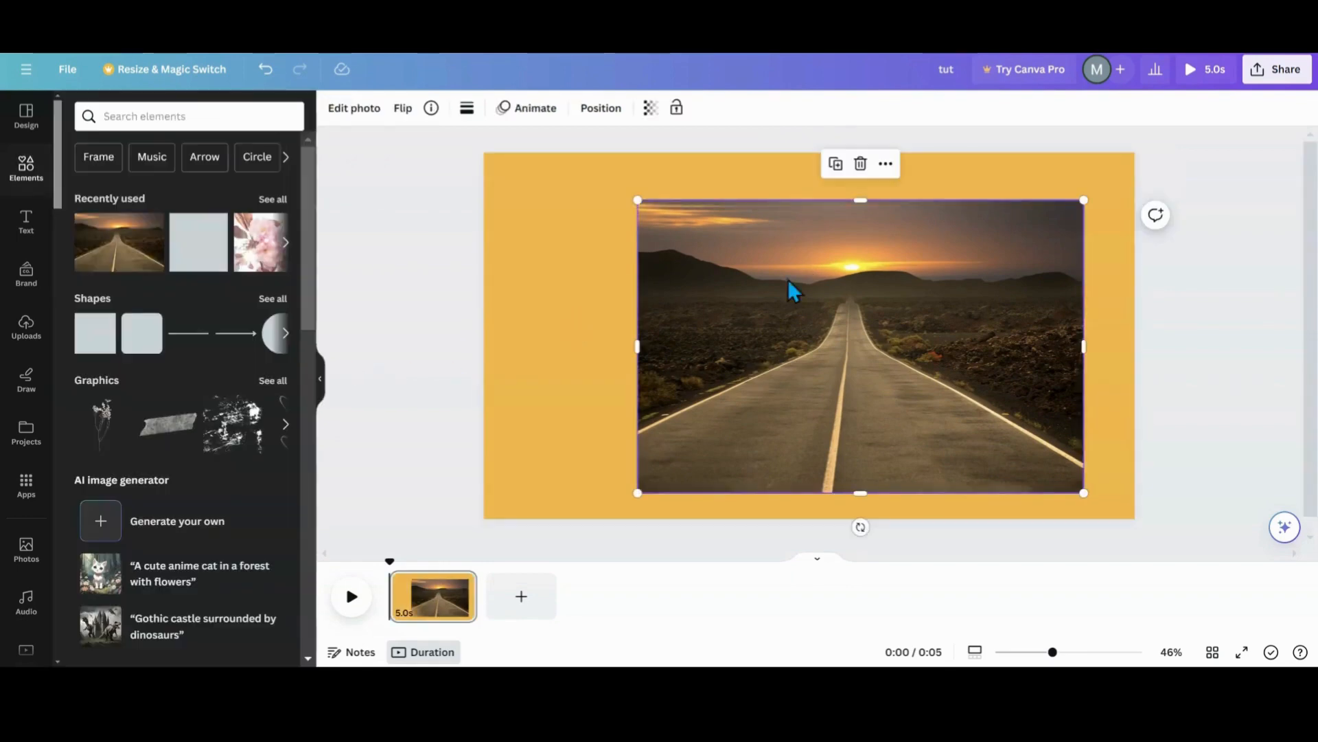
{"action": "left_click", "coordinate": [860, 164]}
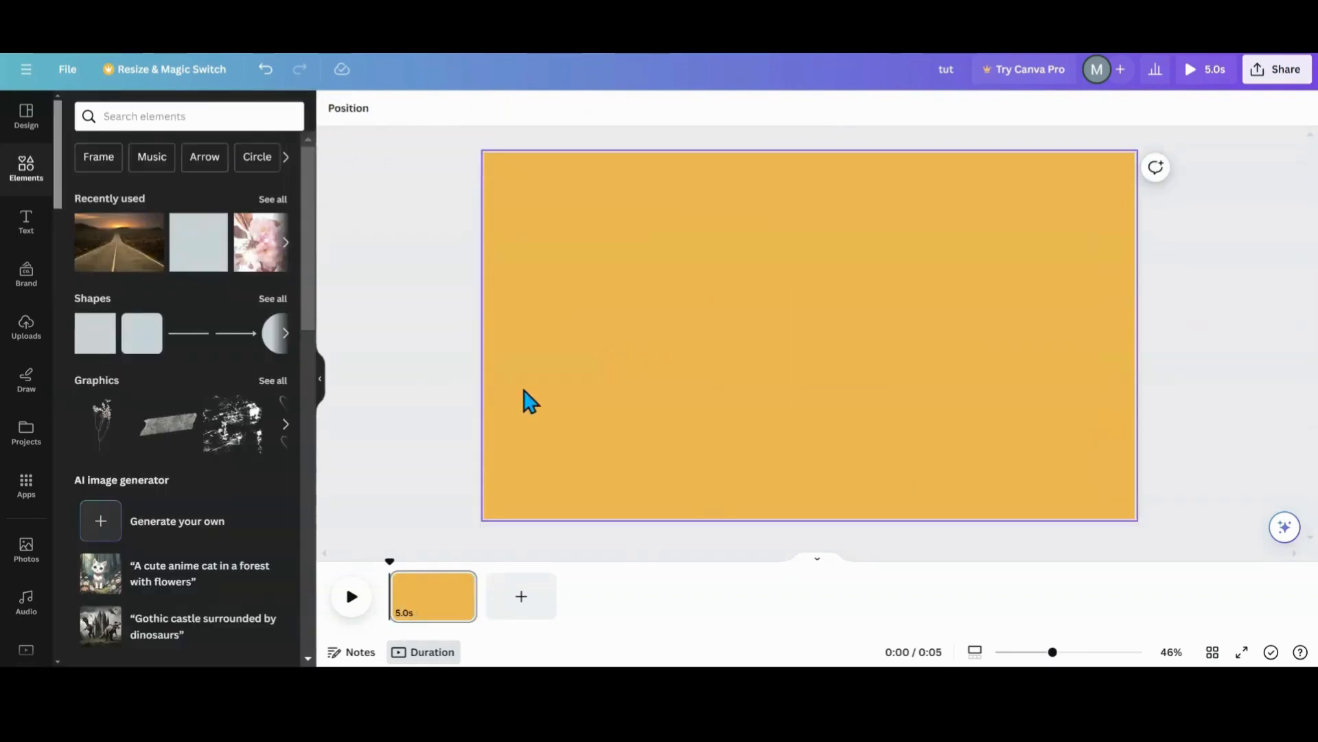
Add a heading reading 'ride', make it uppercase and set it in the Sports World font.
{"action": "left_click", "coordinate": [25, 222]}
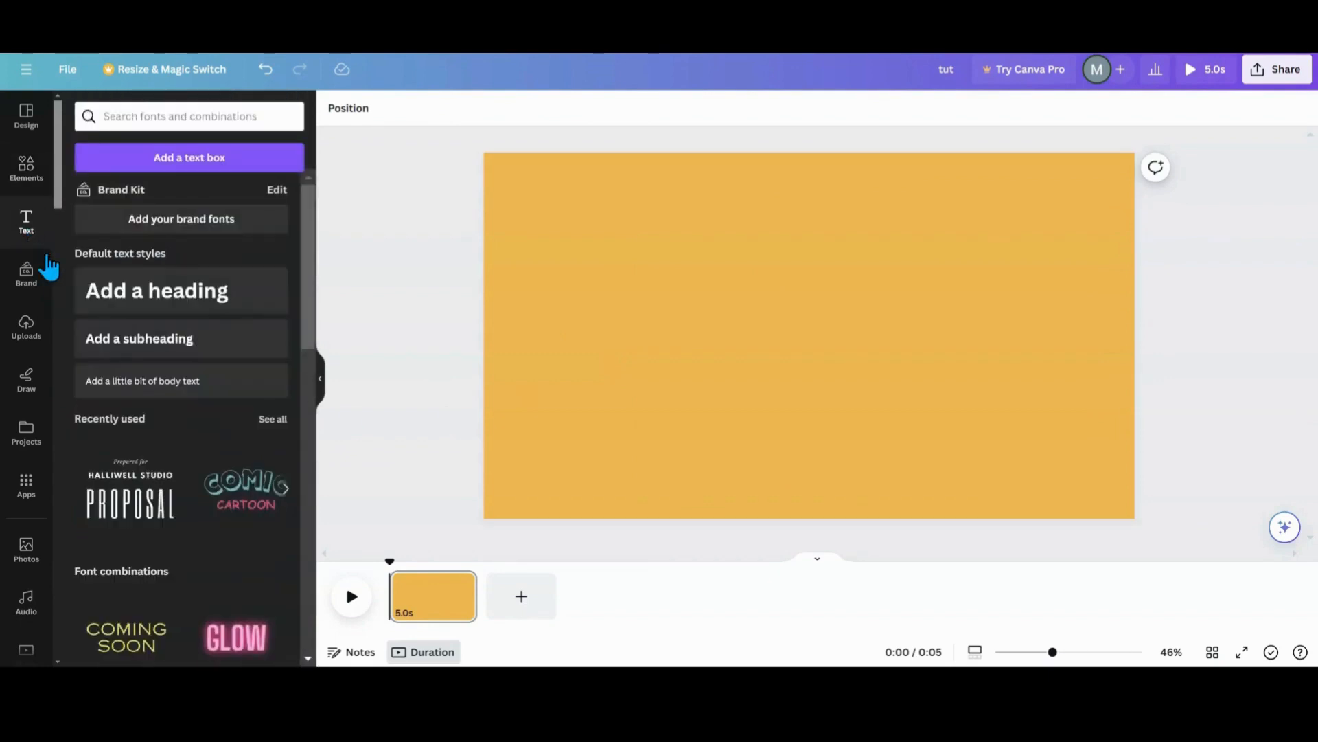
{"action": "left_click", "coordinate": [156, 289]}
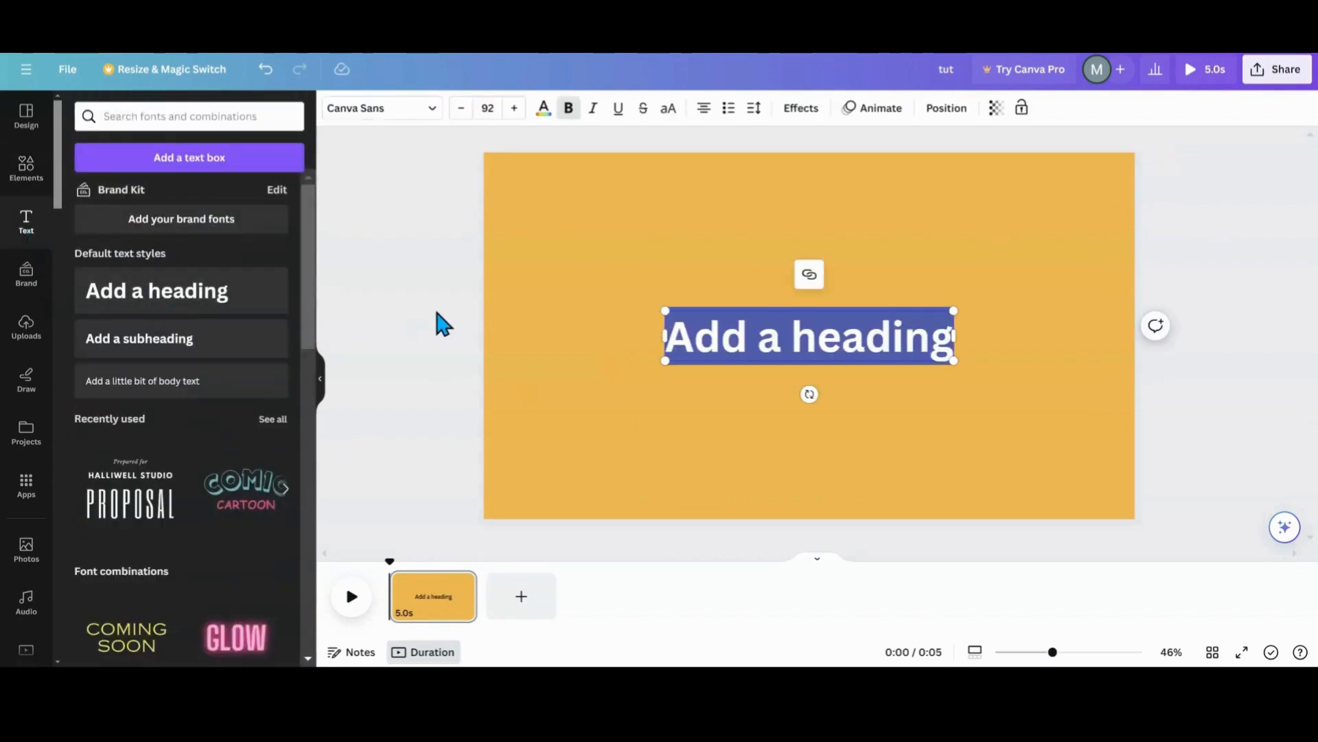
{"action": "type", "text": "ride"}
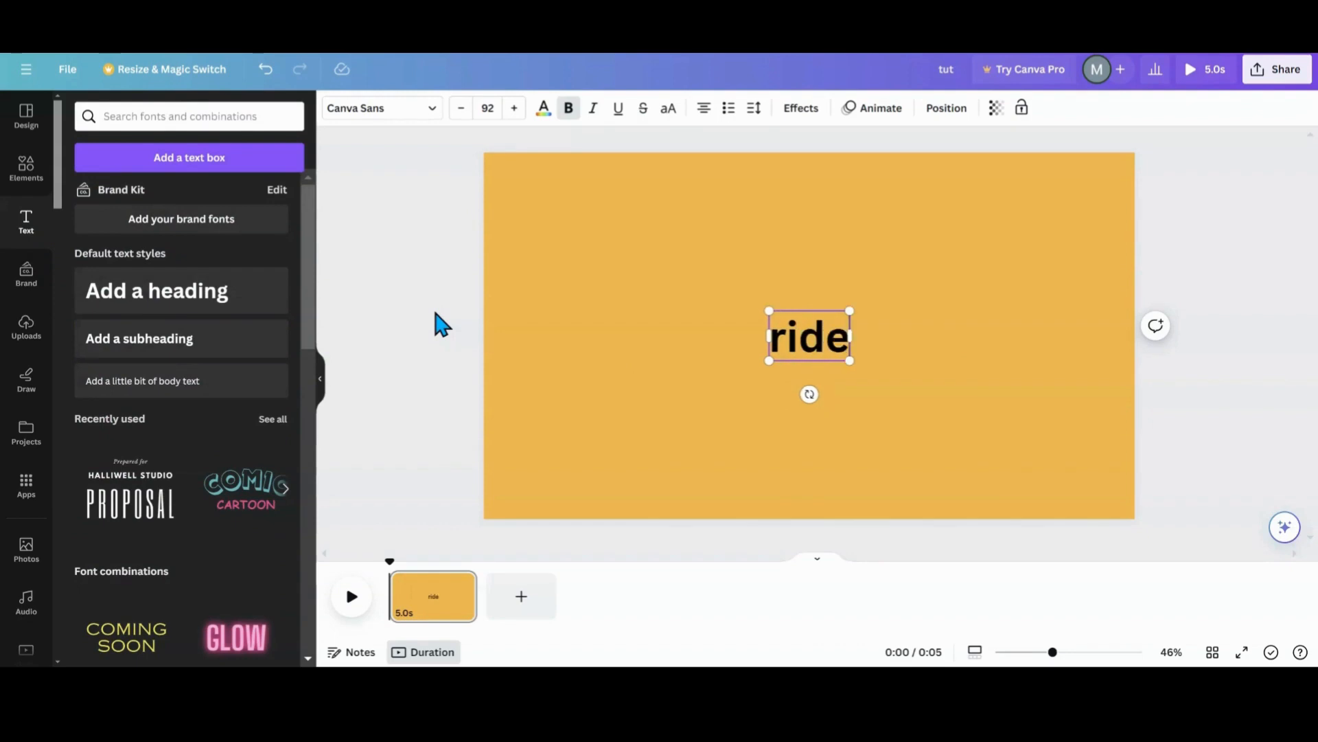
{"action": "left_click", "coordinate": [667, 107]}
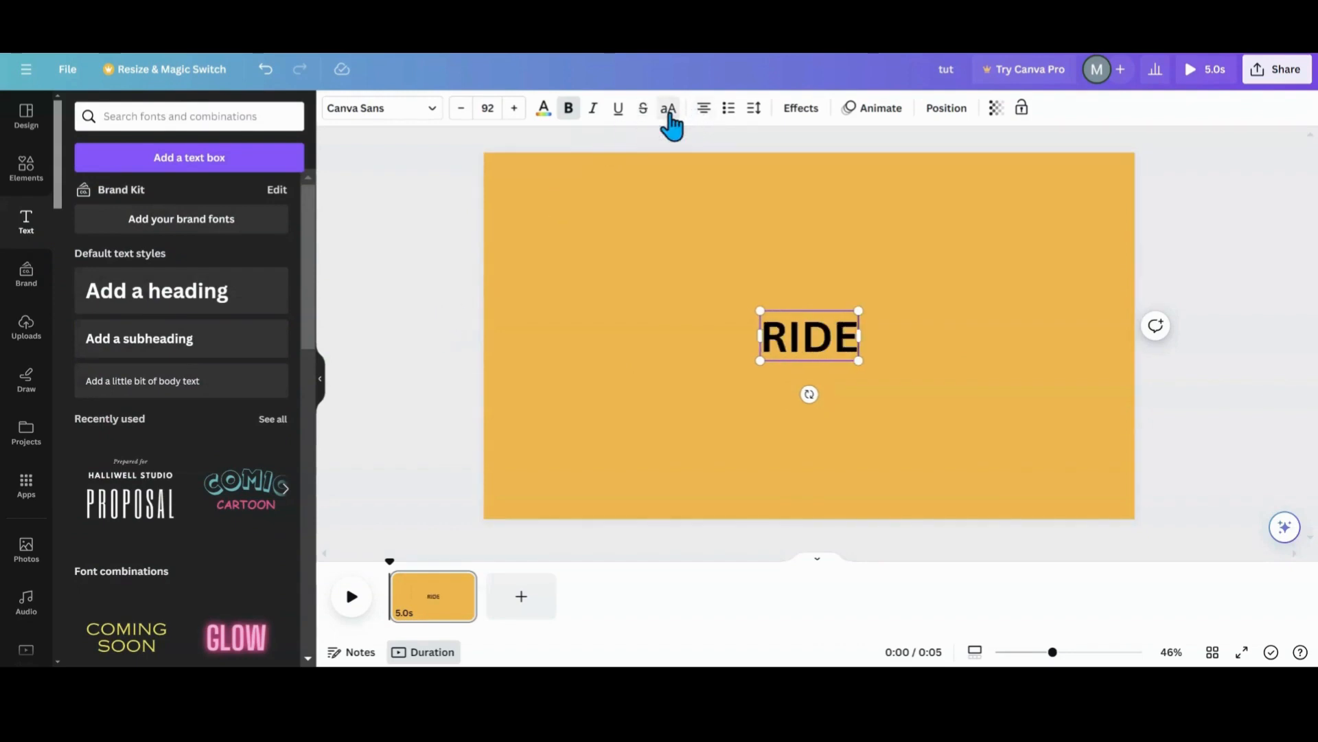
{"action": "left_click", "coordinate": [380, 107]}
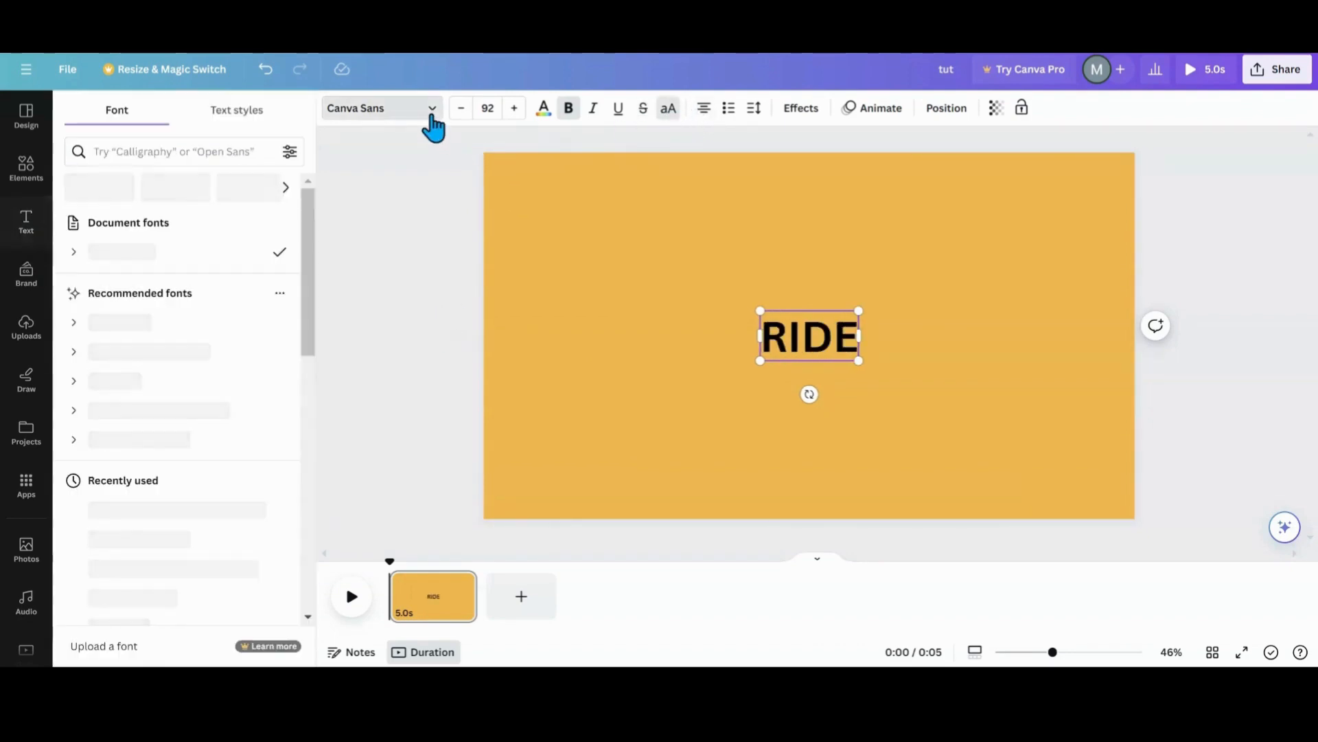
{"action": "left_click", "coordinate": [138, 508]}
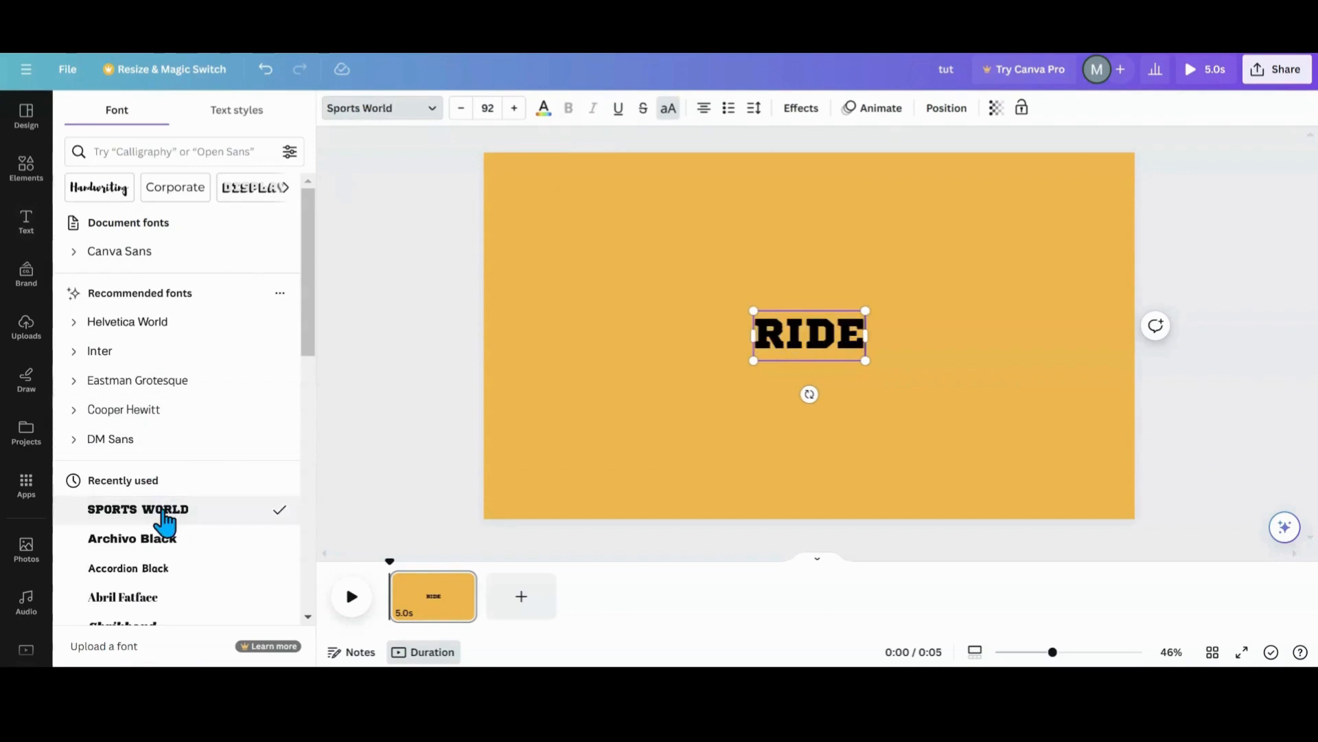
Enlarge the black RIDE heading to about 367 and centre it on the orange page.
{"action": "left_click_drag", "start_coordinate": [754, 312], "coordinate": [597, 242]}
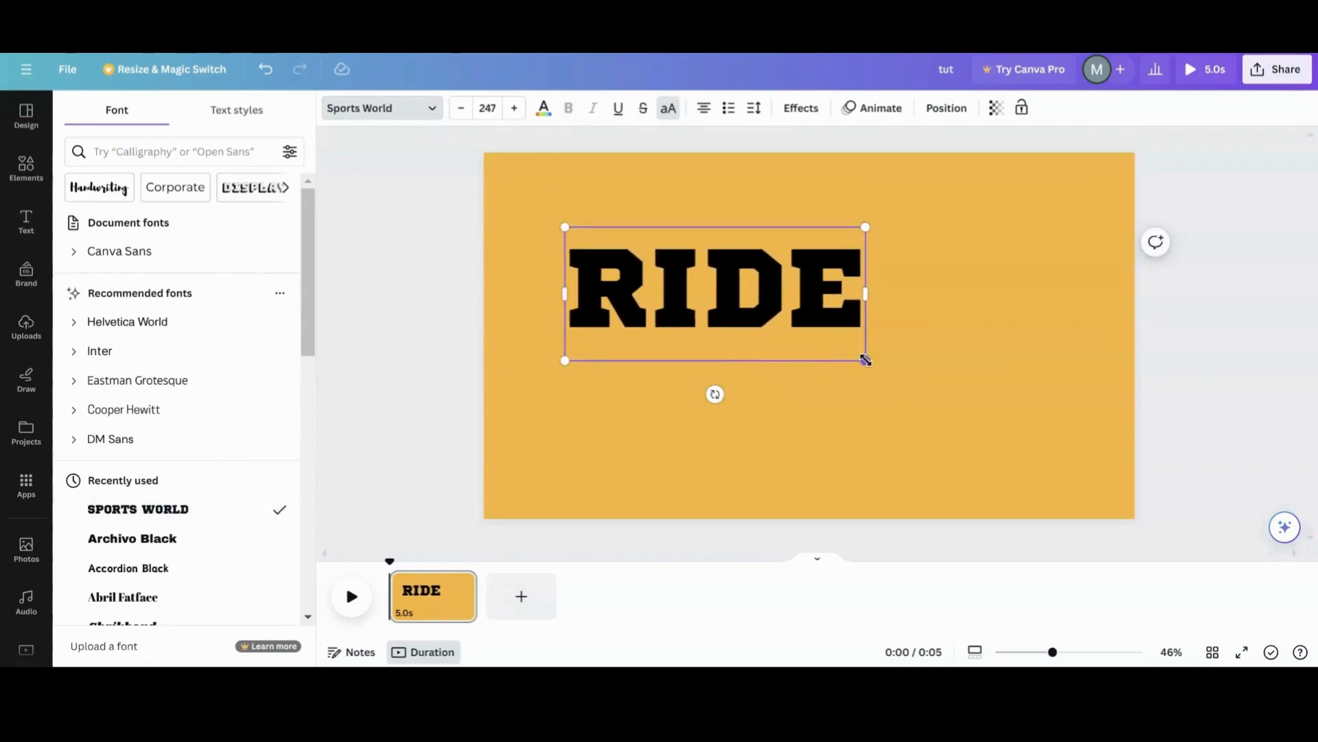
{"action": "left_click_drag", "start_coordinate": [865, 359], "coordinate": [1009, 424]}
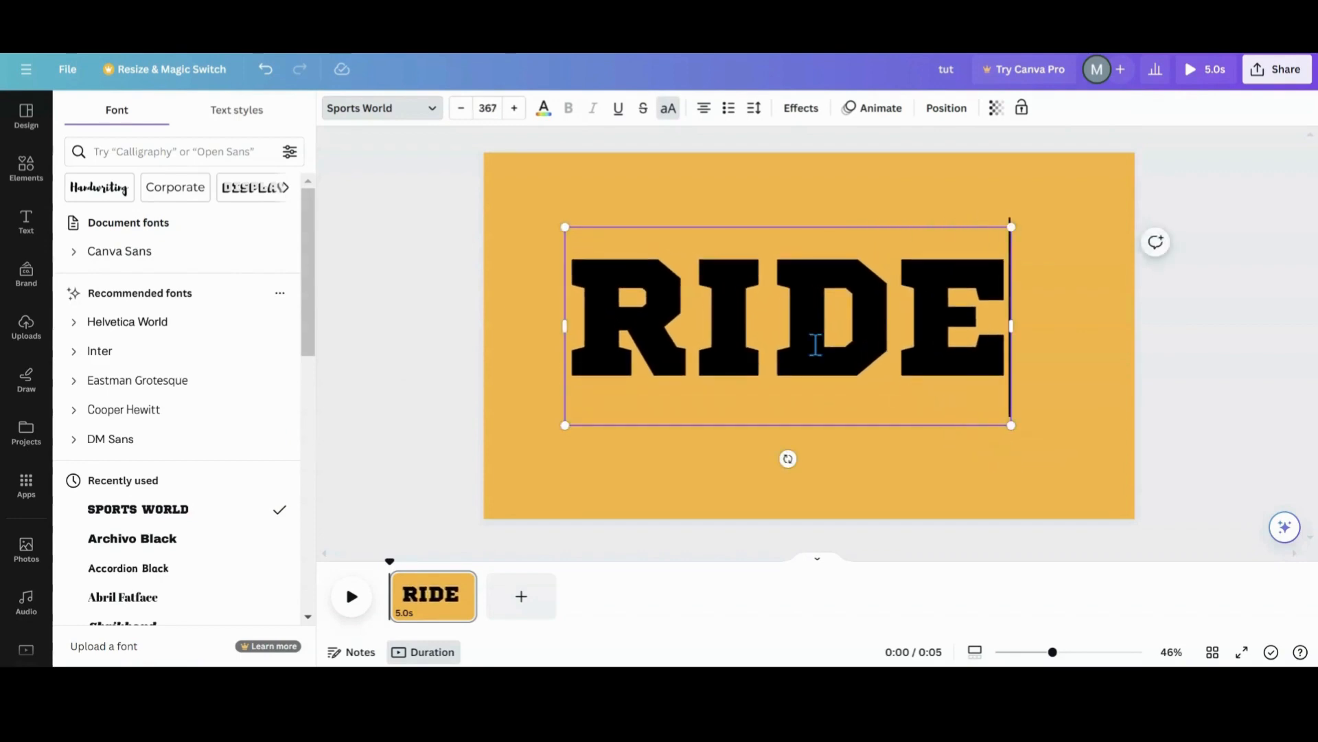
{"action": "left_click", "coordinate": [26, 221]}
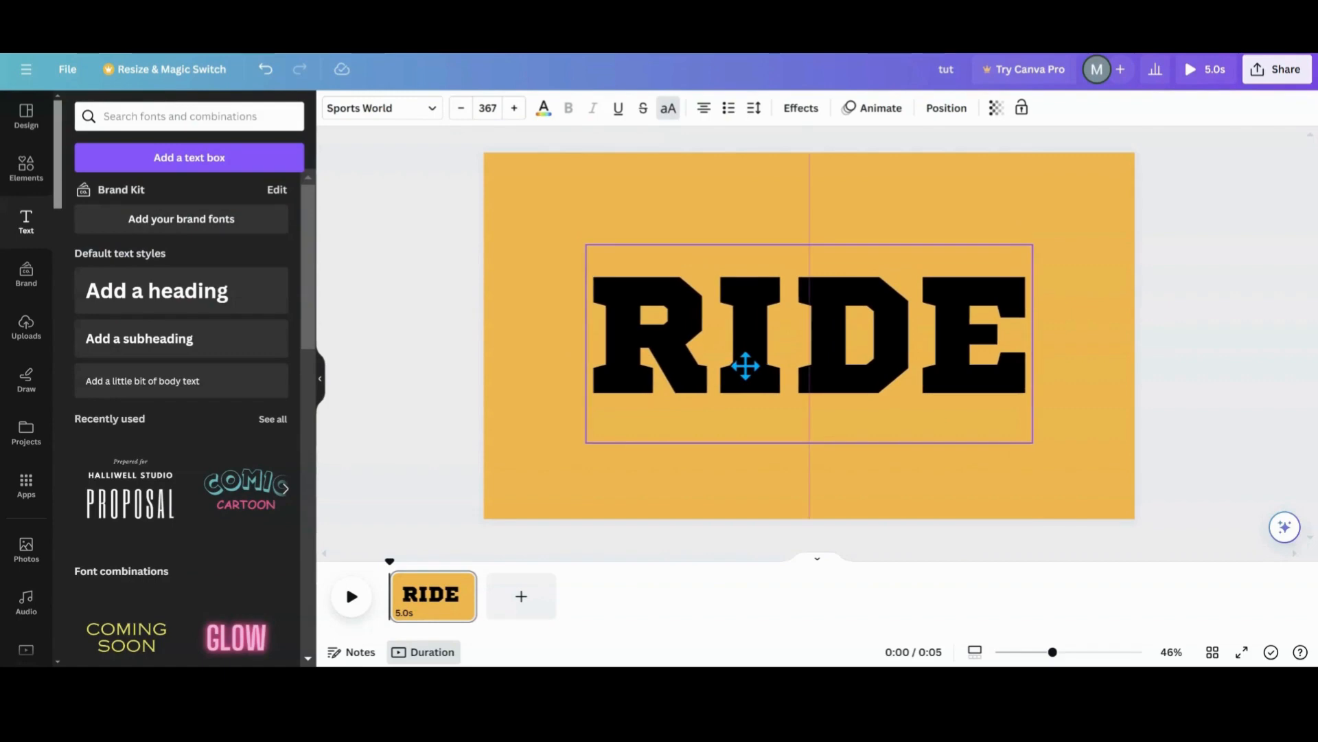
{"action": "left_click", "coordinate": [534, 466]}
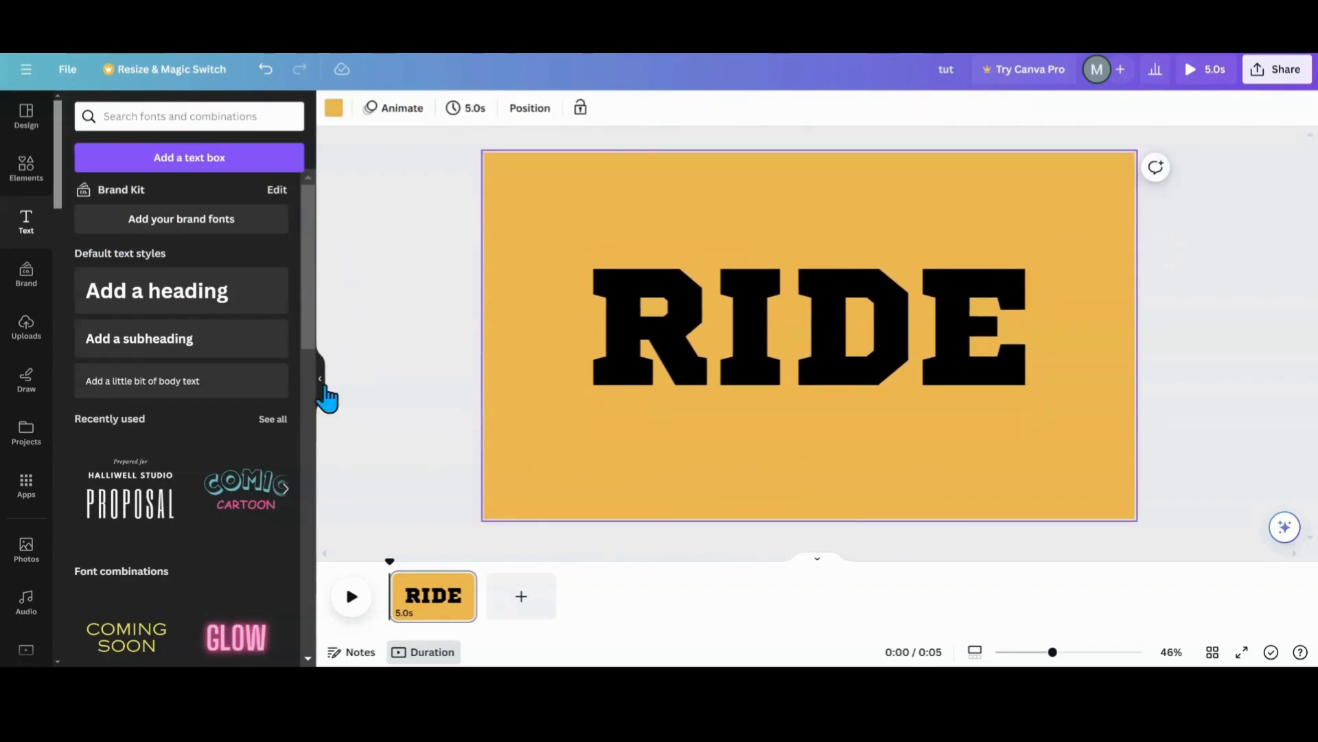
Choose PNG as the download file type for the RIDE page via File > Download.
{"action": "left_click", "coordinate": [67, 69]}
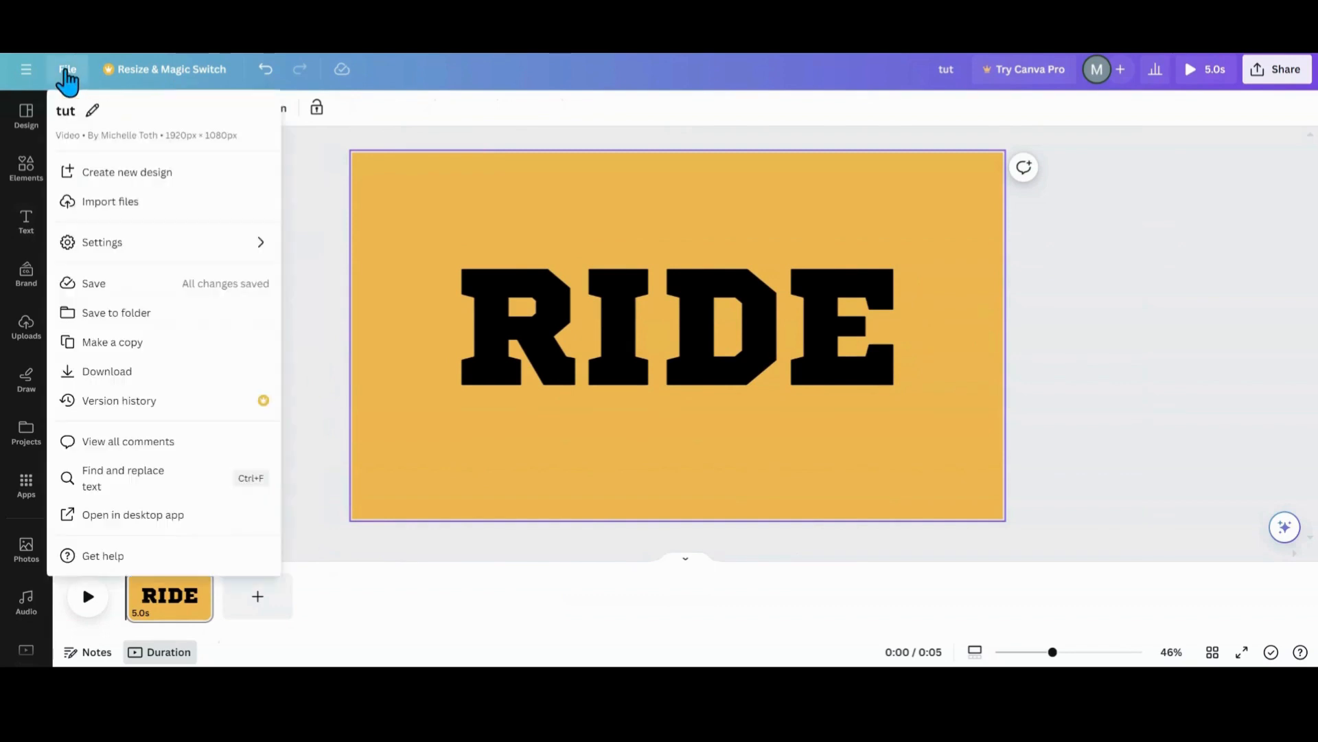
{"action": "left_click", "coordinate": [107, 371]}
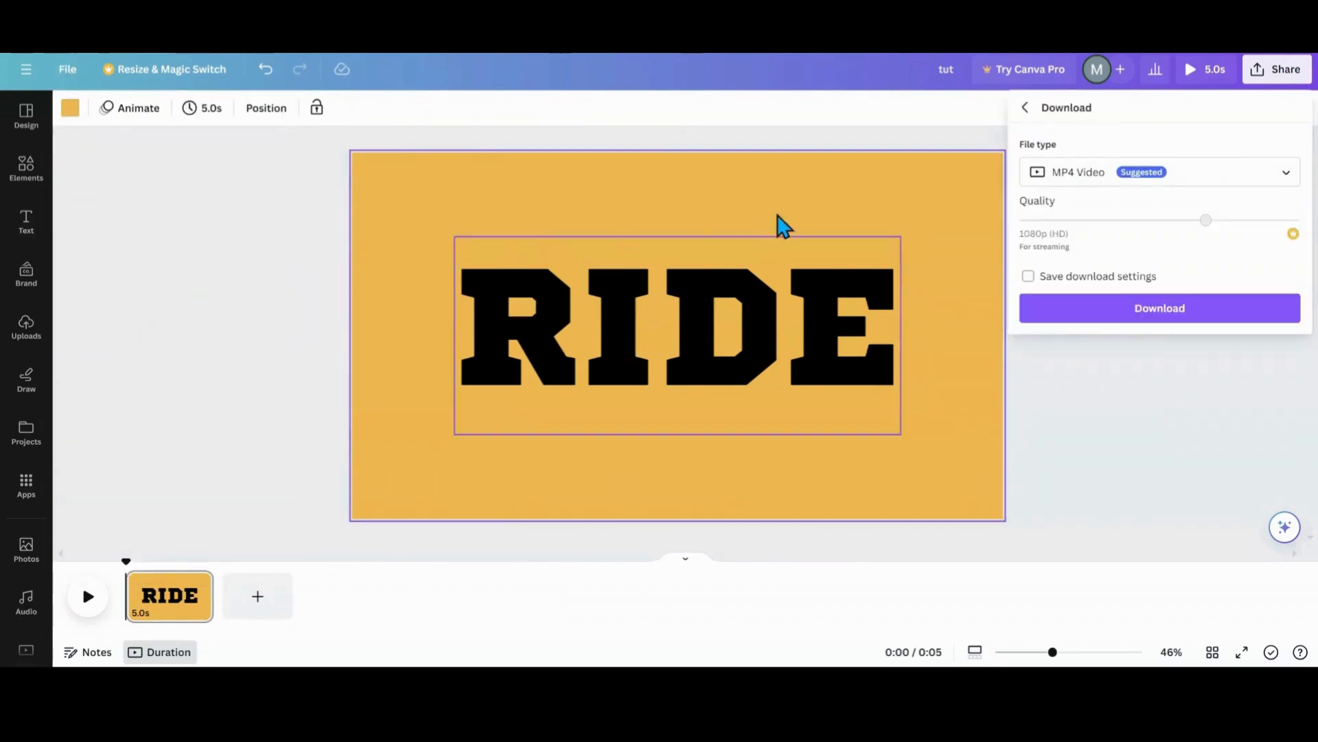
{"action": "left_click", "coordinate": [1286, 172]}
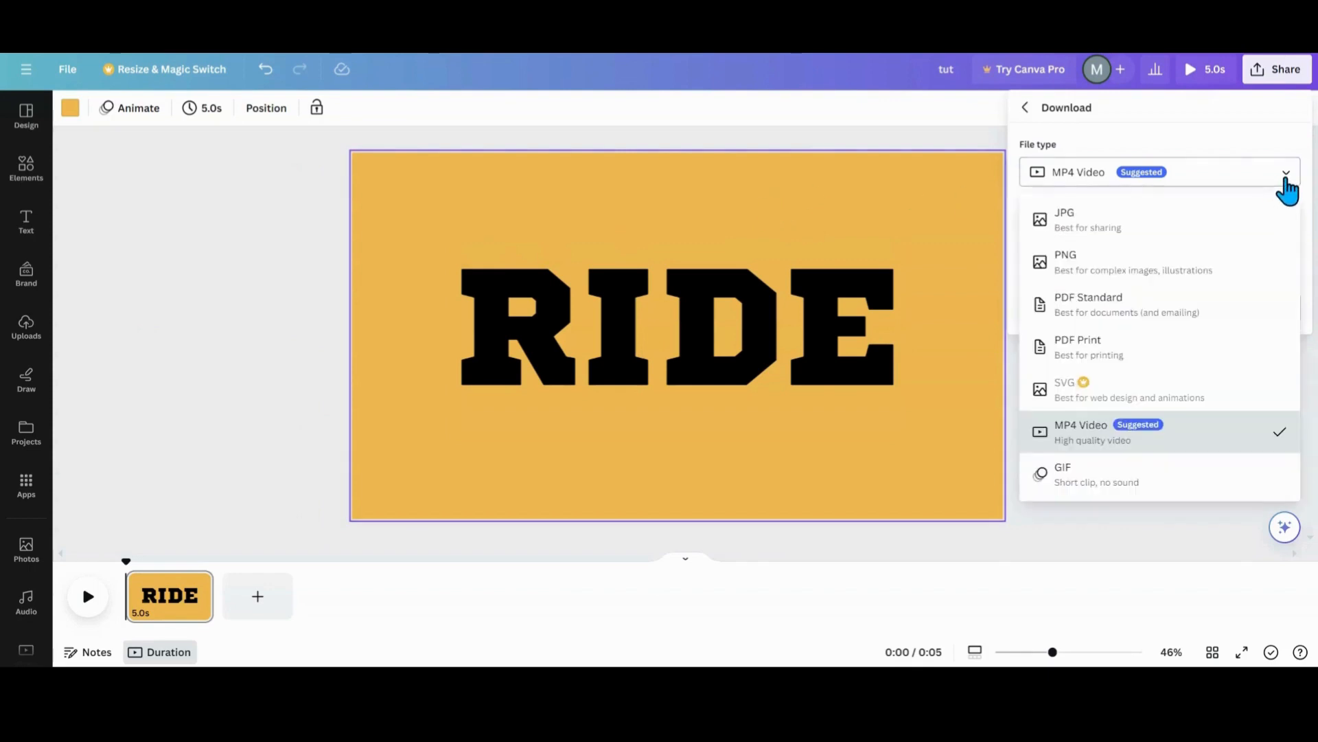
{"action": "mouse_move", "coordinate": [1177, 265]}
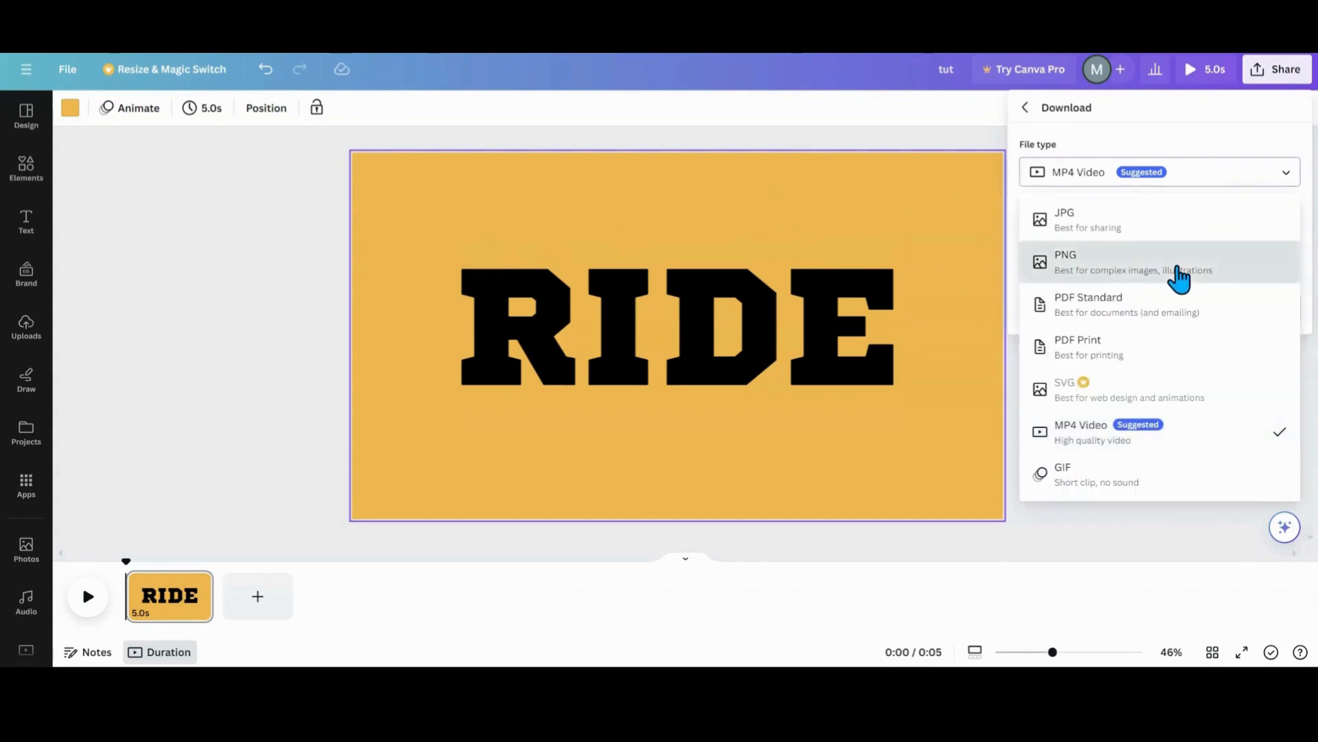
{"action": "left_click", "coordinate": [1066, 261]}
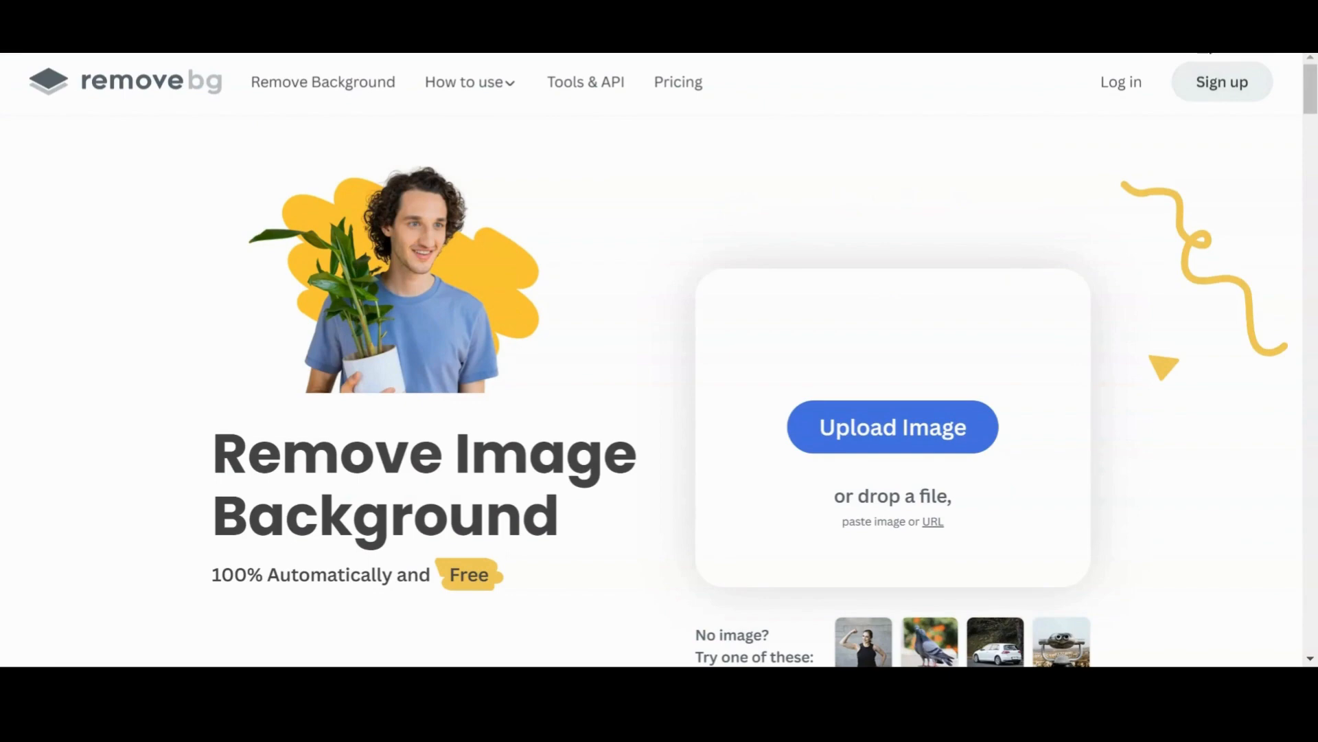
Use the Magic Brush in Restore mode to paint the orange background back around the RIDE lettering.
{"action": "scroll", "scroll_direction": "down", "scroll_amount": 3}
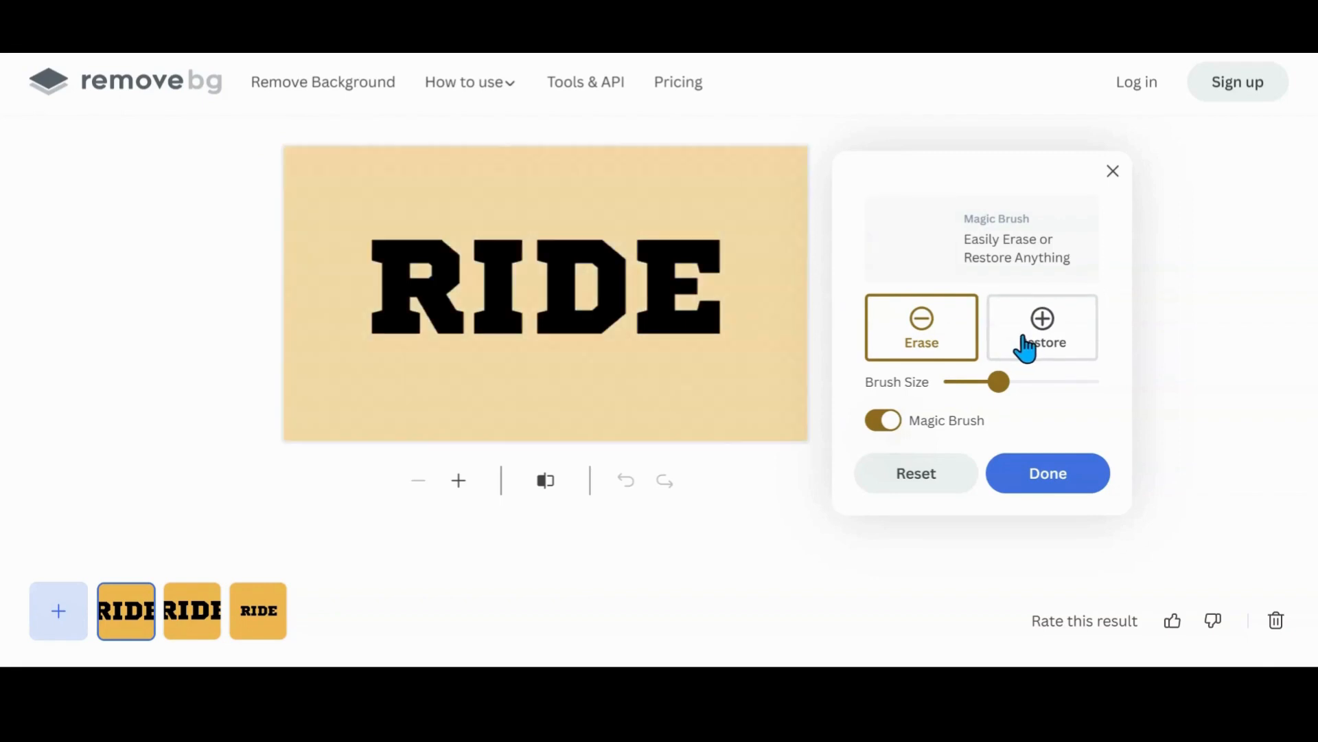
{"action": "left_click", "coordinate": [1043, 327]}
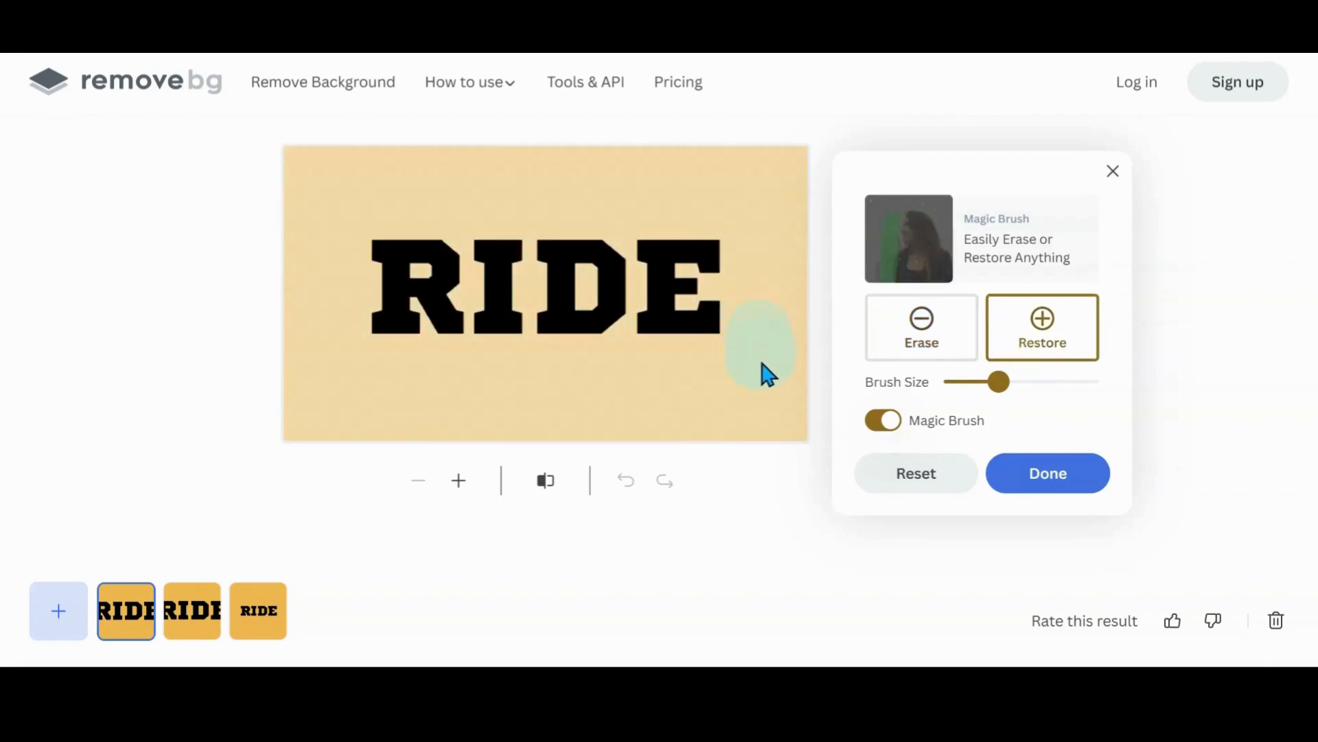
{"action": "left_click_drag", "start_coordinate": [761, 353], "coordinate": [353, 344]}
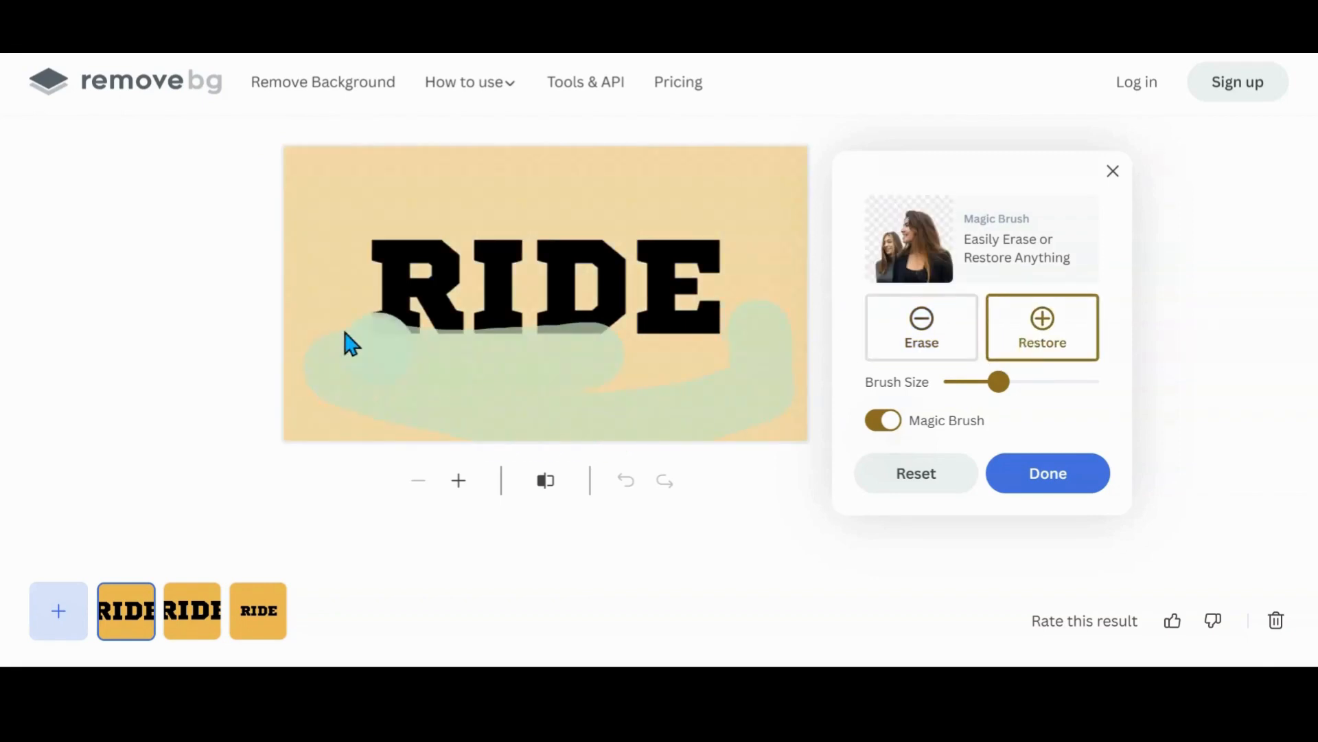
{"action": "left_click_drag", "start_coordinate": [353, 345], "coordinate": [614, 298]}
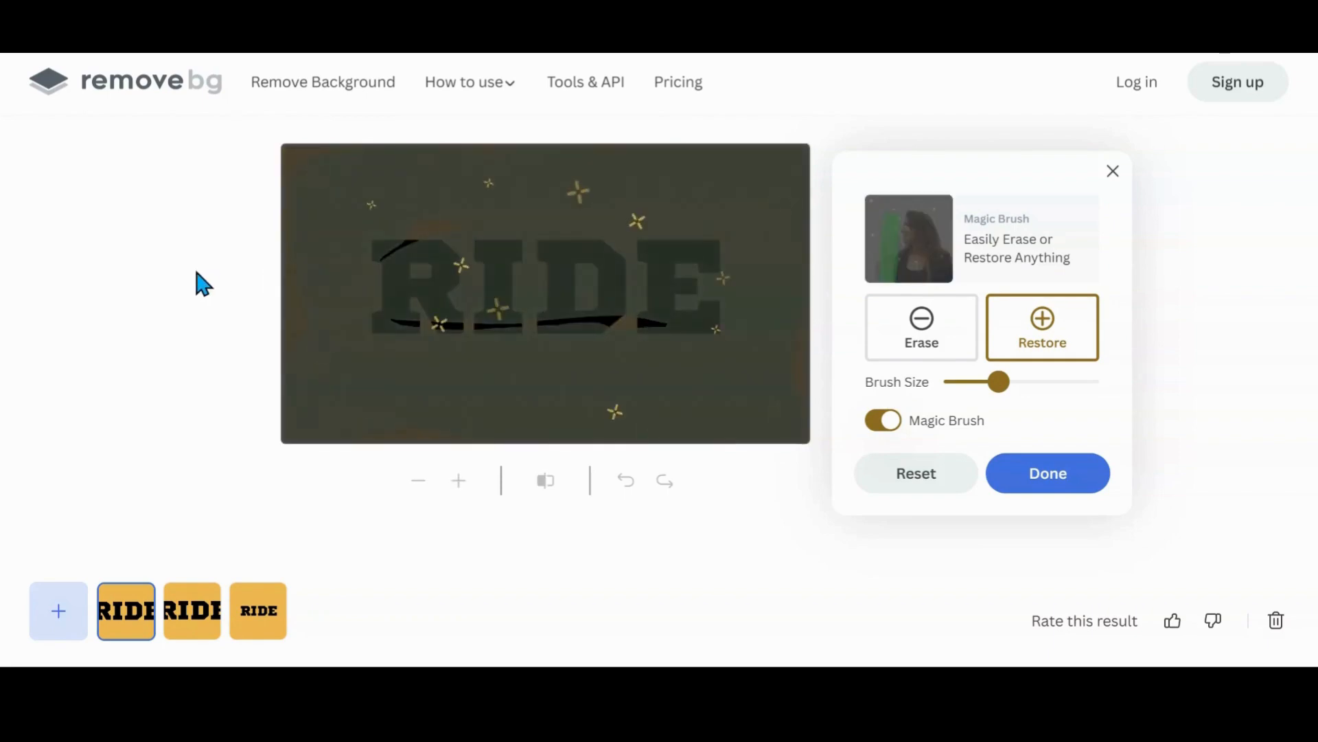
{"action": "left_click", "coordinate": [342, 217]}
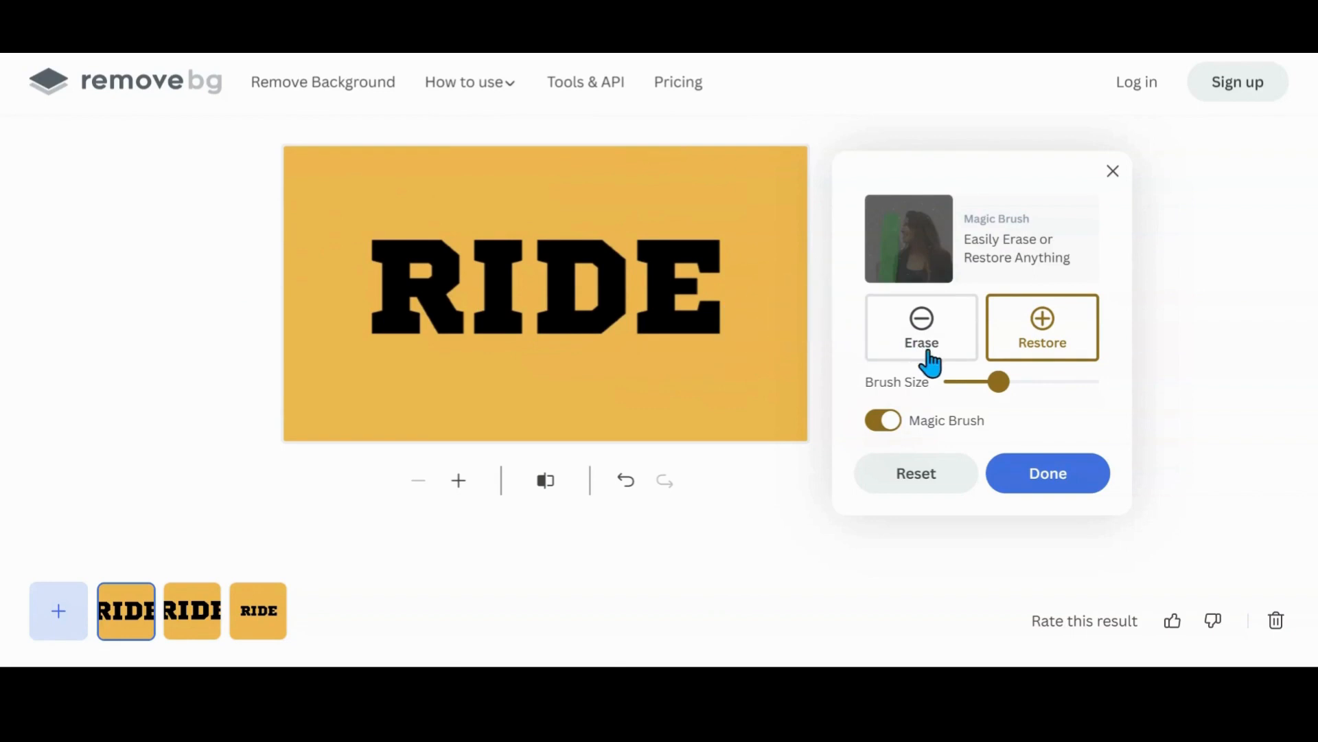
Erase the inside of the RIDE letters with the Magic Brush and confirm with Done.
{"action": "left_click", "coordinate": [922, 329]}
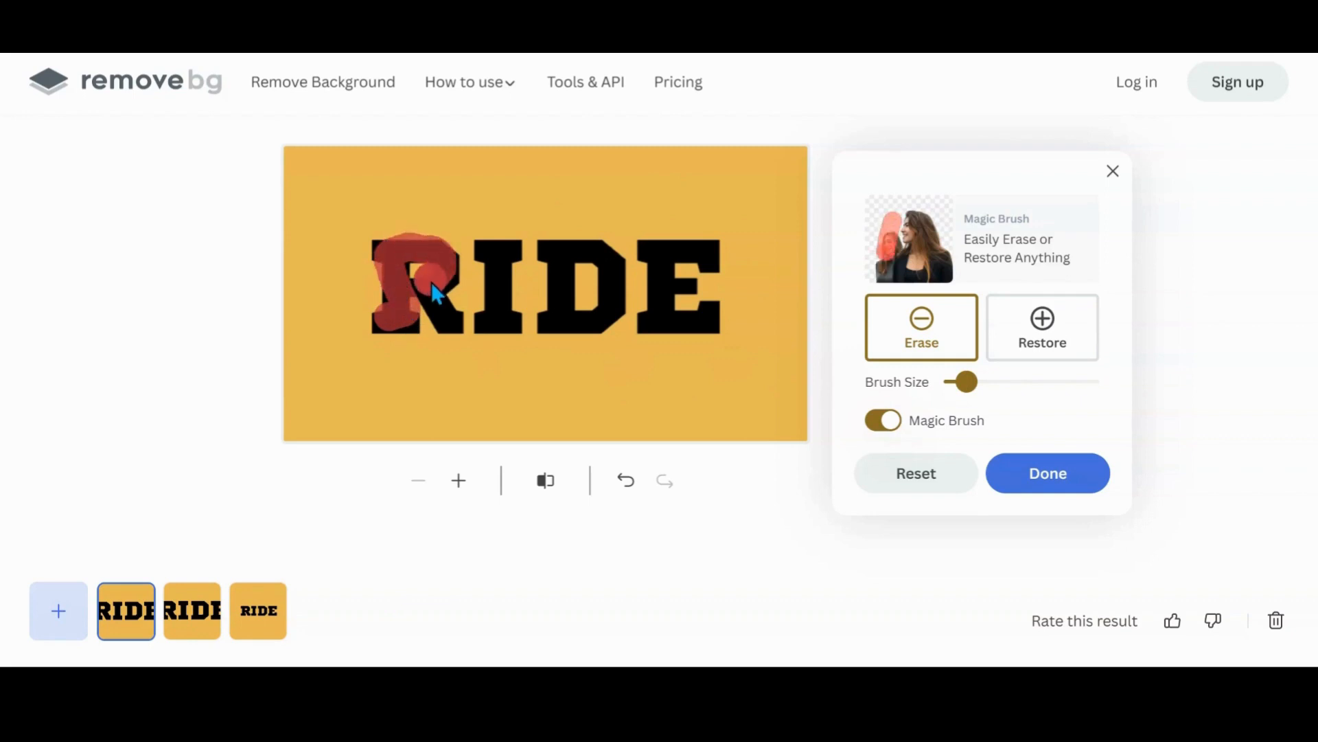
{"action": "left_click_drag", "start_coordinate": [437, 290], "coordinate": [550, 265]}
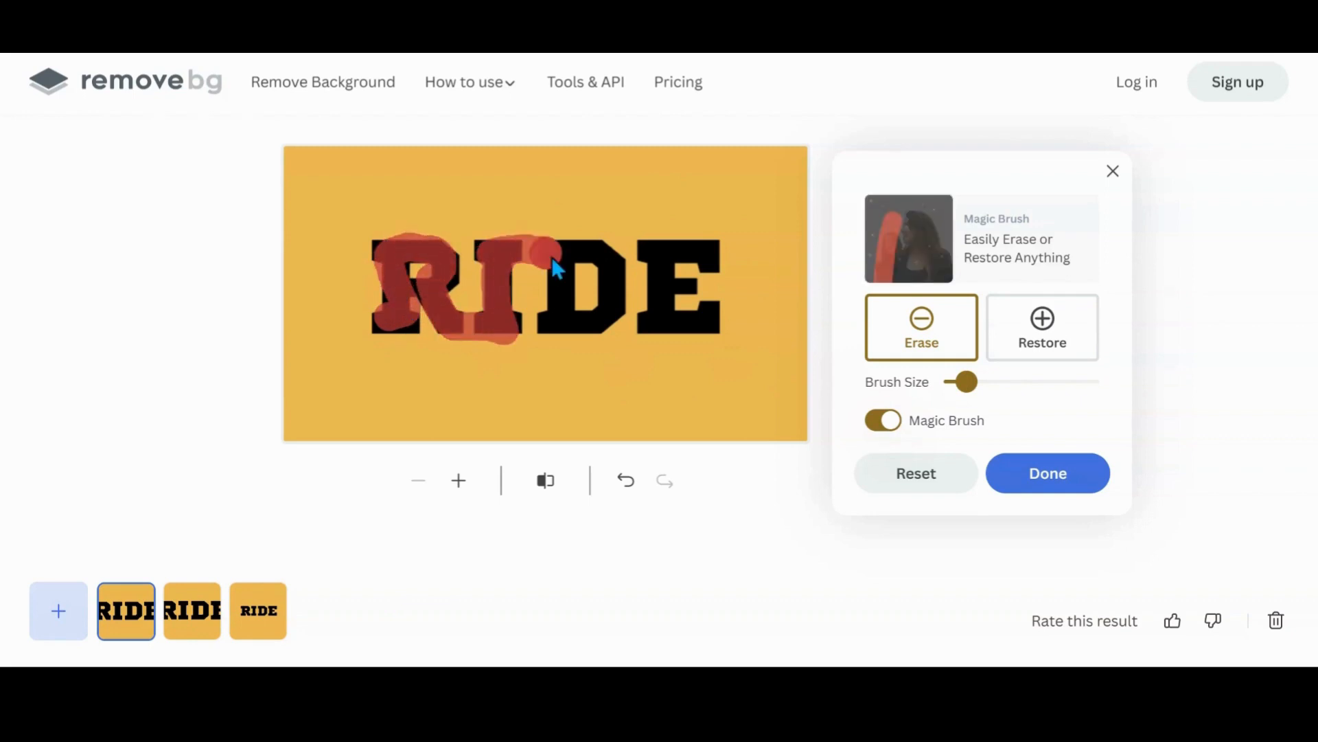
{"action": "left_click_drag", "start_coordinate": [555, 261], "coordinate": [626, 289]}
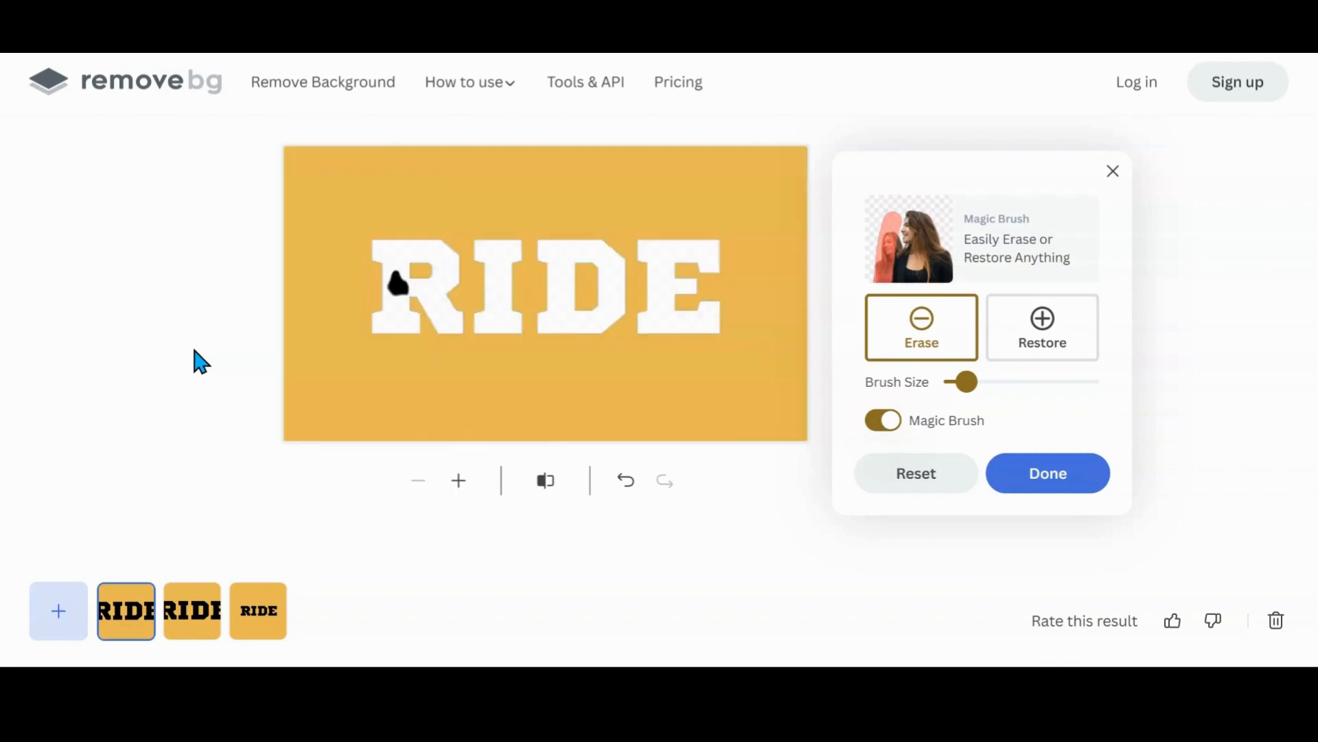
{"action": "left_click", "coordinate": [402, 298]}
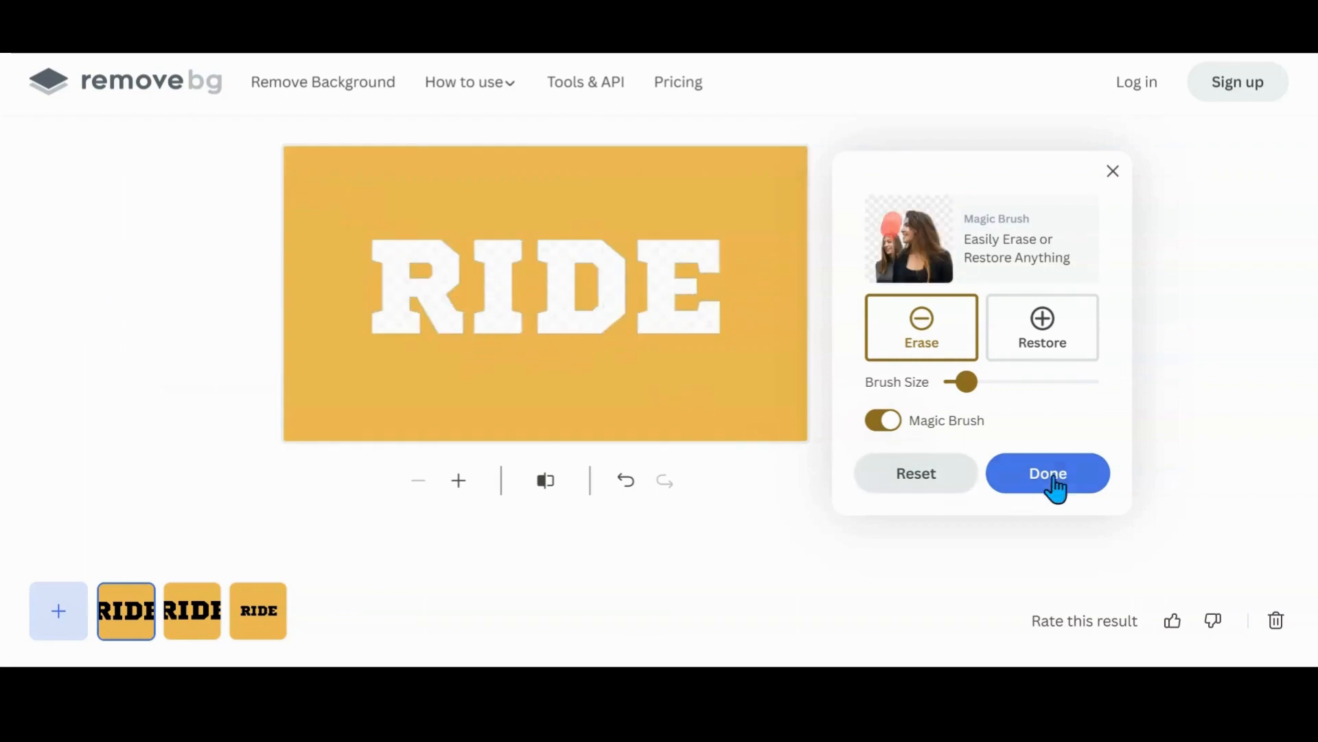
{"action": "left_click", "coordinate": [1047, 474]}
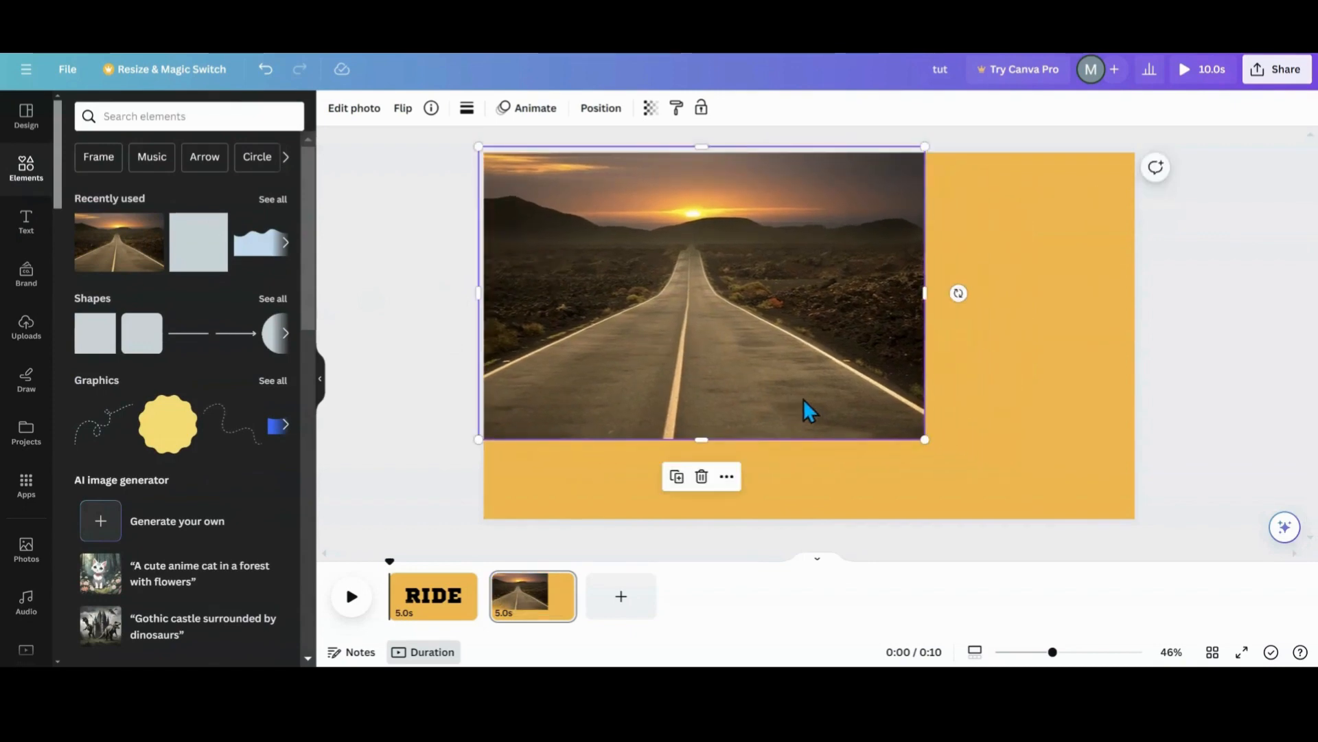
{"action": "mouse_move", "coordinate": [923, 436]}
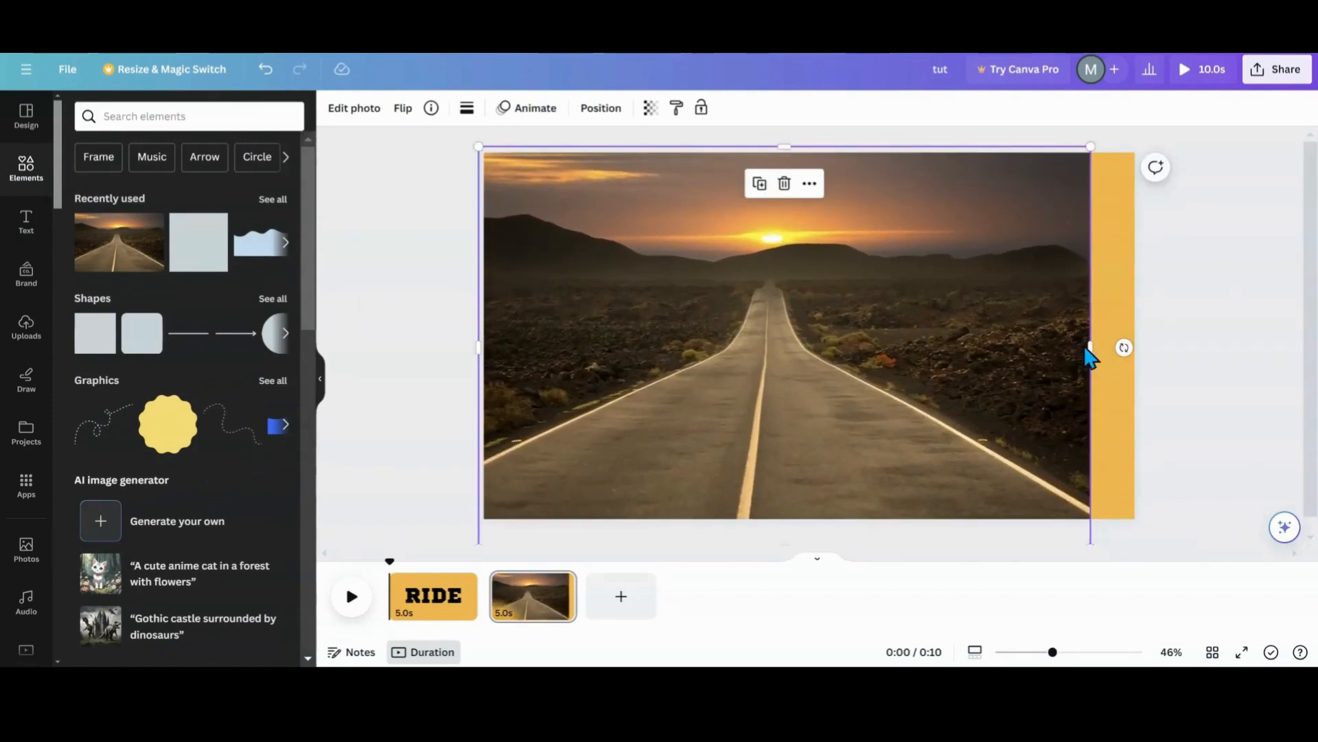
Stretch the sunset road photo to fill the page and trim a copy down to the lower road.
{"action": "left_click_drag", "start_coordinate": [1091, 347], "coordinate": [1154, 349]}
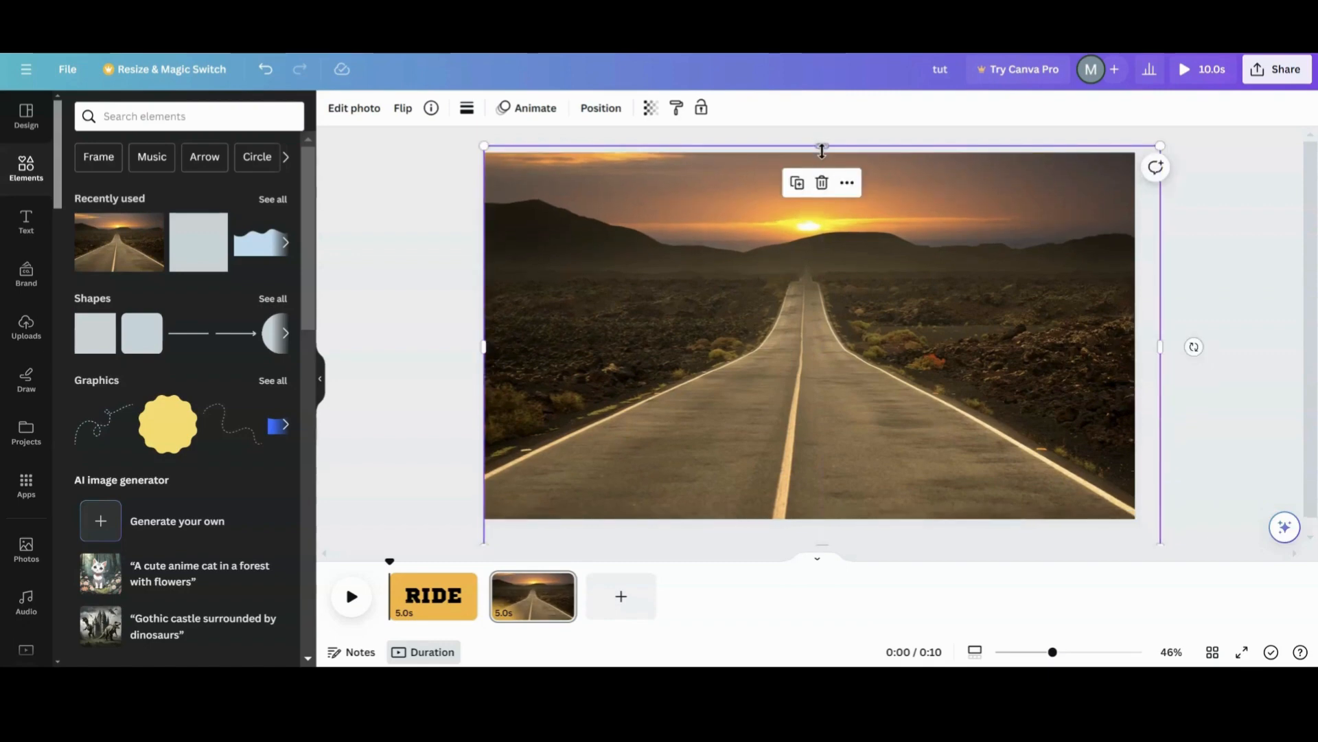
{"action": "left_click_drag", "start_coordinate": [821, 147], "coordinate": [821, 348]}
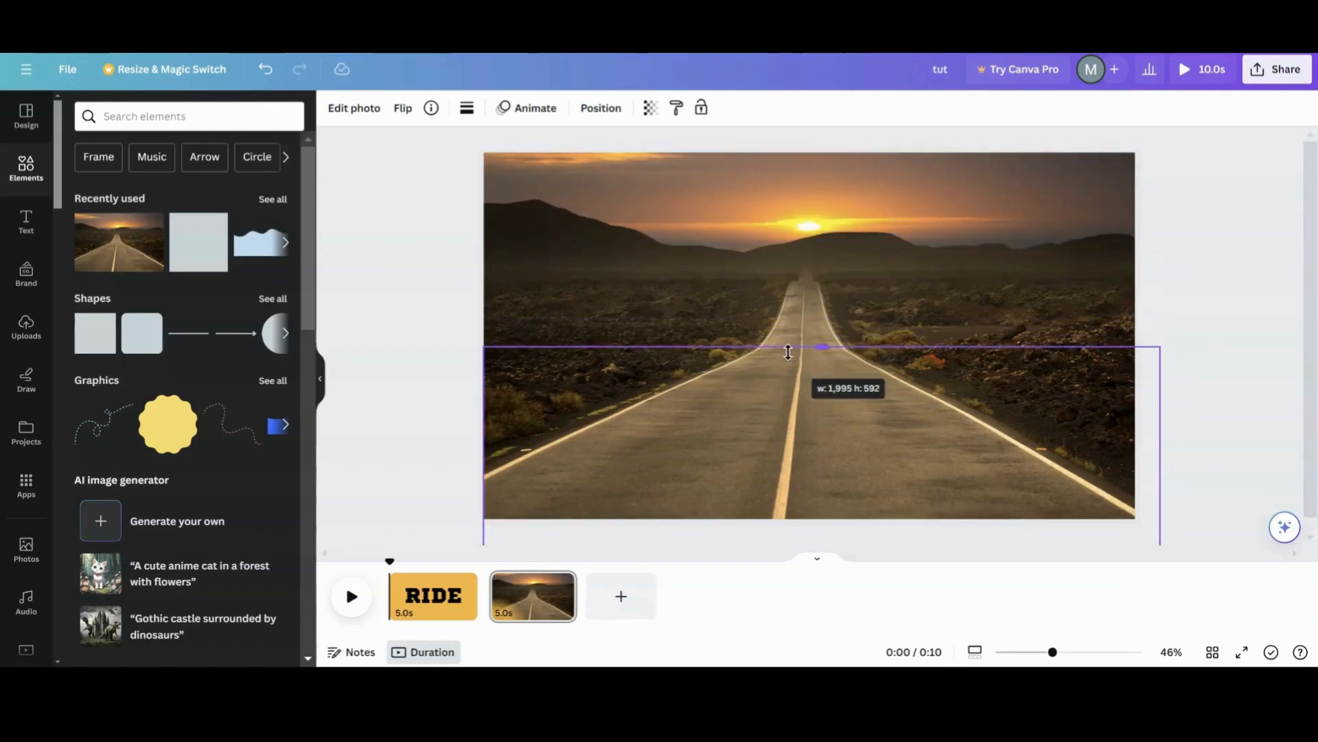
{"action": "left_click_drag", "start_coordinate": [820, 348], "coordinate": [820, 398]}
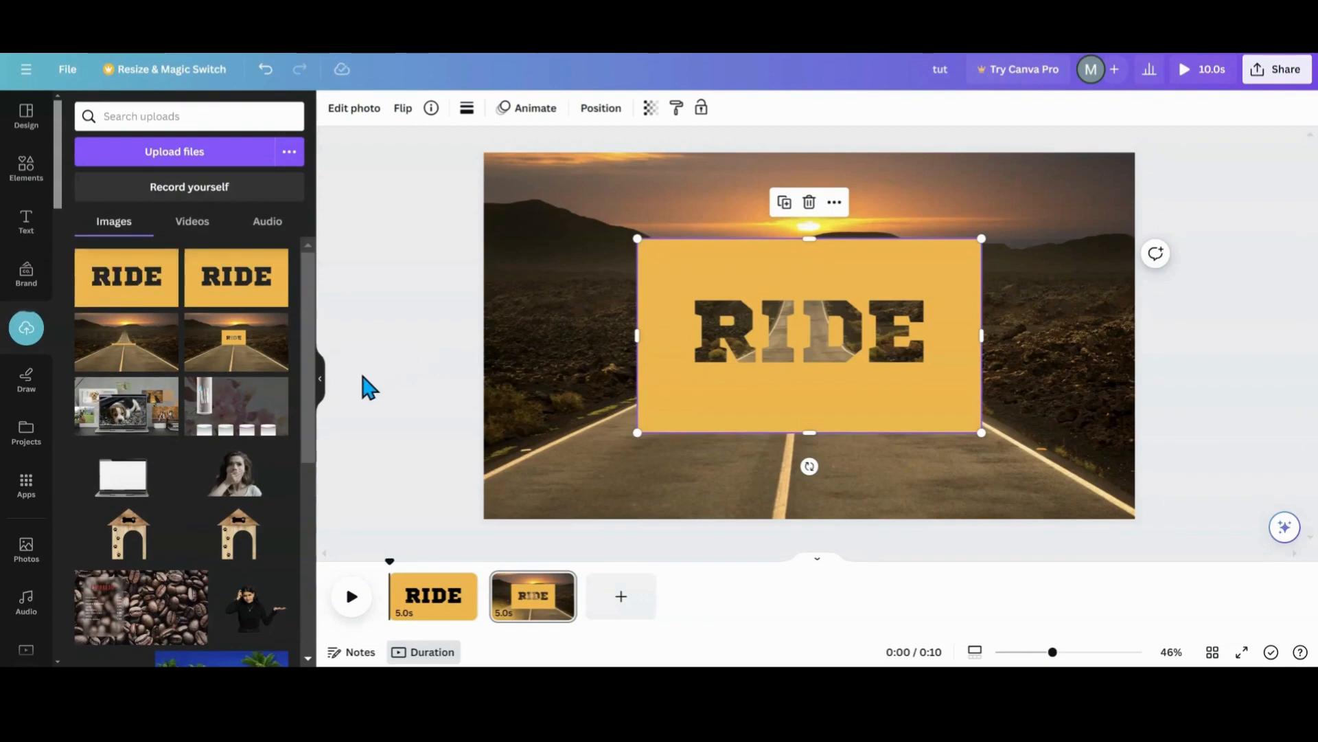
{"action": "mouse_move", "coordinate": [322, 379]}
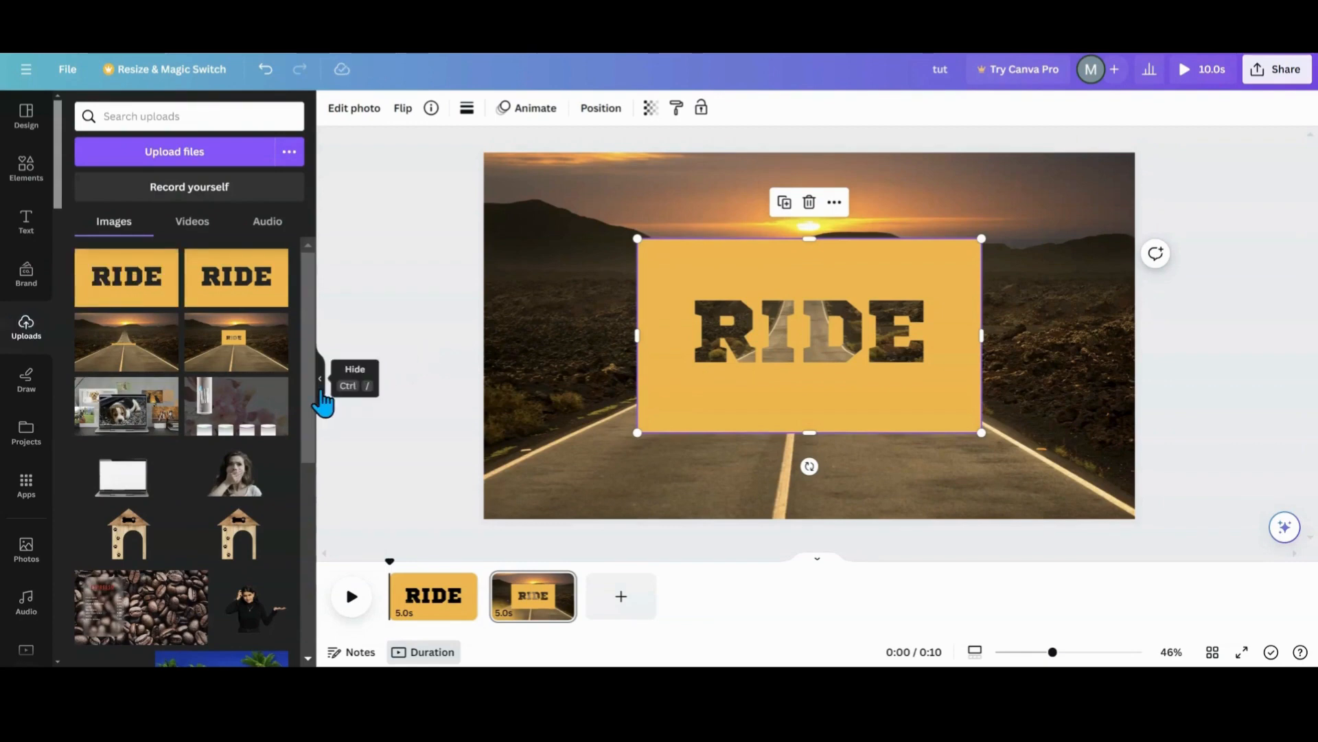
Move and shrink the RIDE cutout so it sits at the horizon behind the lower road section.
{"action": "left_click", "coordinate": [322, 379]}
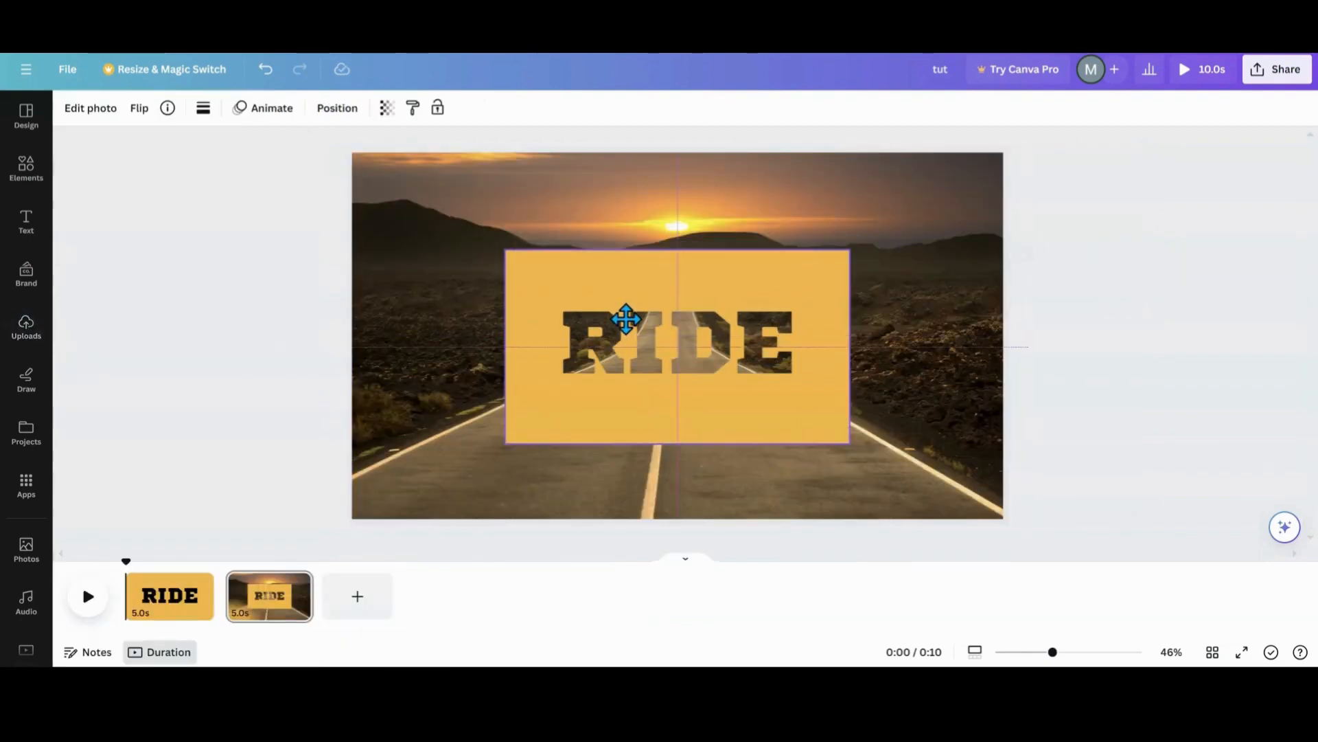
{"action": "left_click_drag", "start_coordinate": [507, 253], "coordinate": [563, 283]}
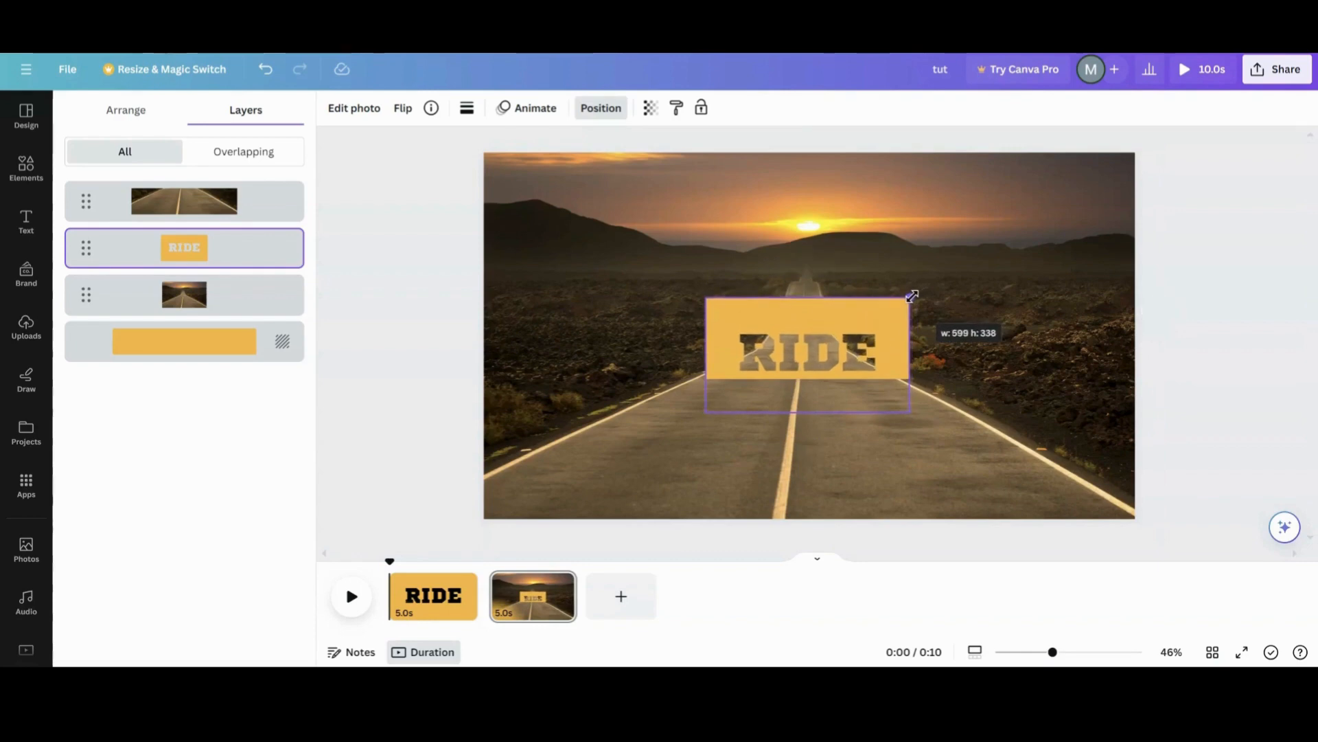
{"action": "left_click_drag", "start_coordinate": [911, 296], "coordinate": [902, 302]}
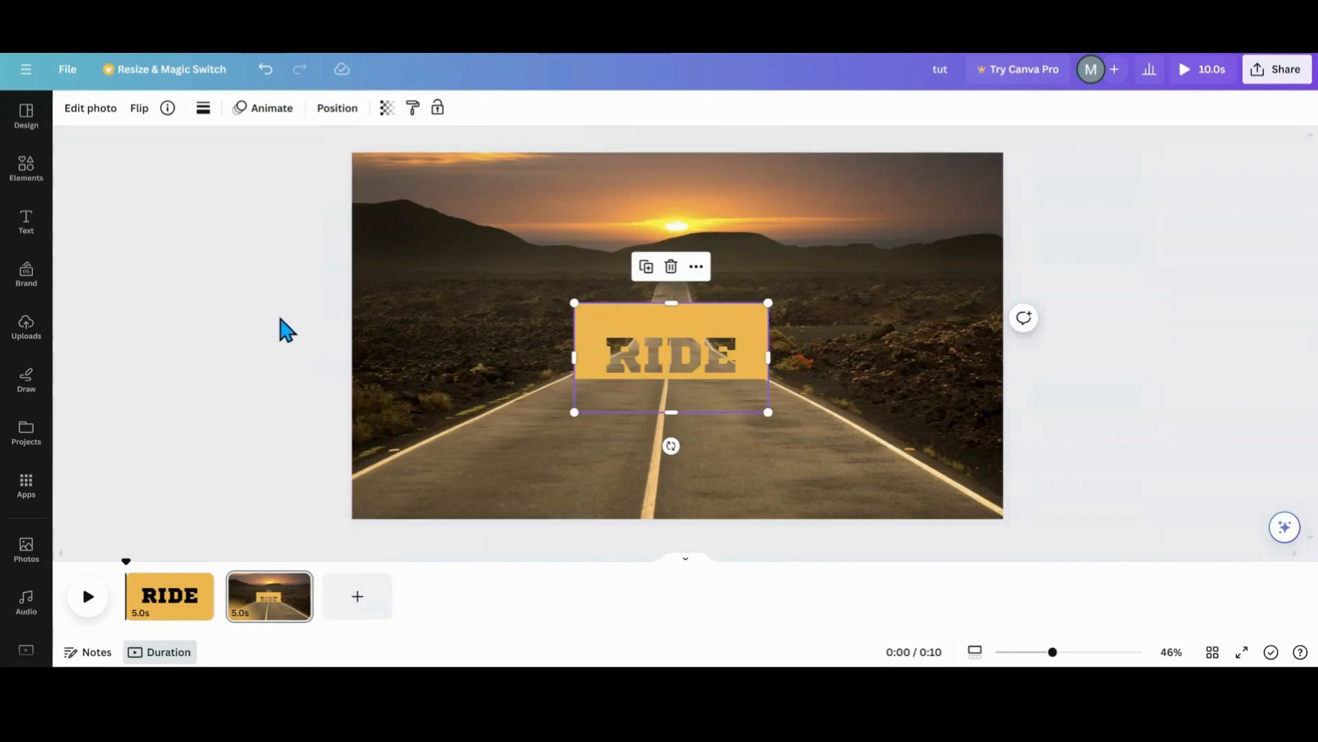
Recolour the black RIDE text on page 1 to white.
{"action": "left_click", "coordinate": [336, 107]}
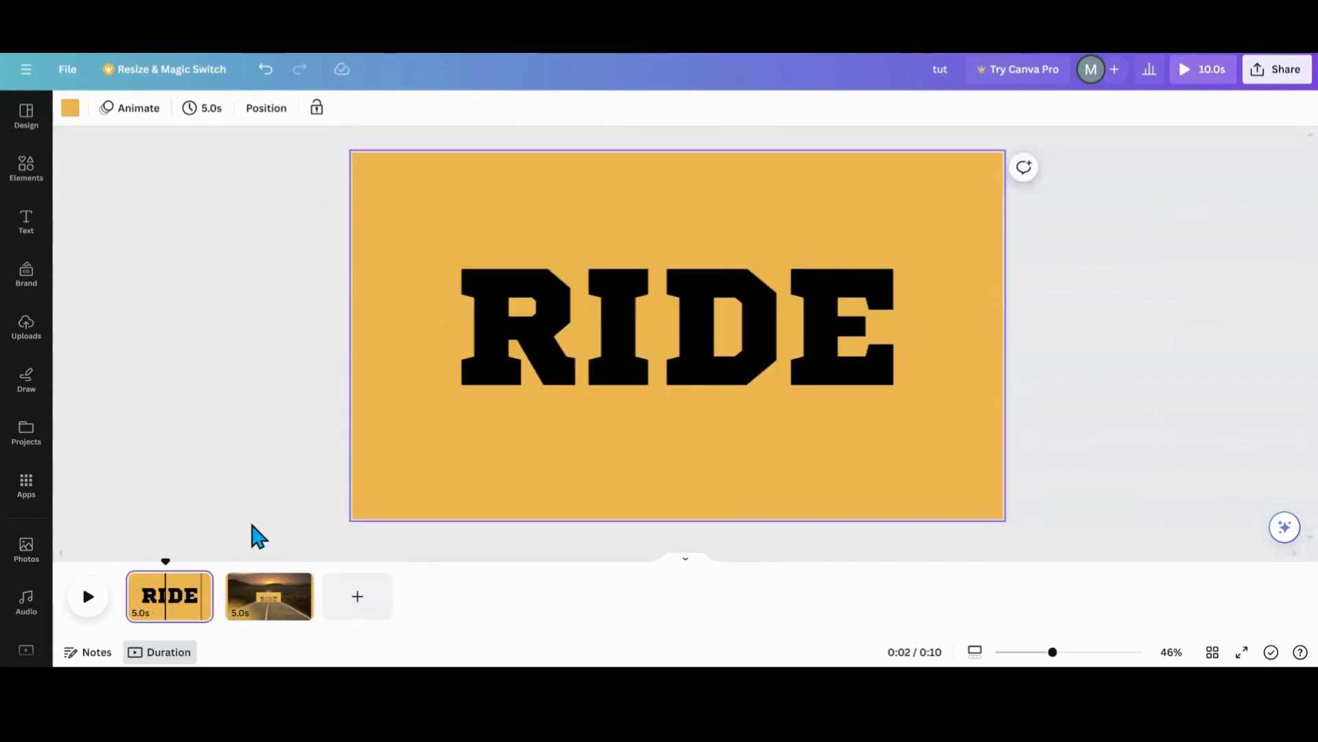
{"action": "left_click", "coordinate": [677, 328]}
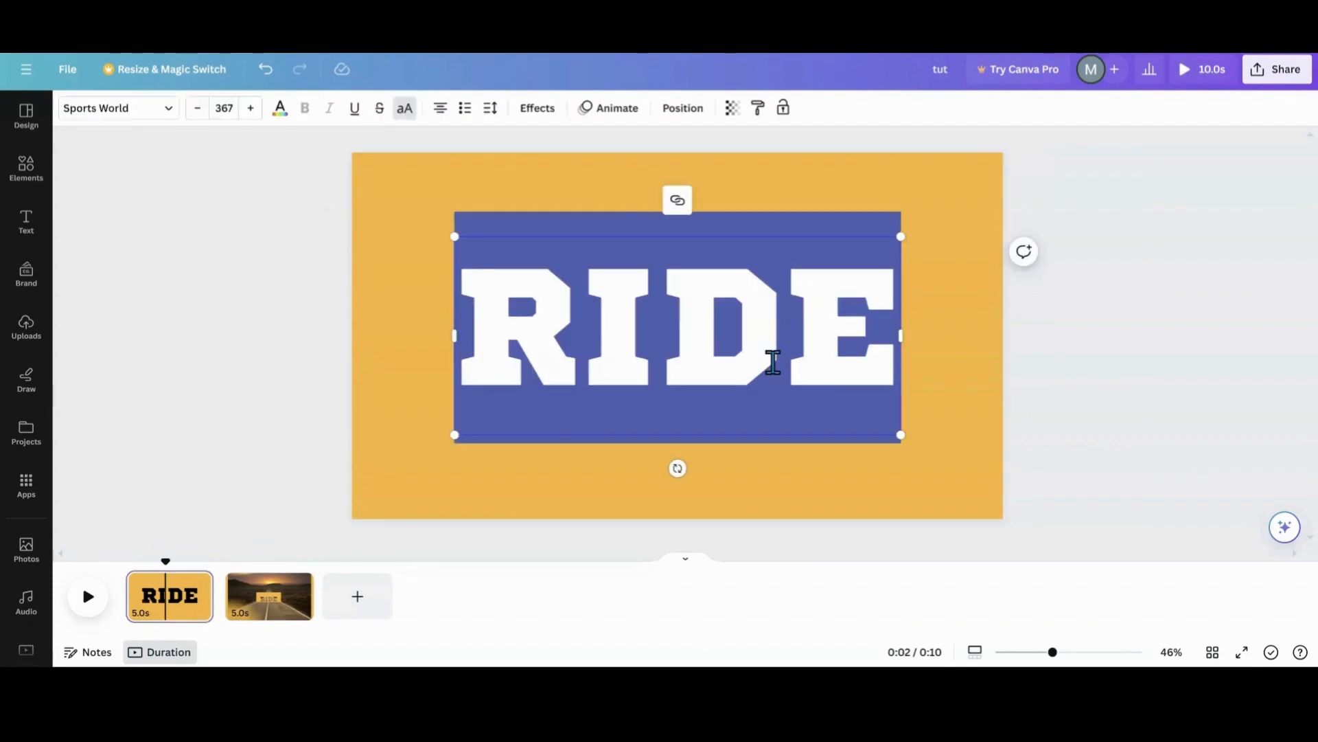
{"action": "left_click", "coordinate": [280, 107]}
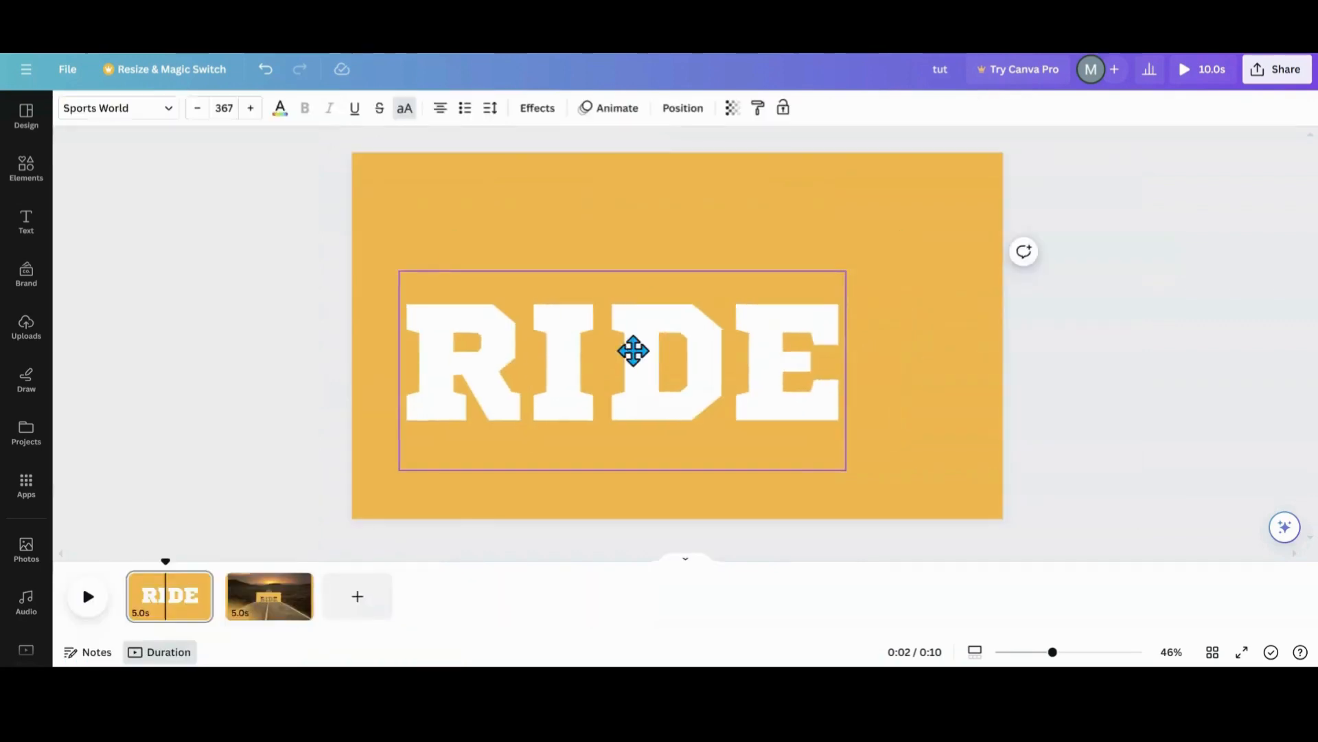
{"action": "left_click", "coordinate": [268, 594]}
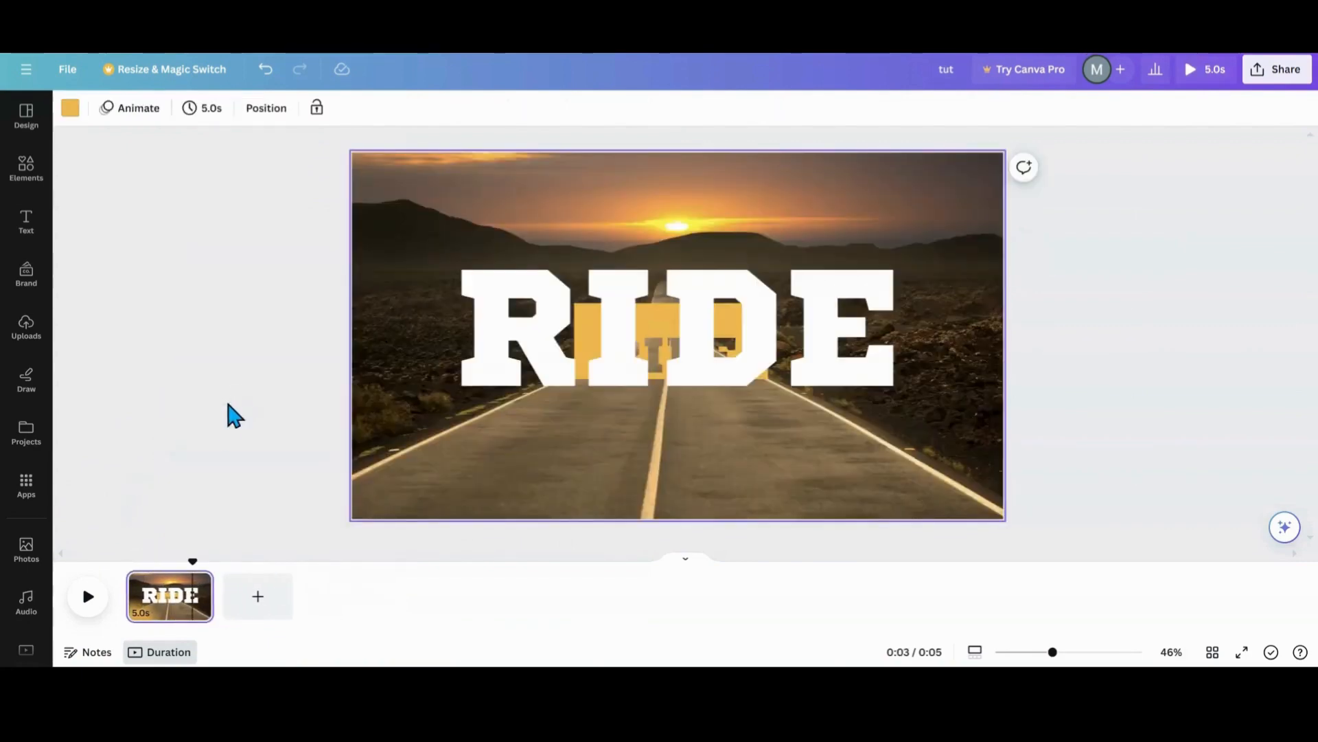
Shrink the white RIDE text over the sign's cutout letters and set its transparency to 0.
{"action": "left_click", "coordinate": [677, 328]}
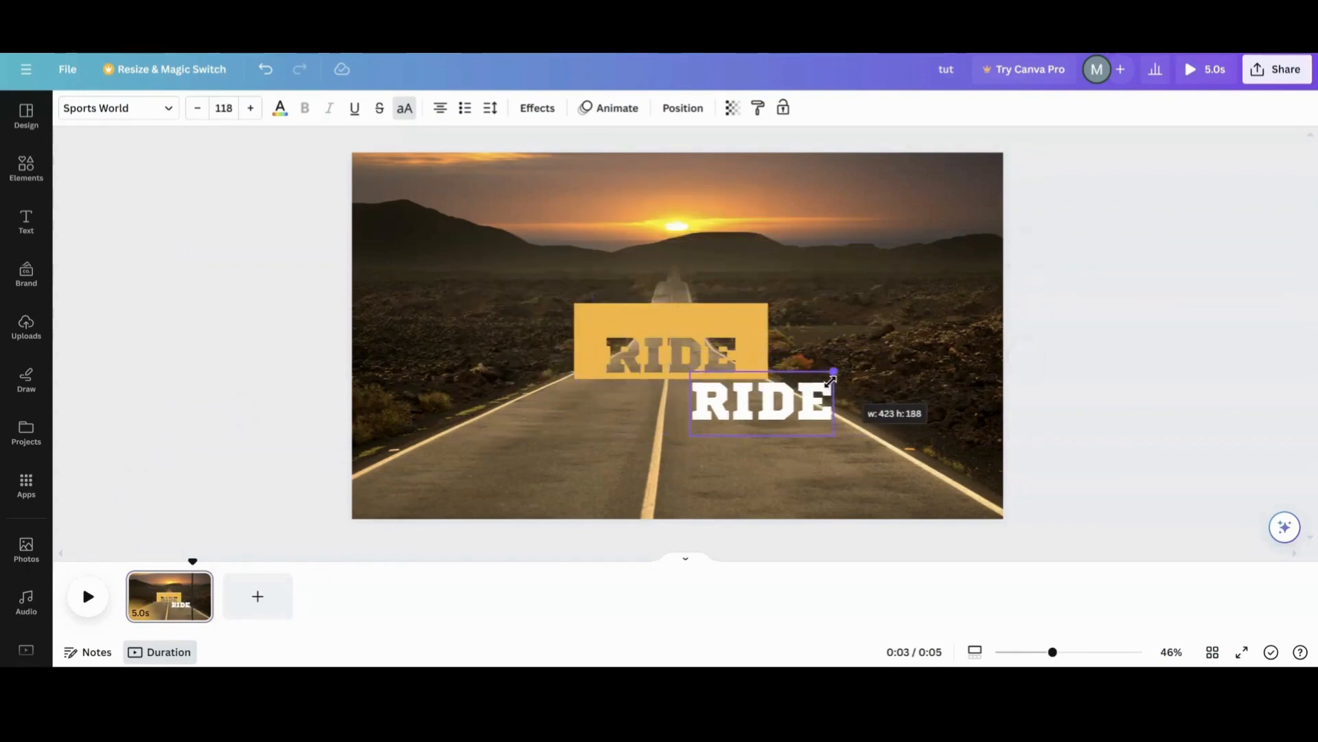
{"action": "left_click_drag", "start_coordinate": [761, 402], "coordinate": [670, 354]}
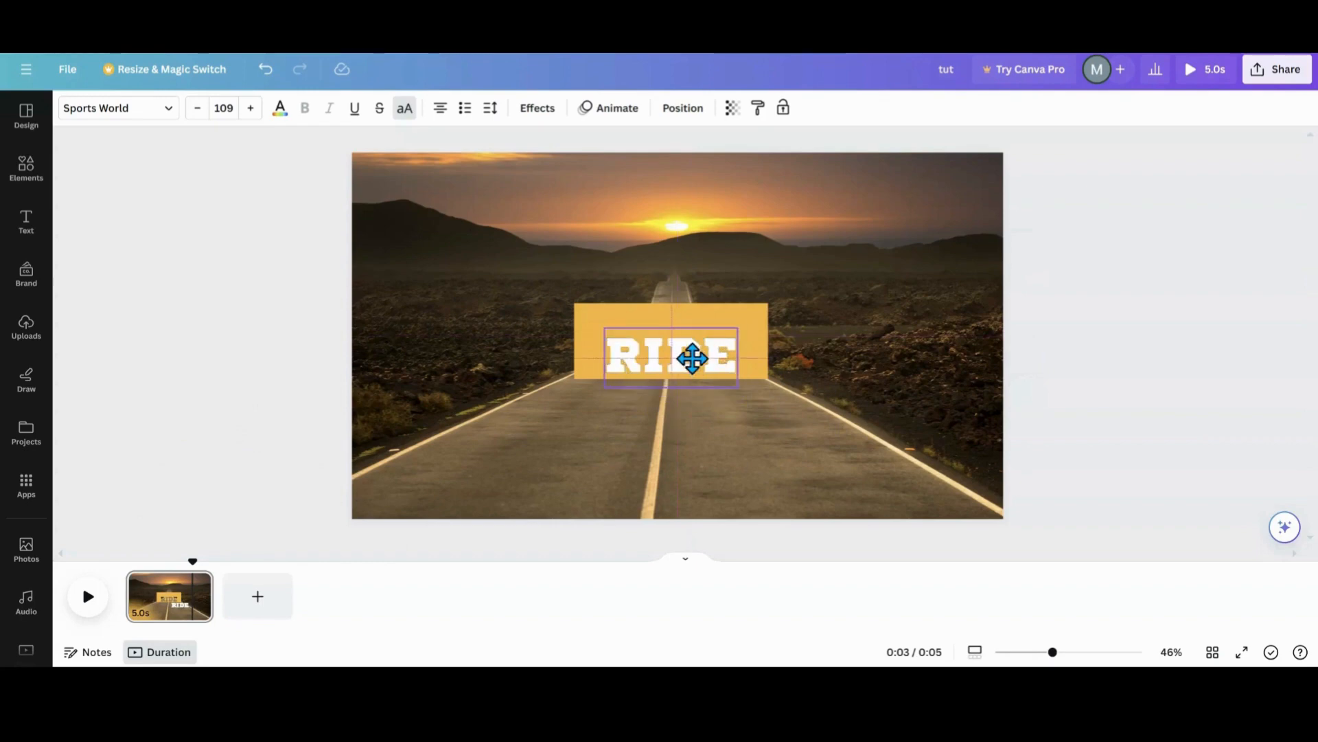
{"action": "left_click", "coordinate": [670, 354]}
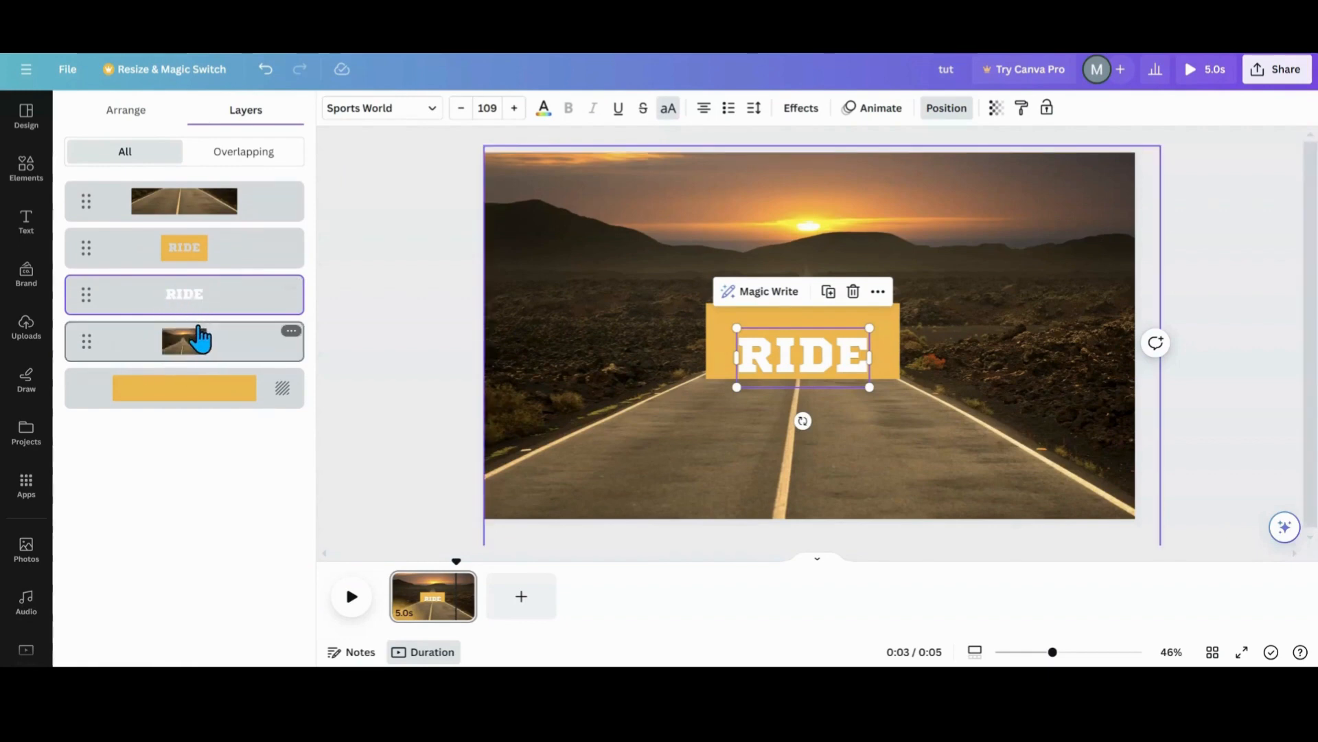
{"action": "mouse_move", "coordinate": [912, 131]}
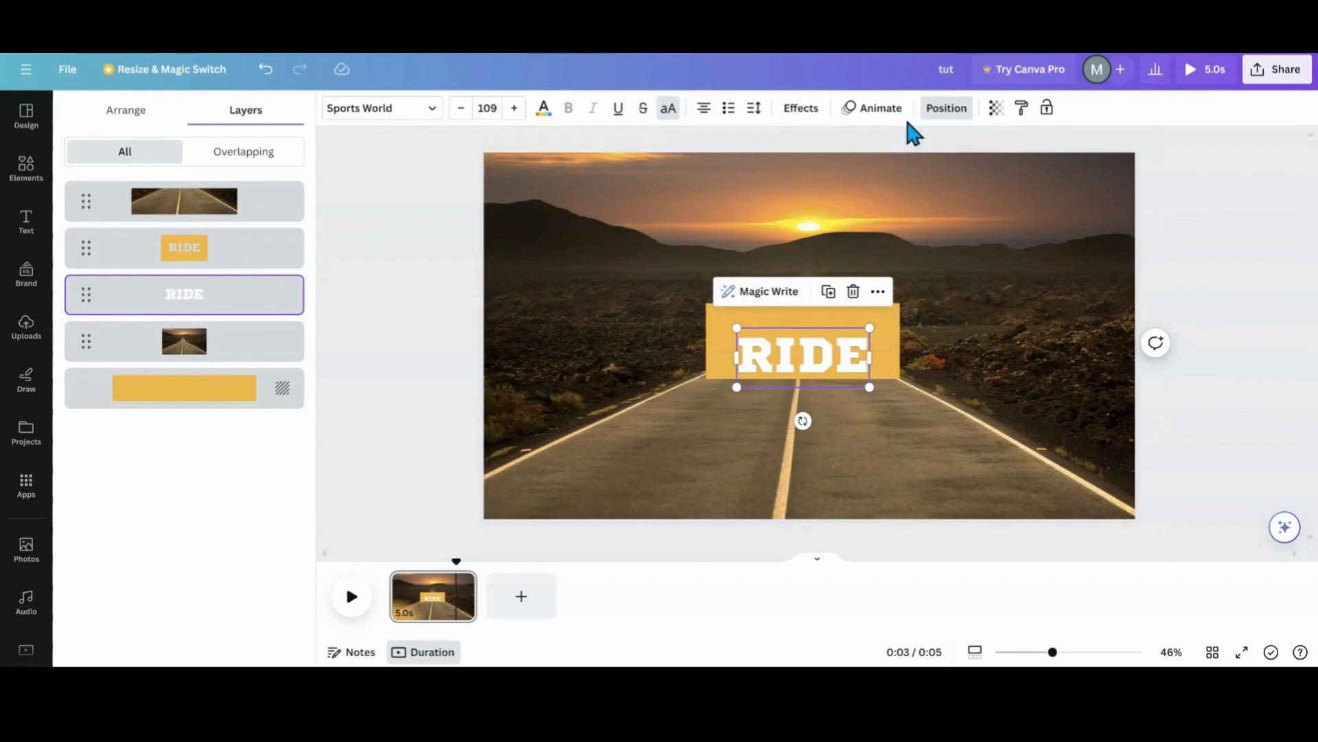
{"action": "left_click", "coordinate": [995, 107]}
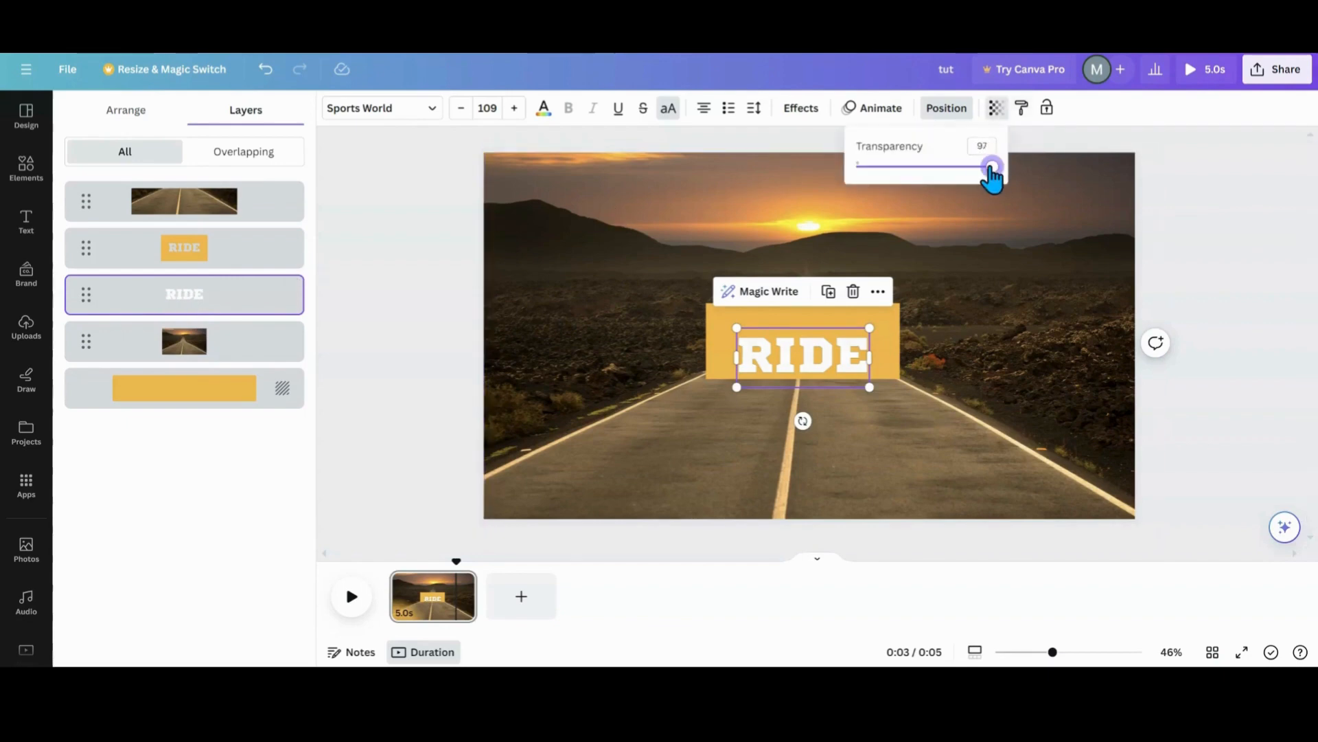
{"action": "left_click_drag", "start_coordinate": [990, 166], "coordinate": [855, 166]}
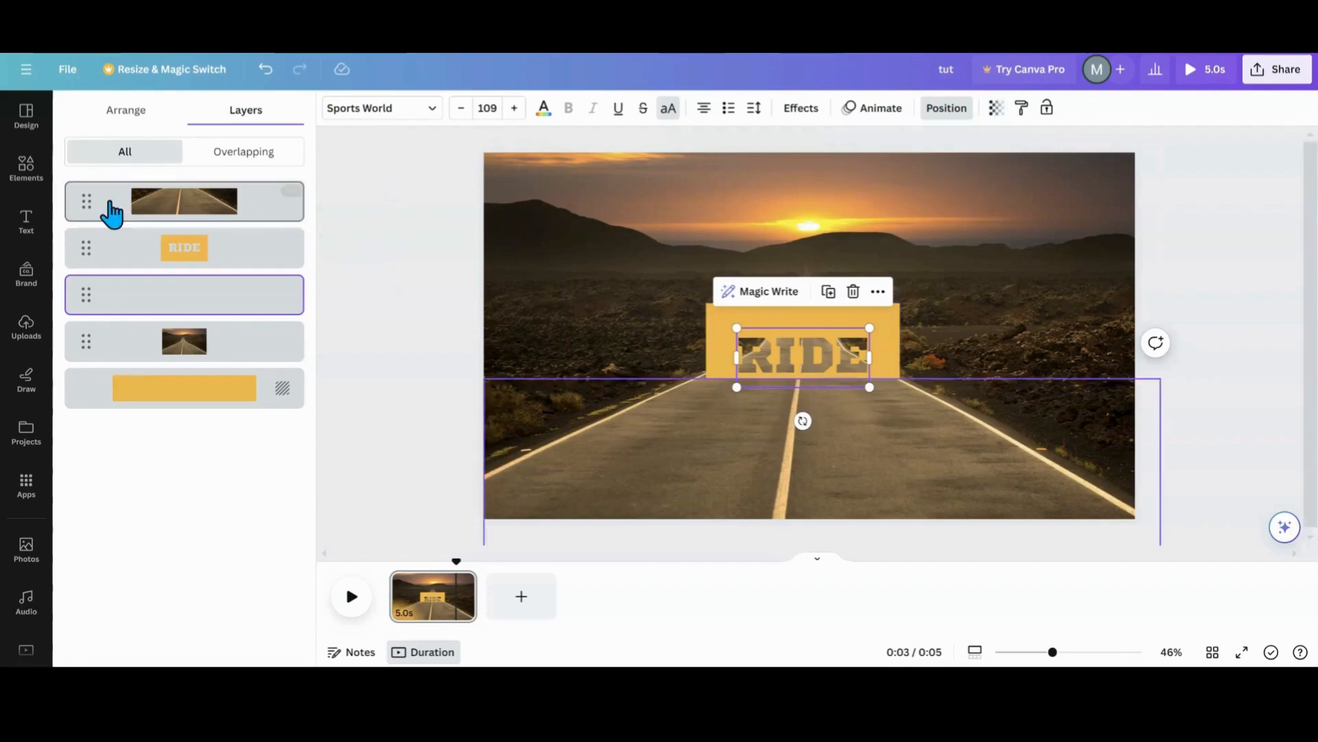
Add the wave graphic from Elements and recolour it white.
{"action": "left_click", "coordinate": [26, 327]}
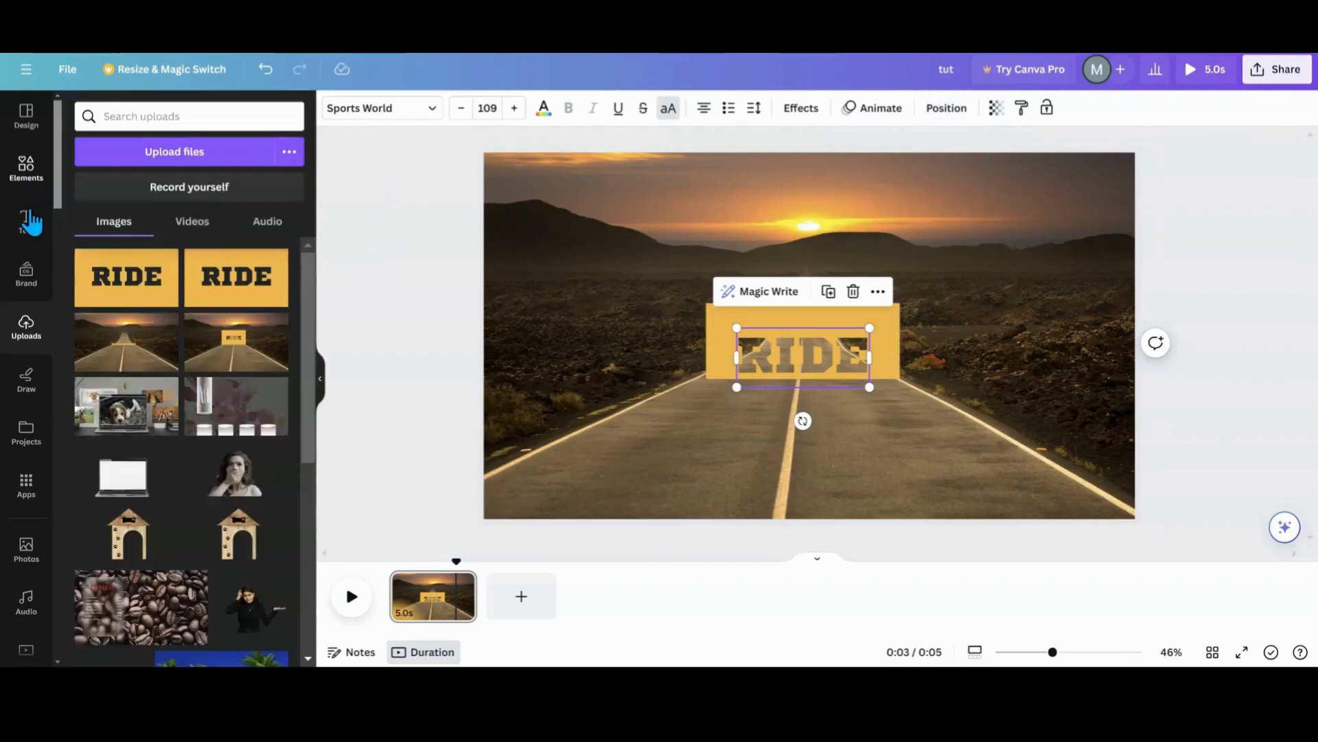
{"action": "left_click", "coordinate": [26, 168]}
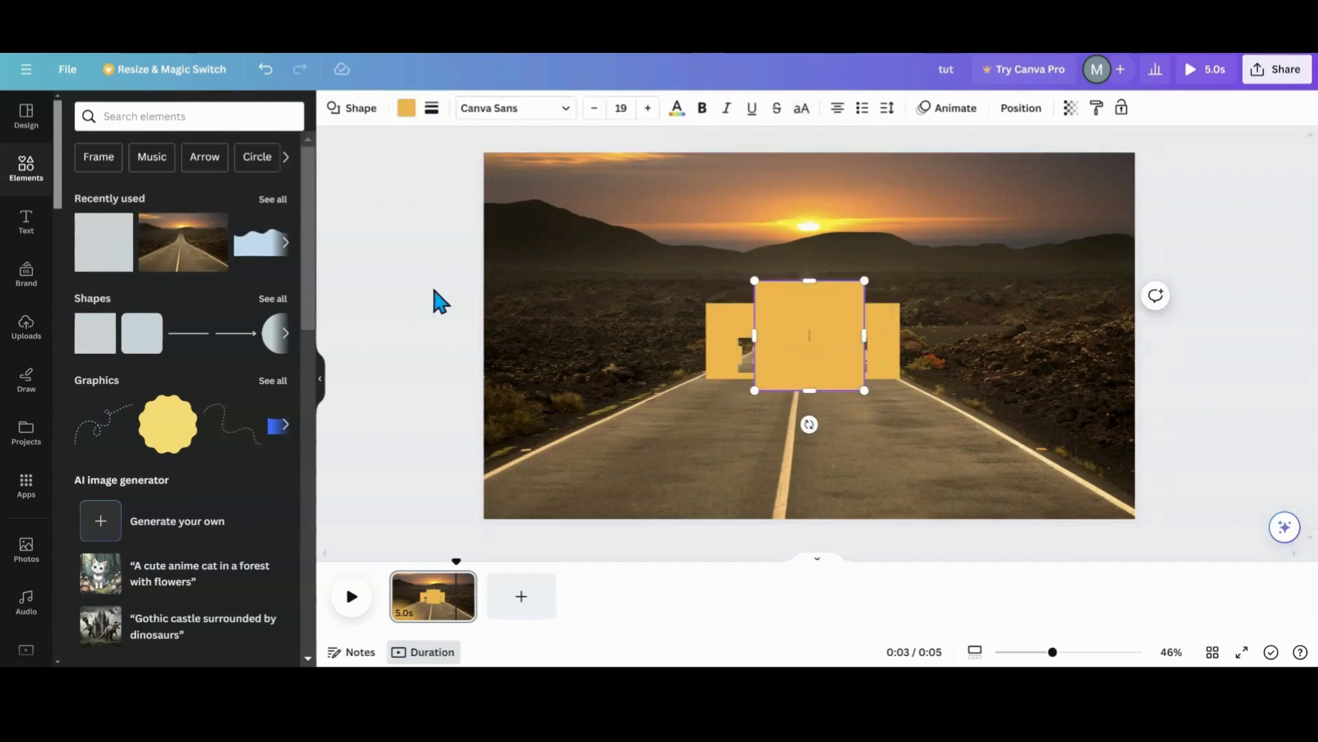
{"action": "mouse_move", "coordinate": [808, 327]}
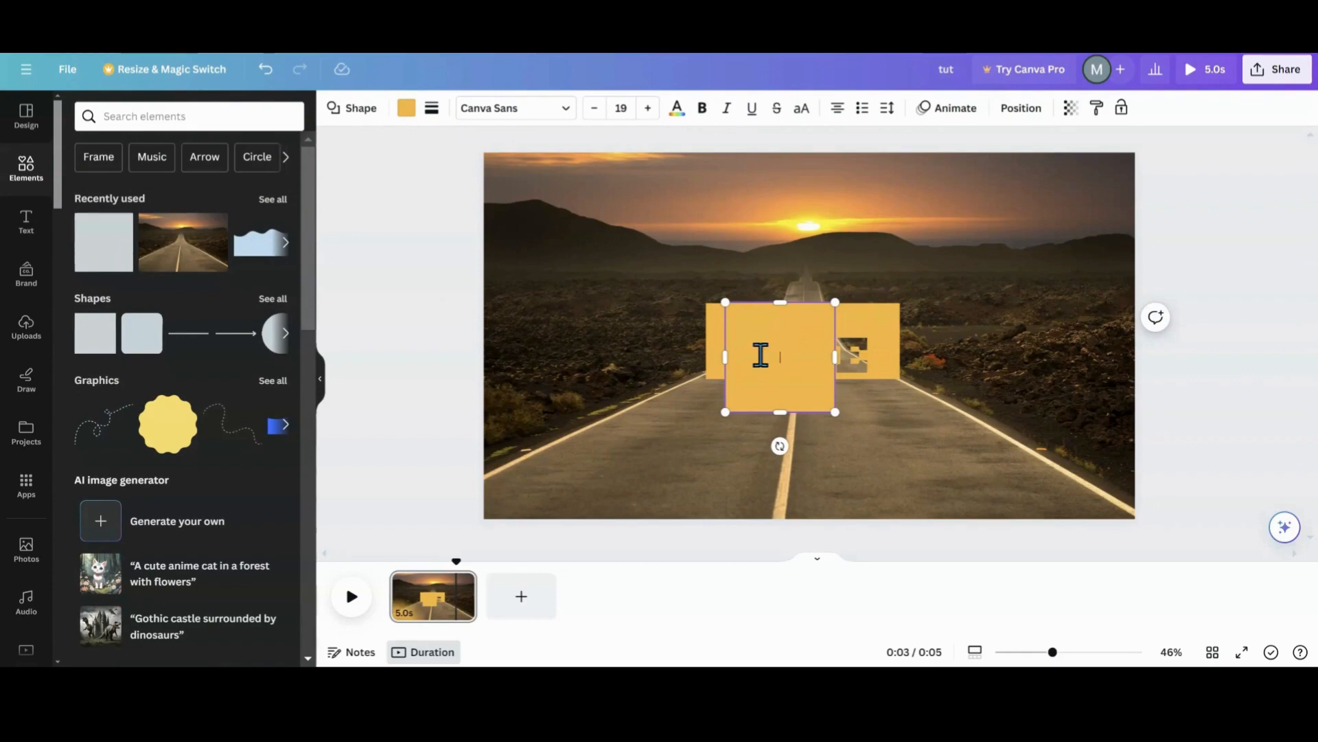
{"action": "left_click", "coordinate": [265, 69]}
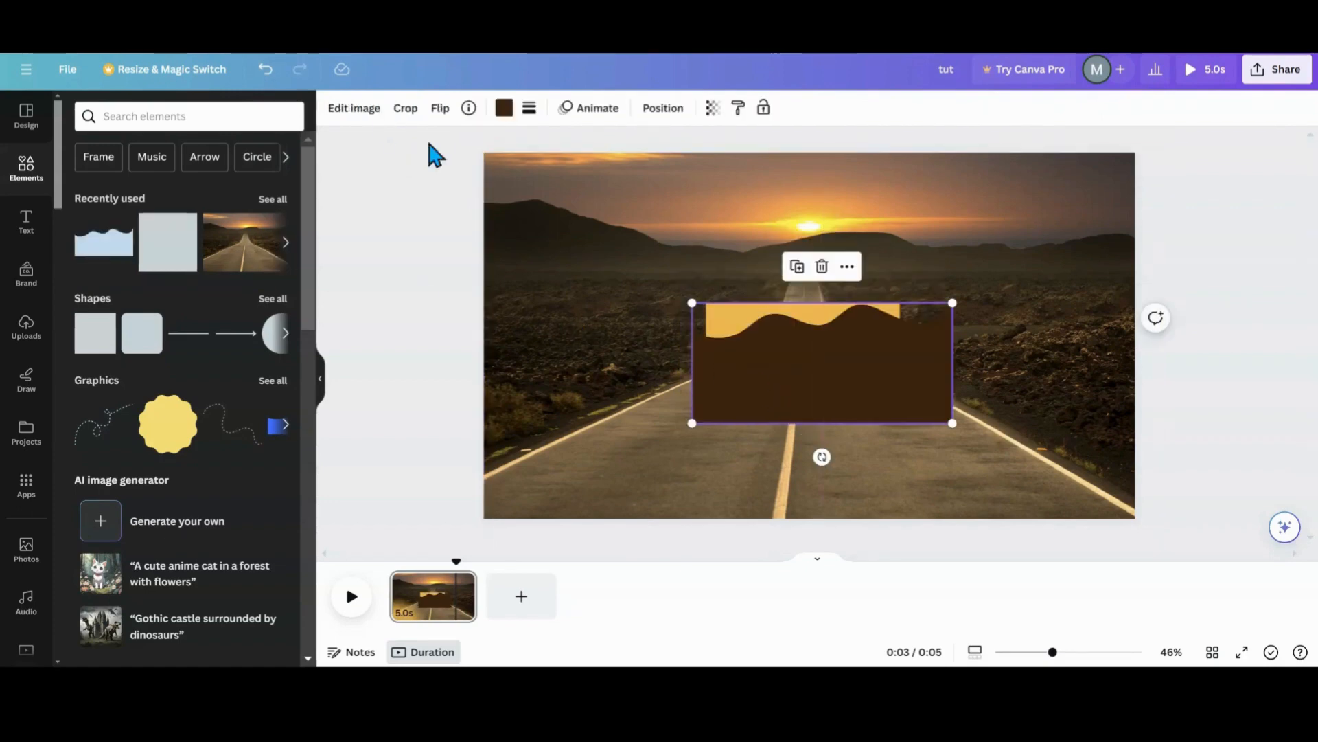
{"action": "left_click", "coordinate": [504, 107]}
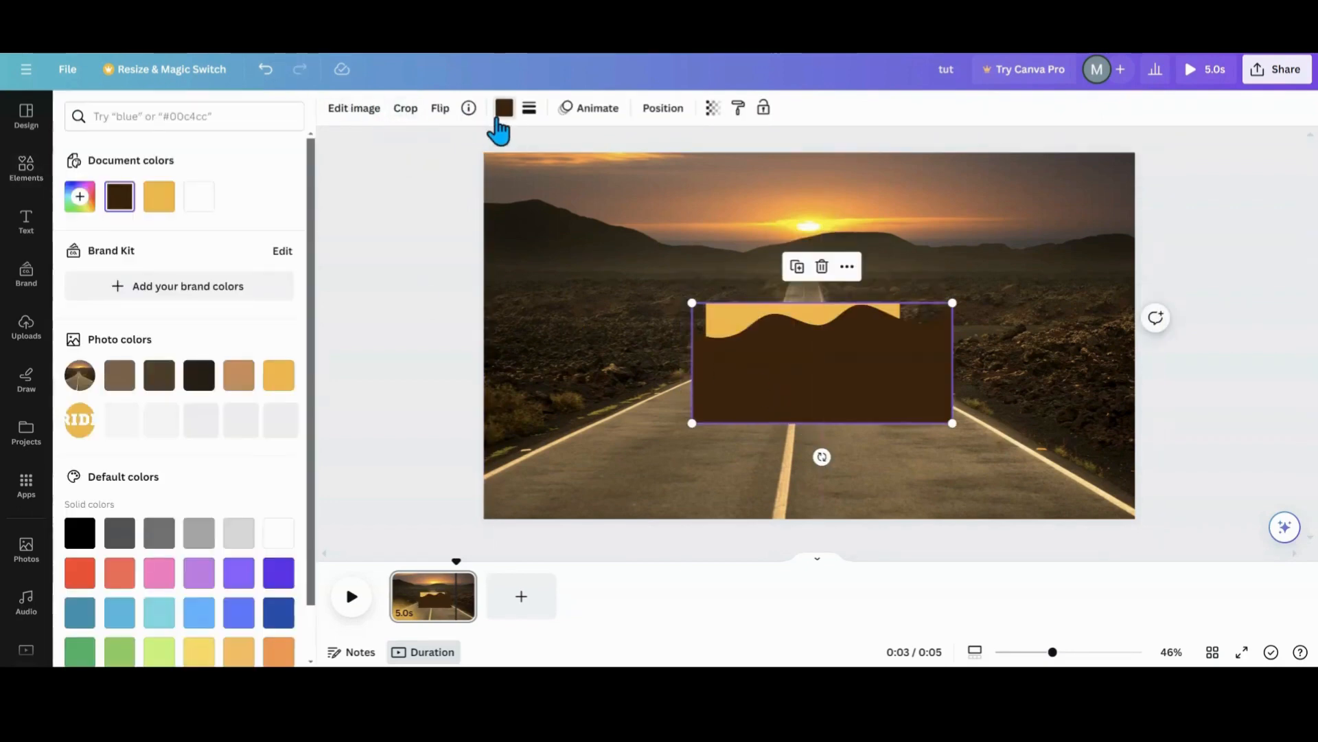
{"action": "left_click", "coordinate": [278, 530]}
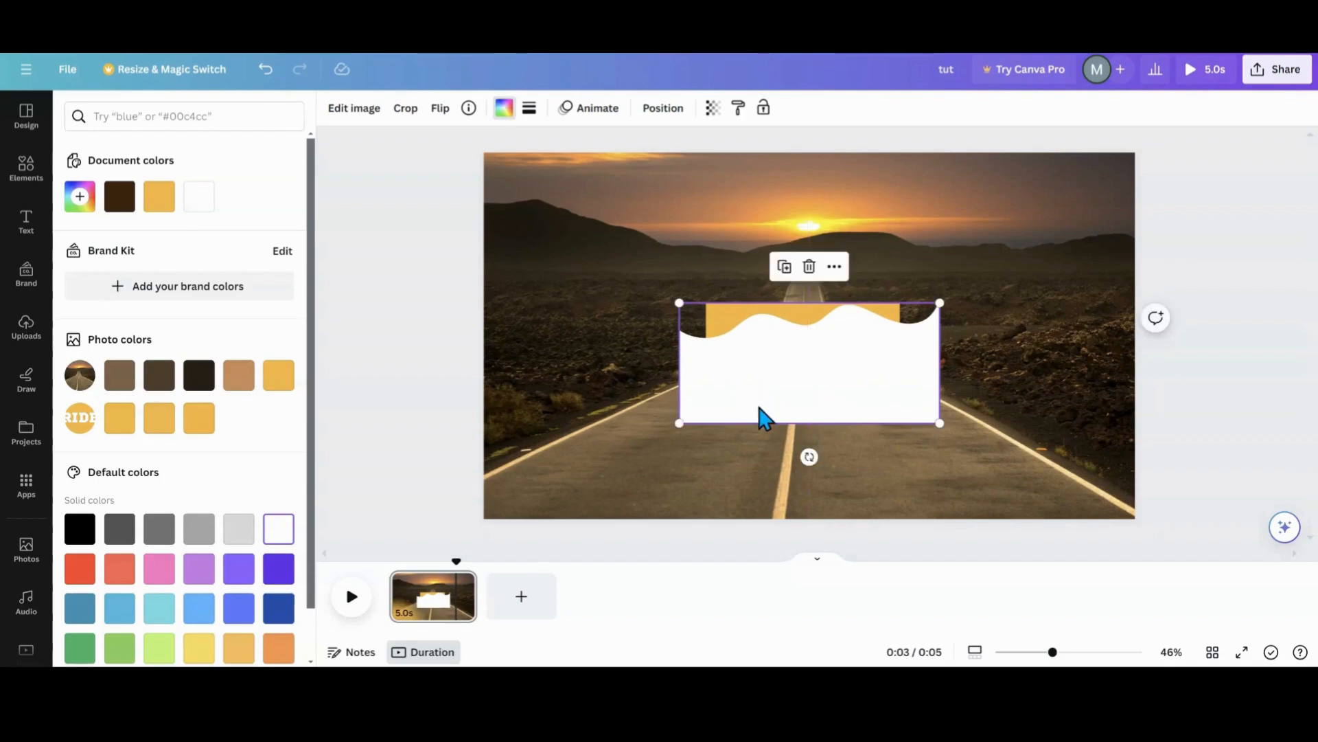
Resize the white wave to fit over the RIDE sign and bring up its Position options.
{"action": "left_click_drag", "start_coordinate": [679, 303], "coordinate": [708, 317]}
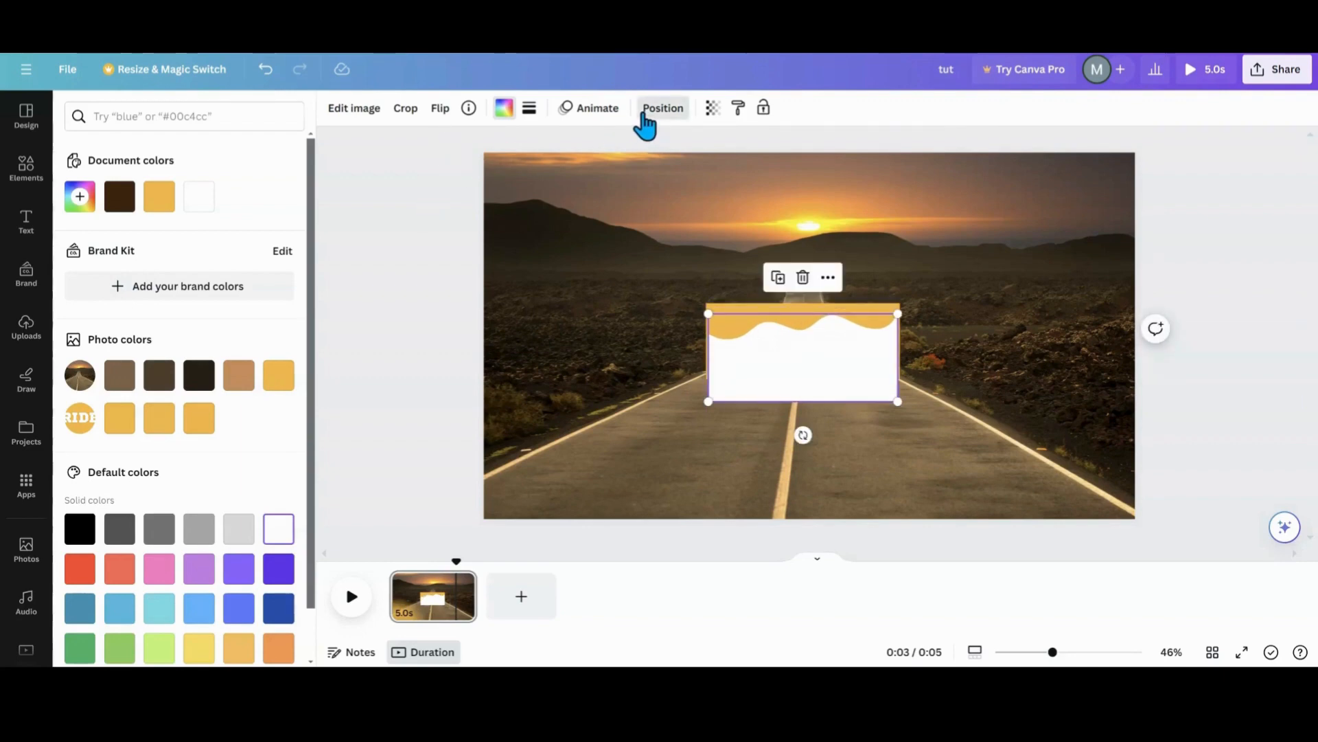
{"action": "left_click", "coordinate": [661, 107]}
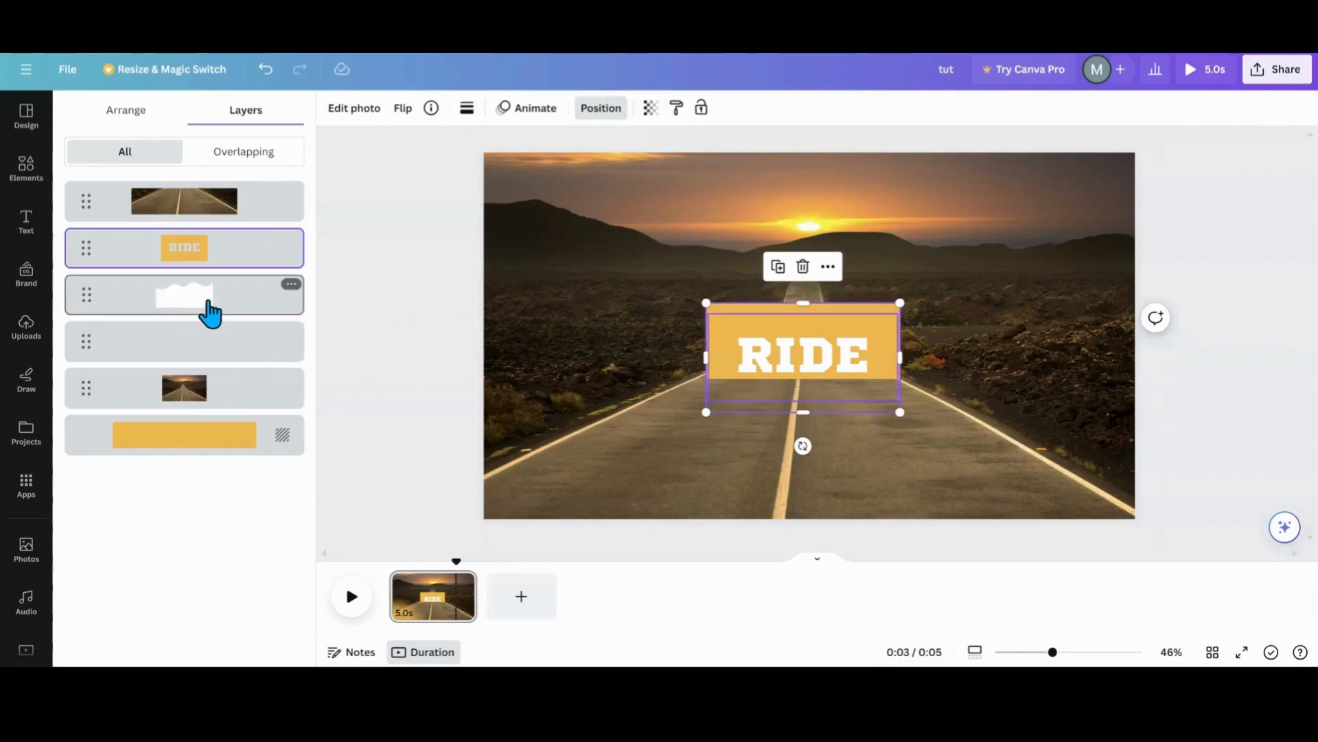
Move the white shape down from under the RIDE letters so they show dark, then select the RIDE block.
{"action": "left_click", "coordinate": [184, 294]}
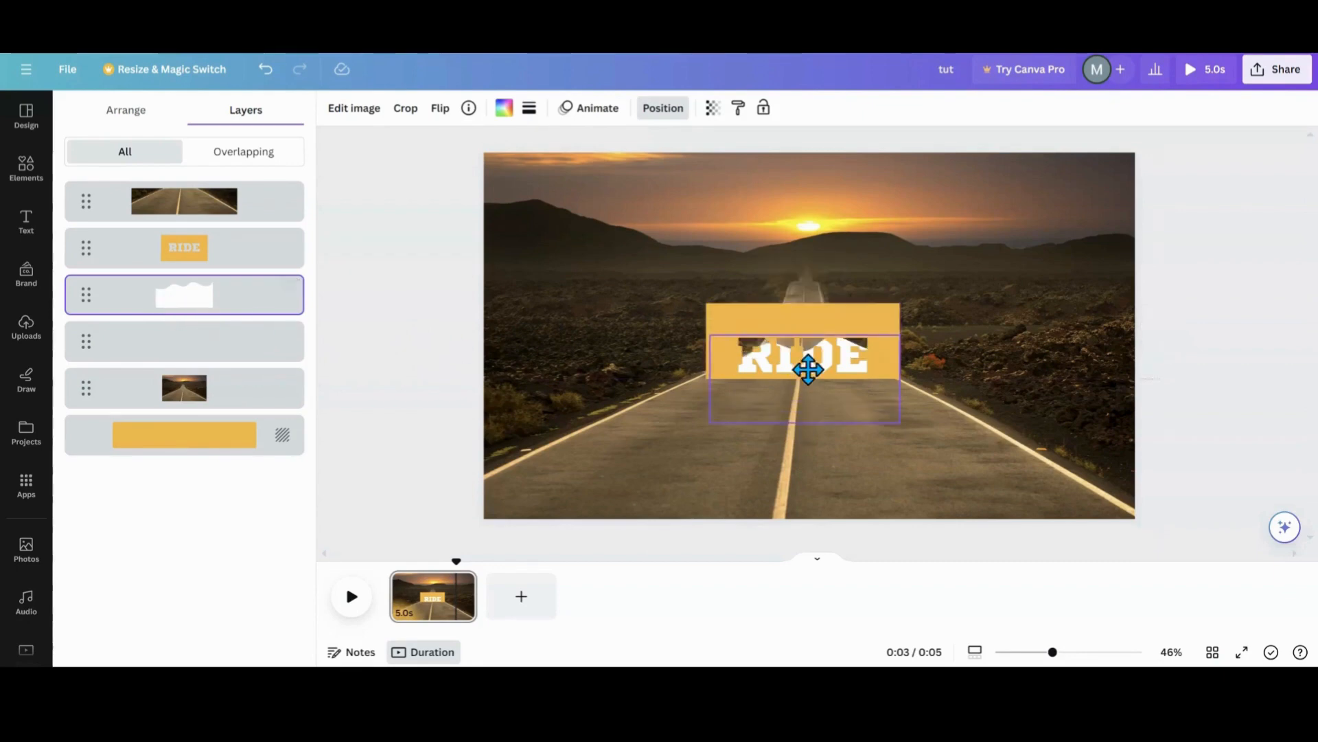
{"action": "left_click_drag", "start_coordinate": [807, 368], "coordinate": [800, 412]}
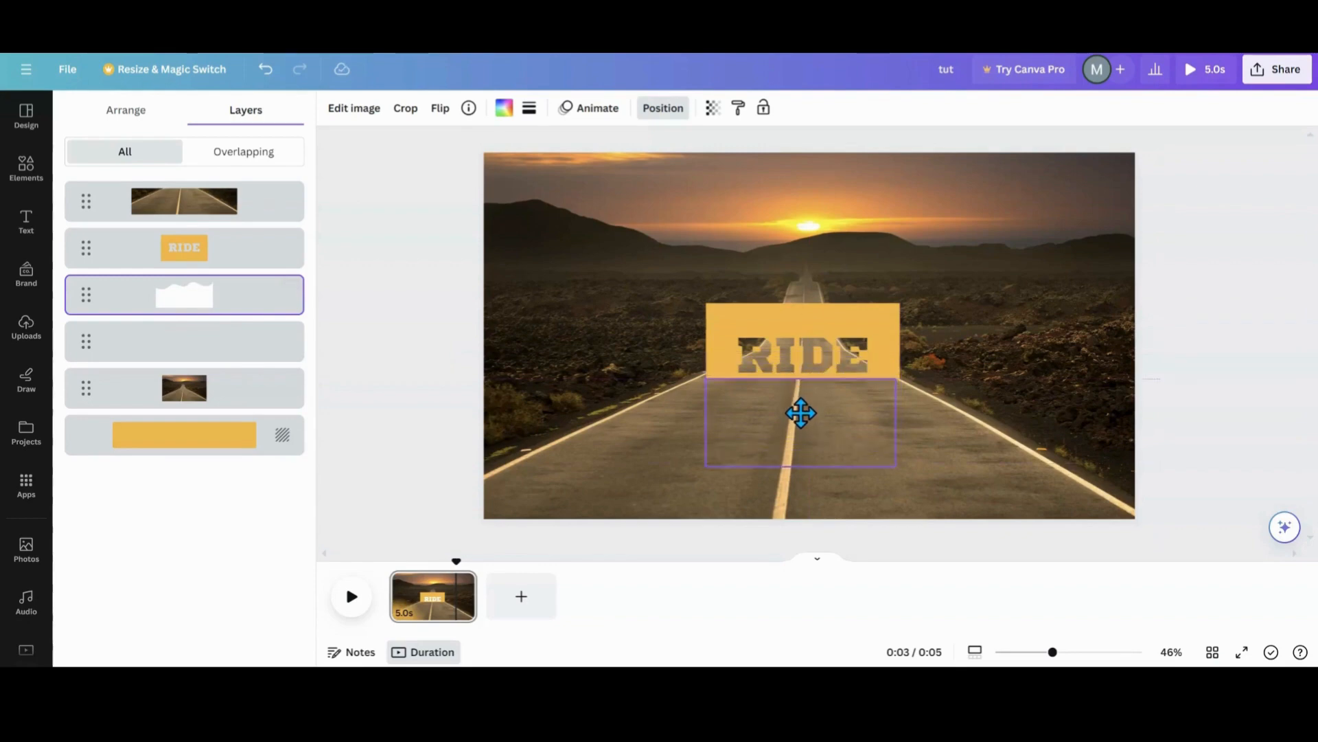
{"action": "left_click", "coordinate": [799, 413]}
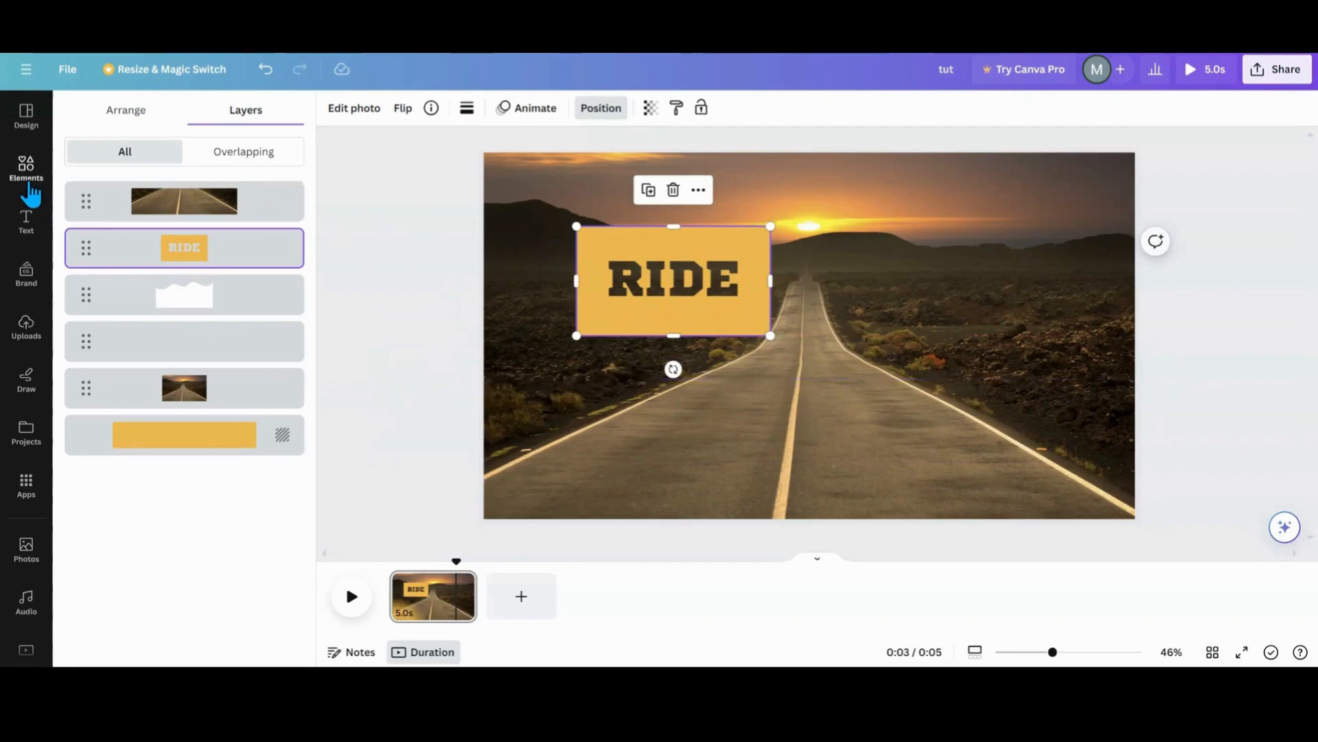
Add a square, flatten it into a thin bar against the RIDE block's right edge, and group them.
{"action": "left_click", "coordinate": [26, 168]}
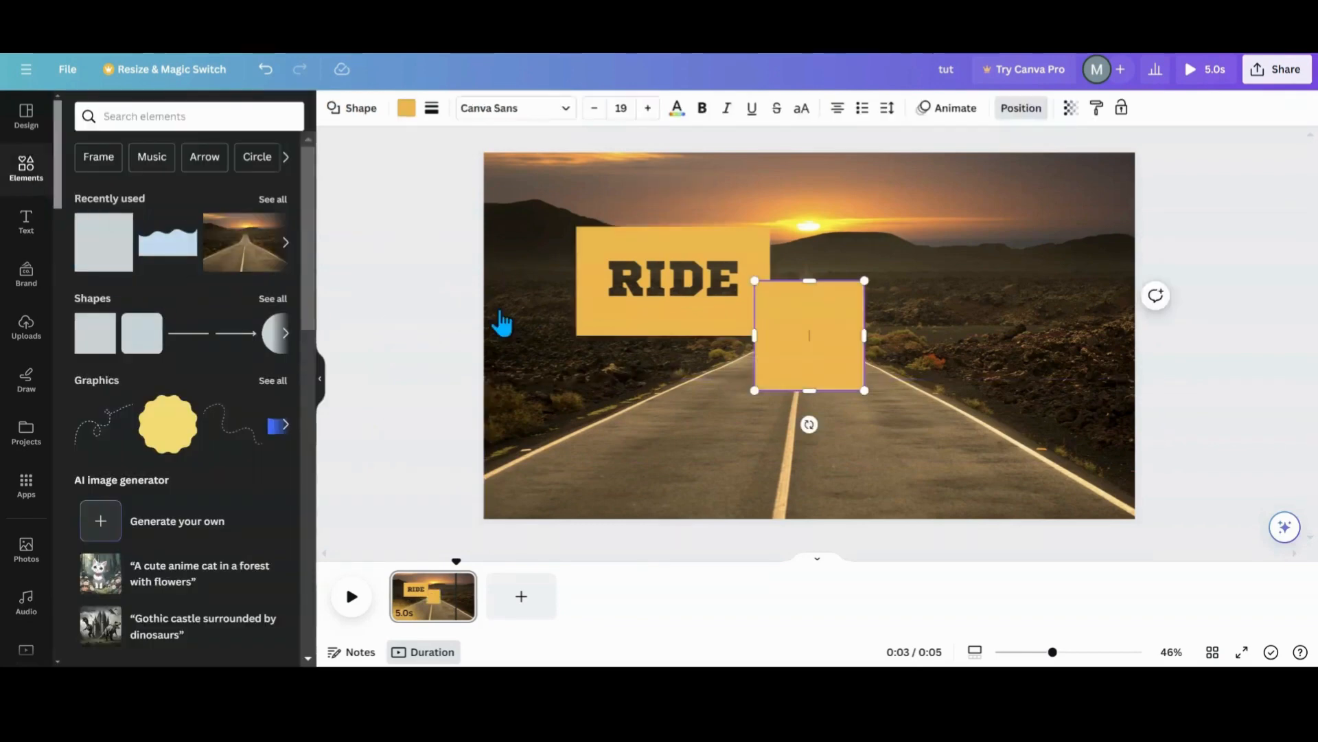
{"action": "left_click_drag", "start_coordinate": [809, 335], "coordinate": [801, 289]}
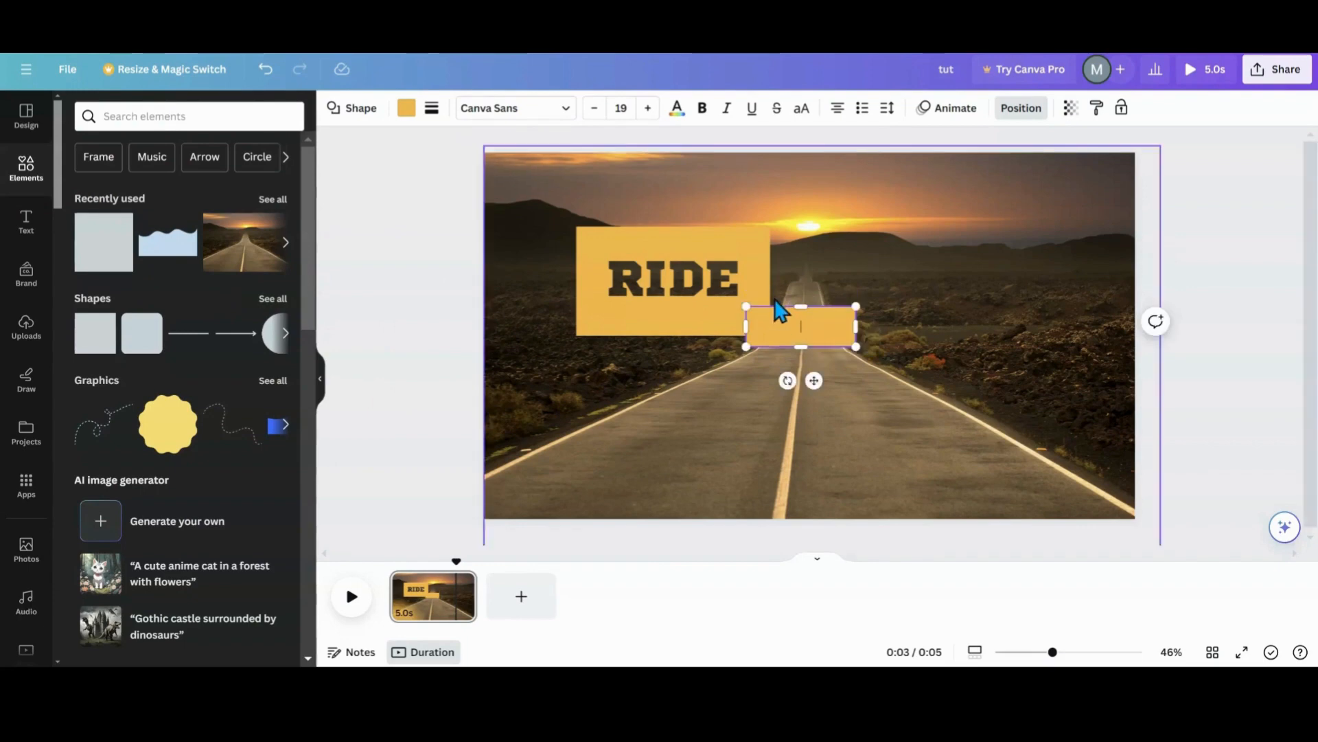
{"action": "mouse_move", "coordinate": [689, 352]}
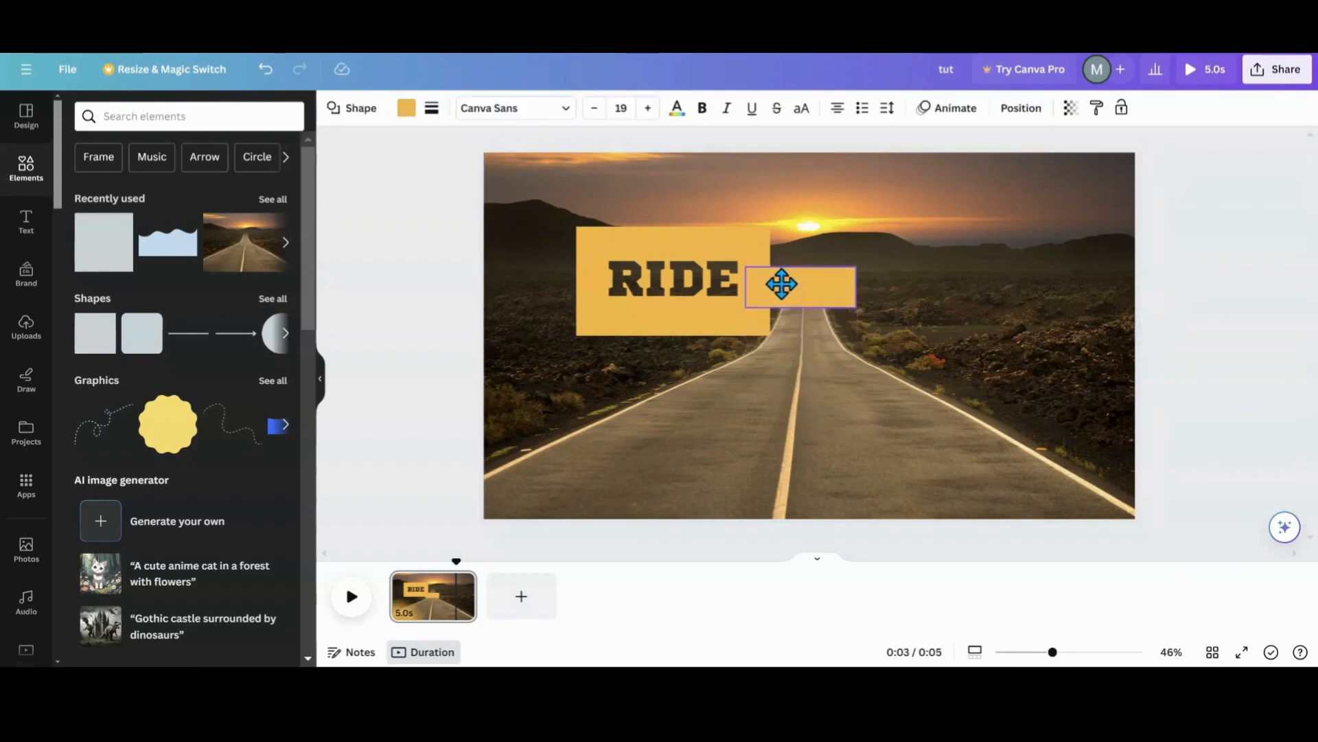
{"action": "left_click", "coordinate": [799, 286]}
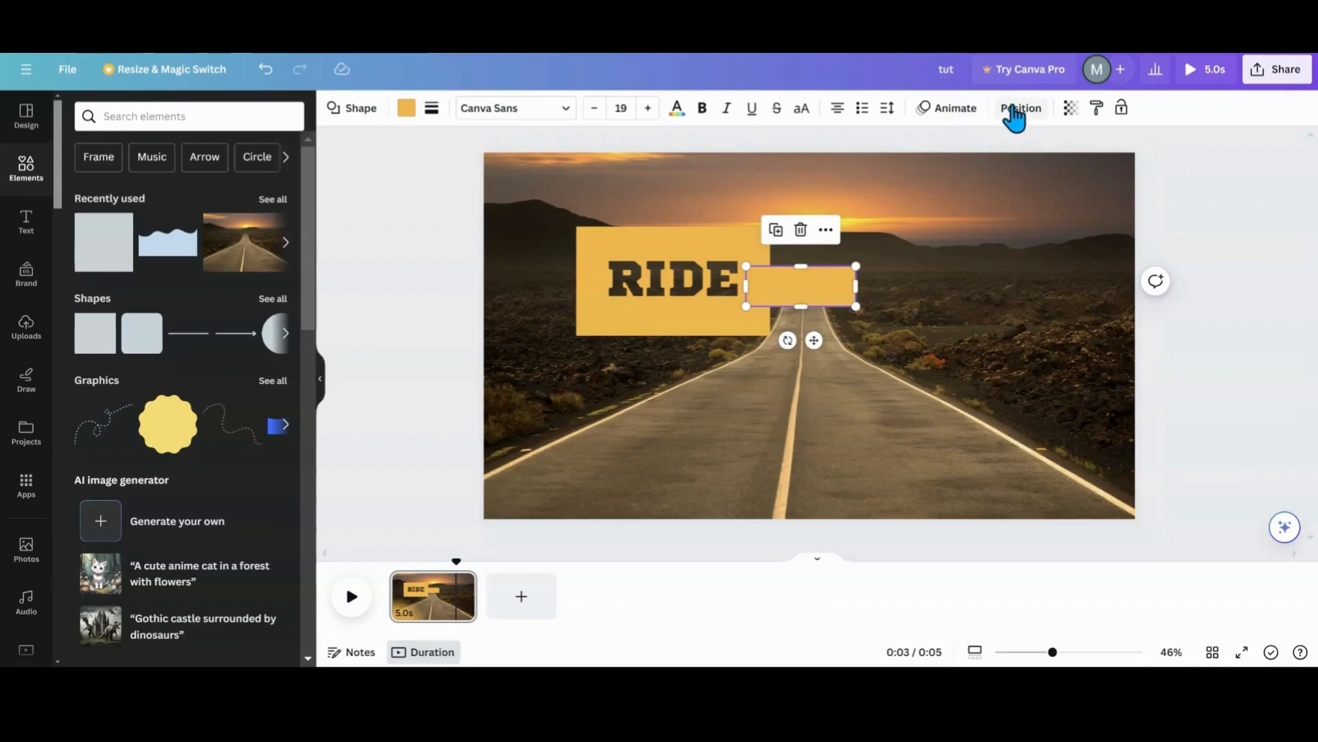
{"action": "left_click", "coordinate": [1020, 107]}
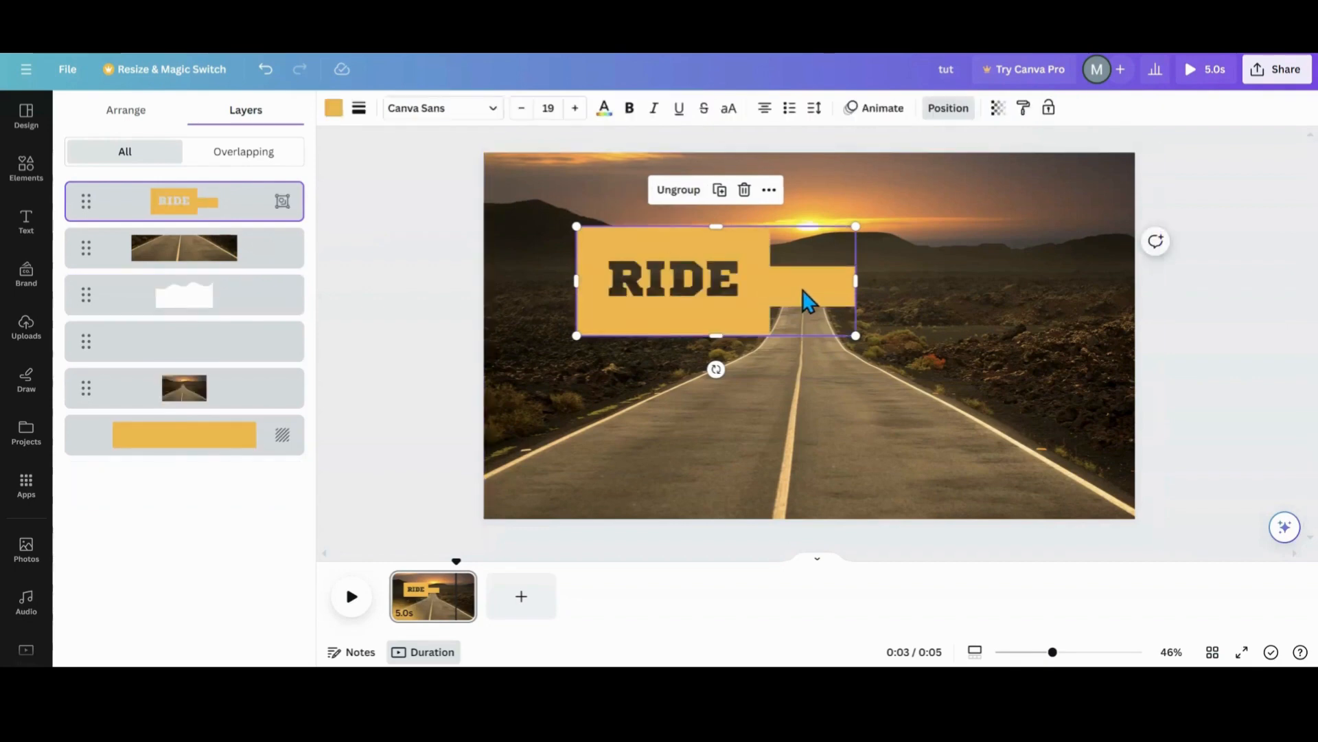
Set the bar inside the group to a transparent fill.
{"action": "left_click", "coordinate": [799, 286]}
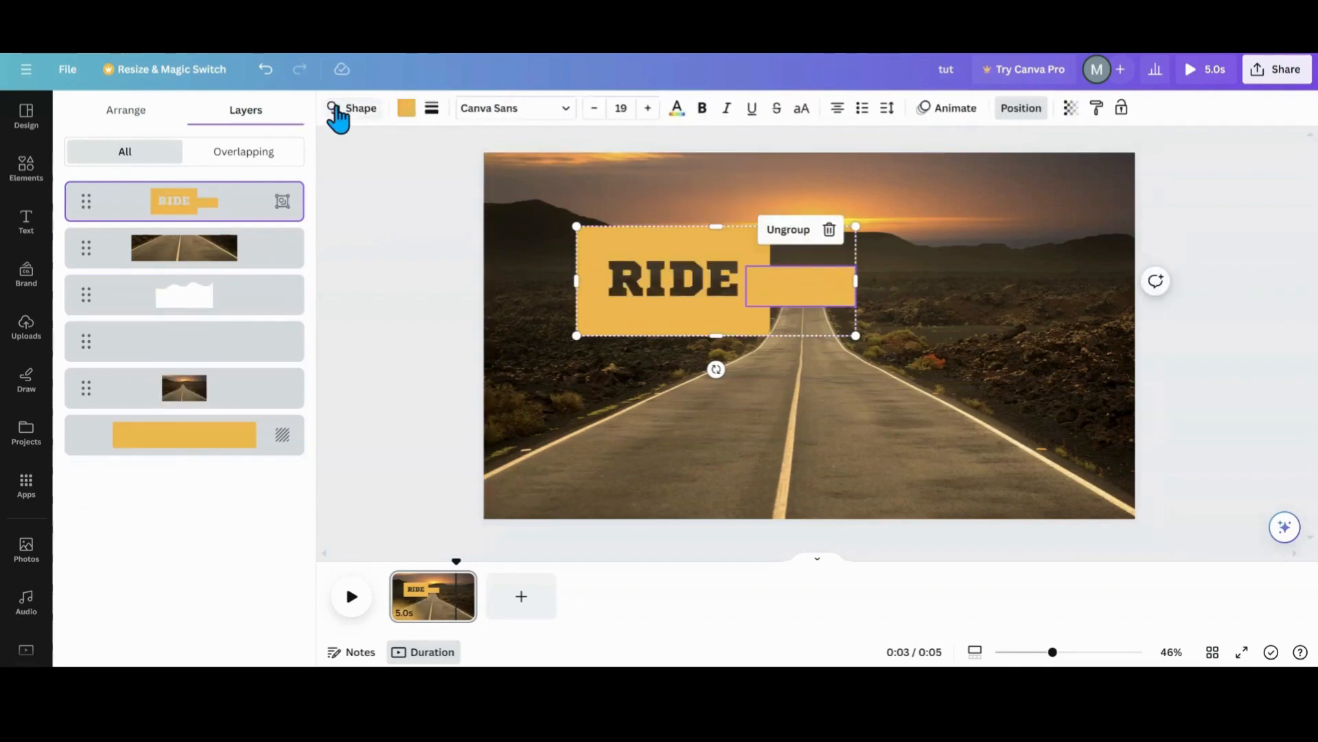
{"action": "left_click", "coordinate": [406, 107]}
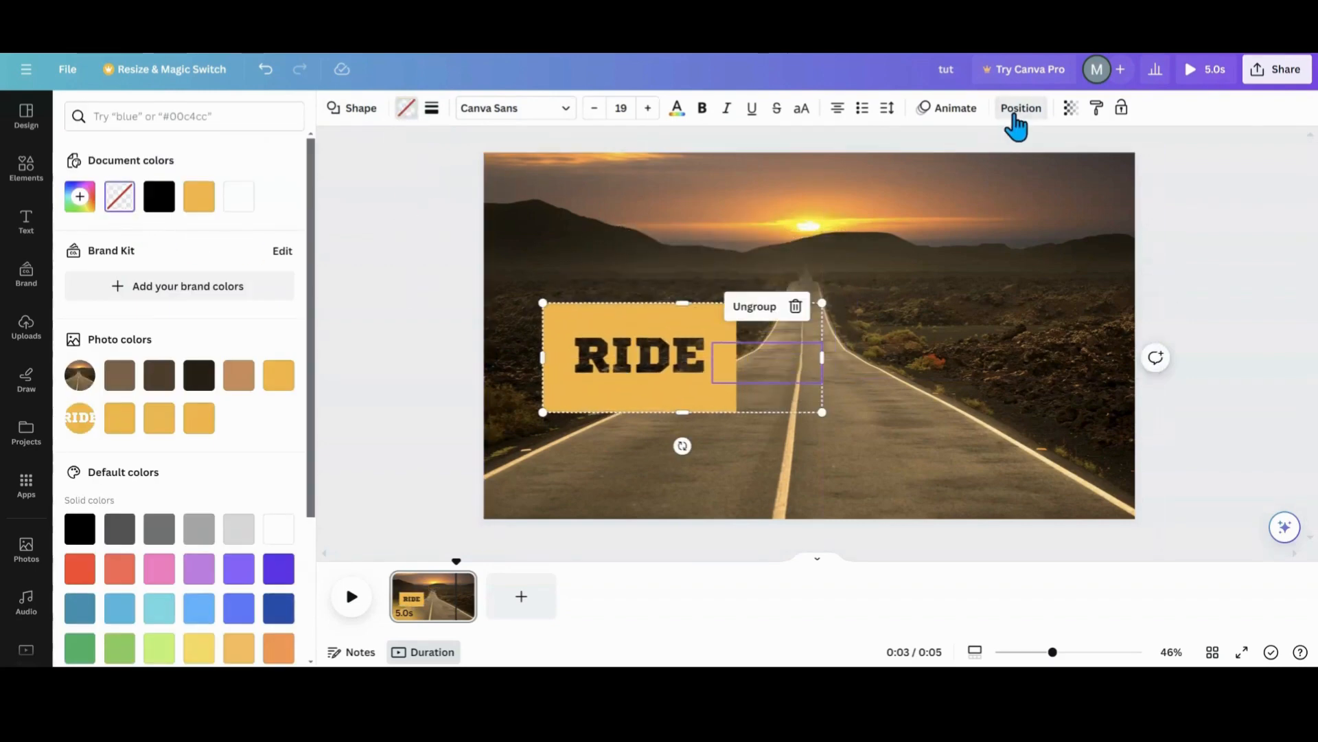
{"action": "left_click", "coordinate": [1021, 108]}
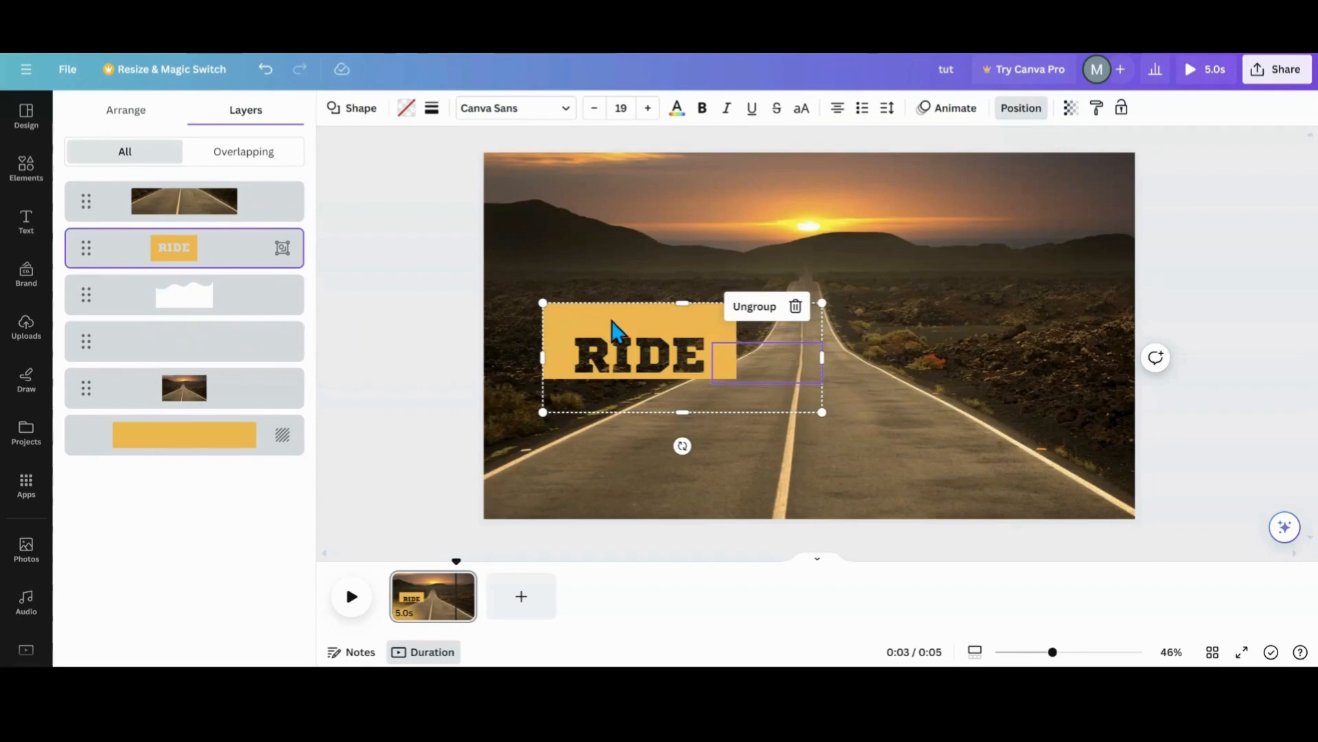
Drag the RIDE group down behind the road and off the left edge, leaving a thin yellow sliver.
{"action": "left_click_drag", "start_coordinate": [614, 328], "coordinate": [609, 361]}
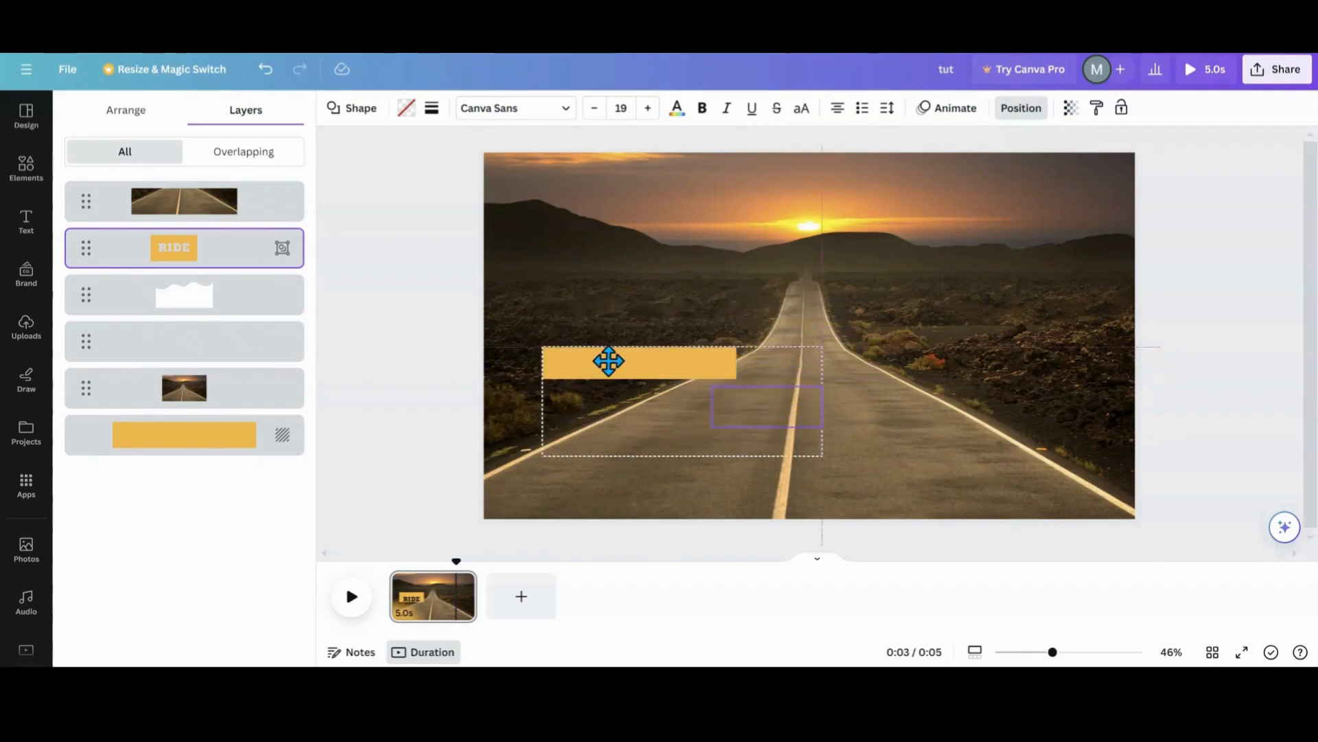
{"action": "left_click_drag", "start_coordinate": [609, 361], "coordinate": [444, 383]}
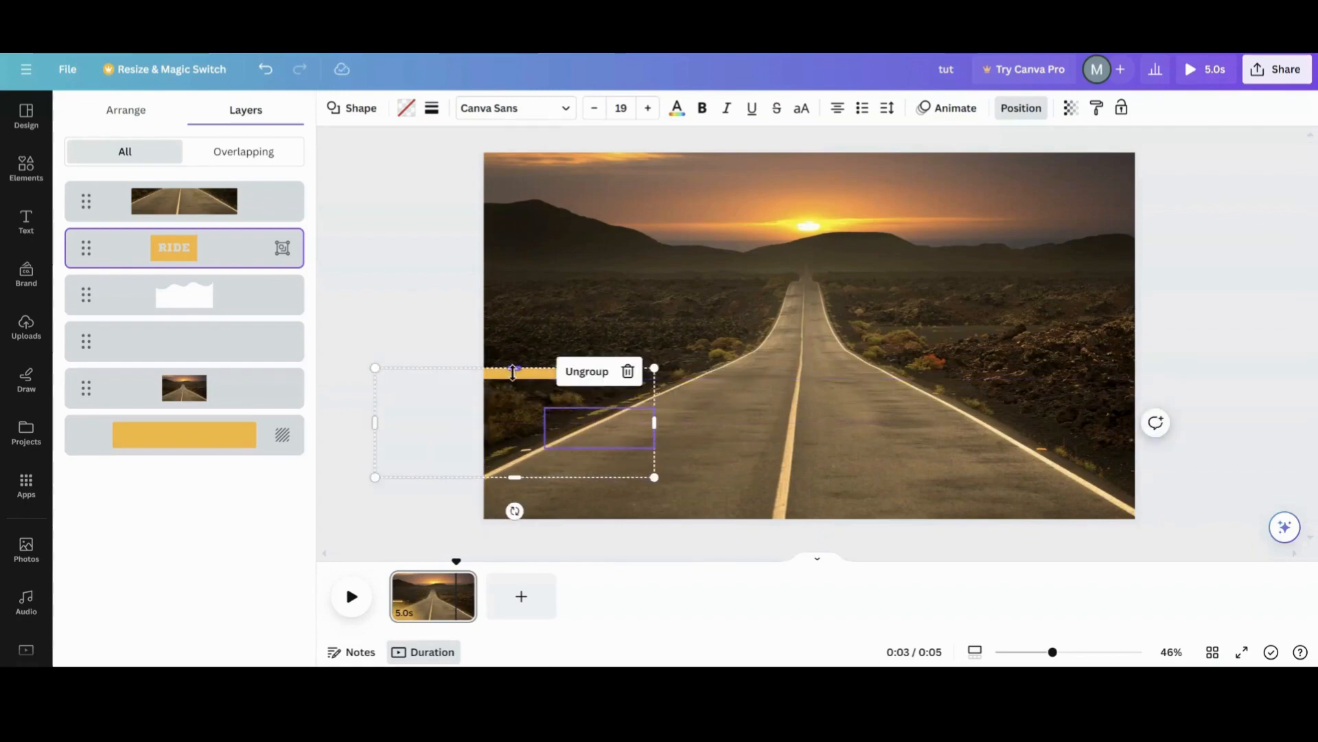
{"action": "left_click_drag", "start_coordinate": [599, 426], "coordinate": [504, 426]}
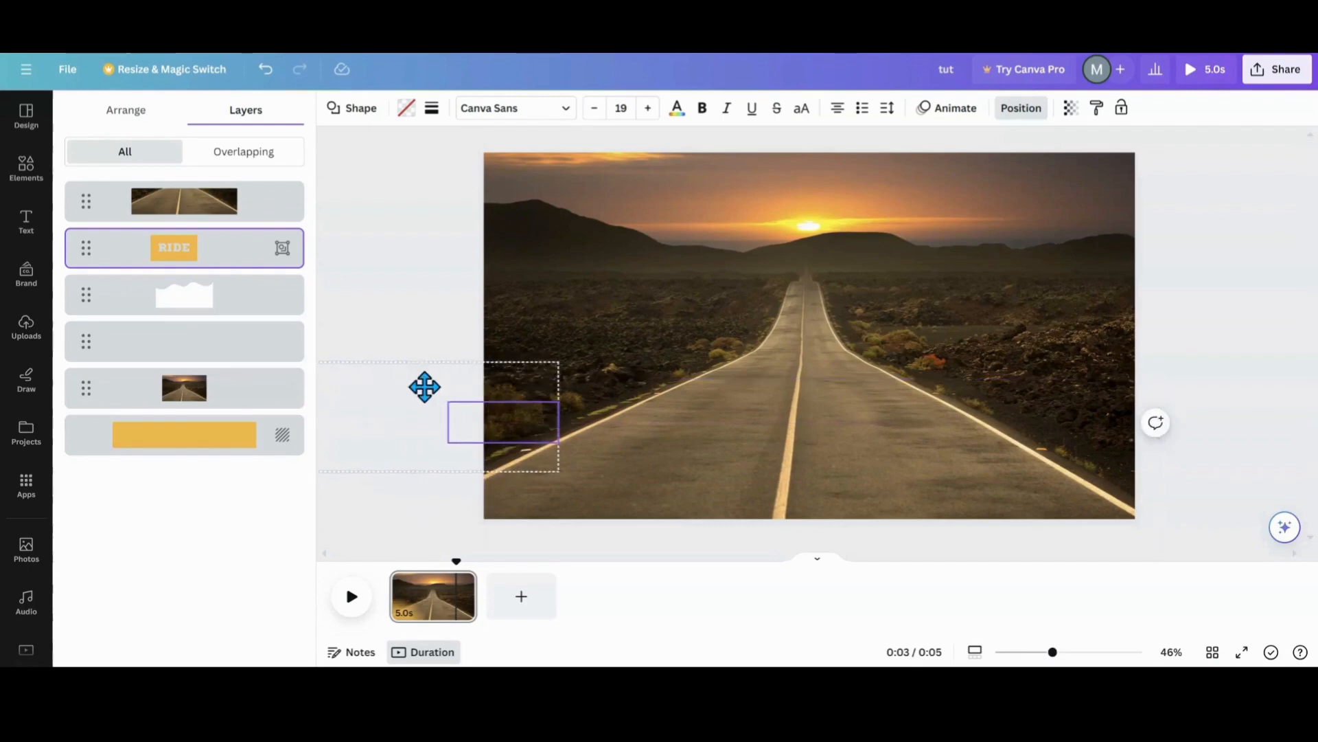
{"action": "left_click_drag", "start_coordinate": [425, 388], "coordinate": [462, 376]}
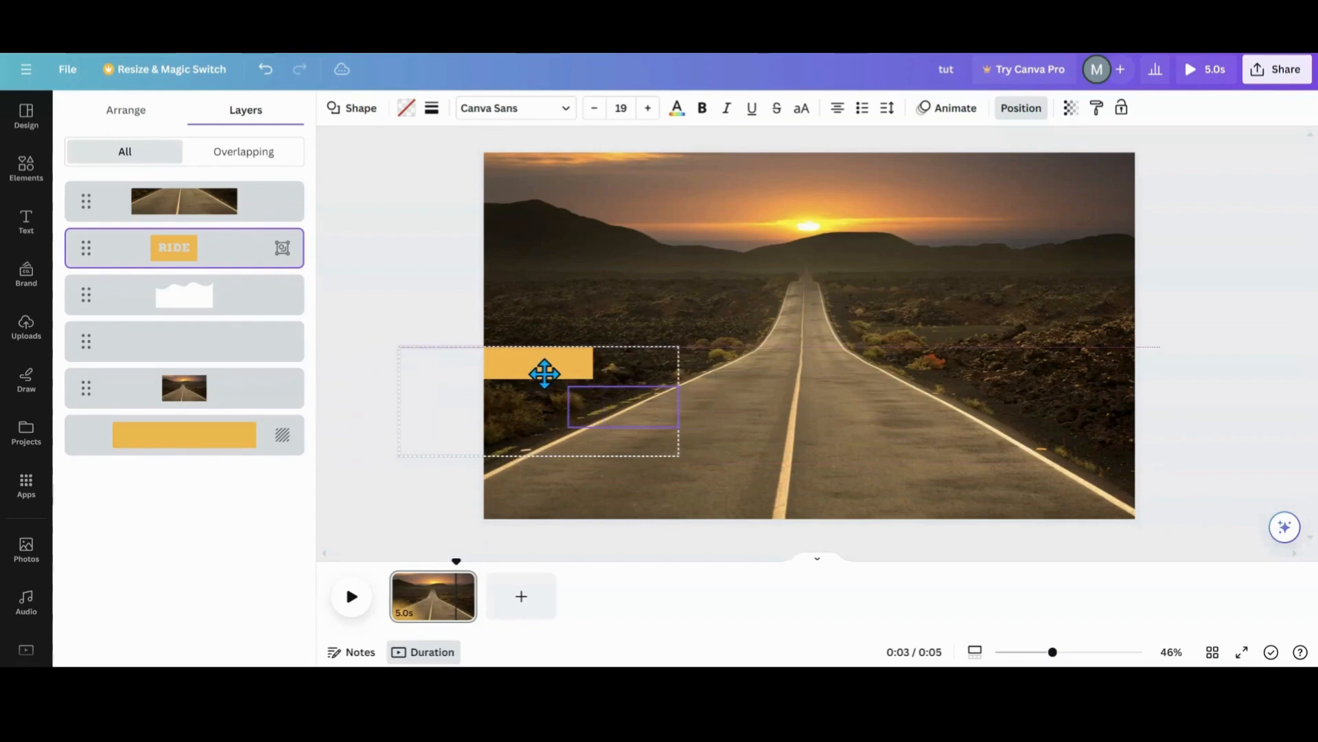
{"action": "left_click_drag", "start_coordinate": [544, 374], "coordinate": [515, 390]}
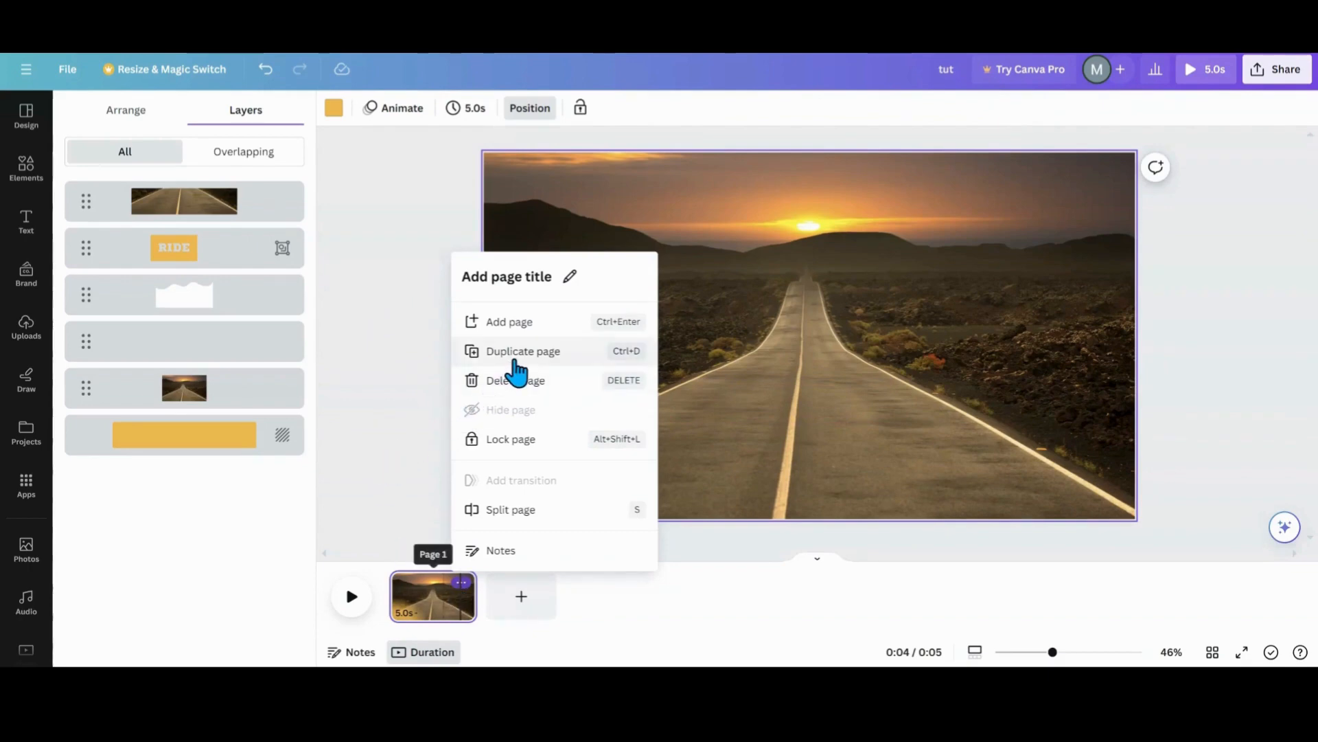
Duplicate page 1 and select the RIDE group on the new page.
{"action": "left_click", "coordinate": [522, 350]}
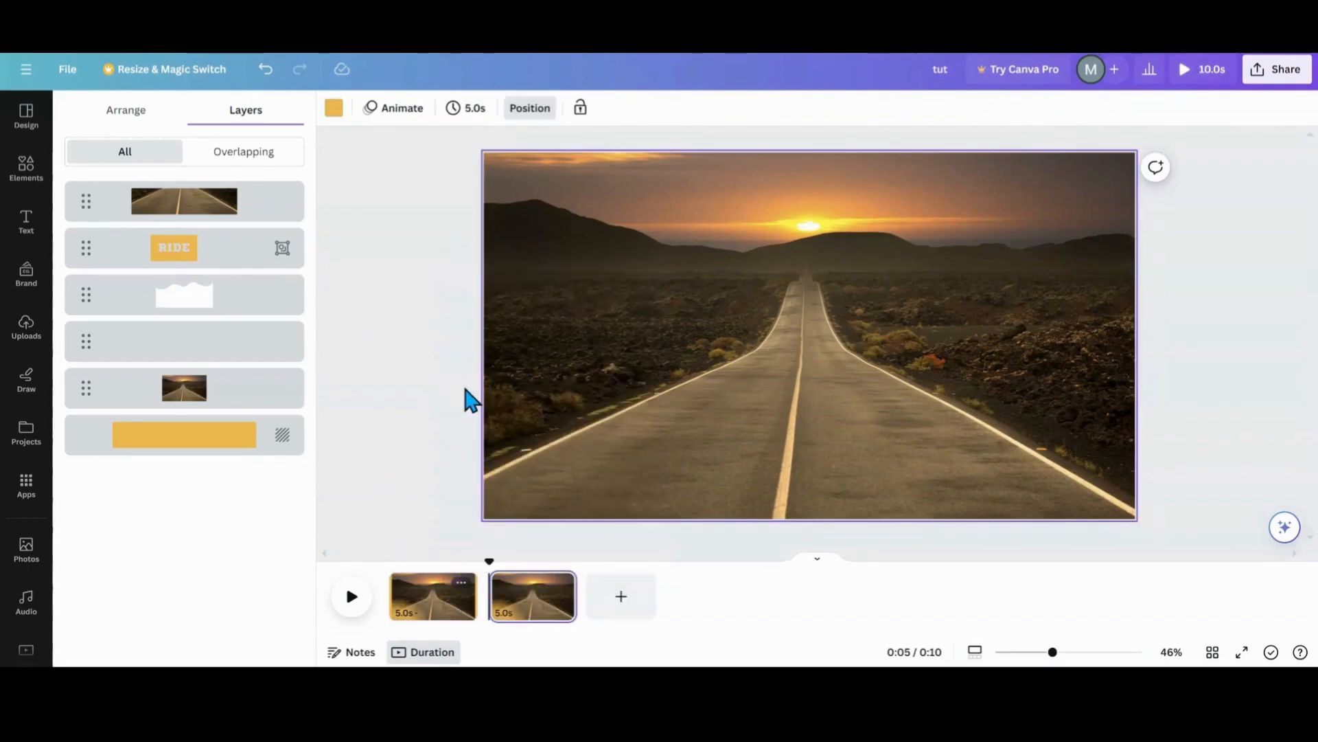
{"action": "left_click", "coordinate": [183, 294]}
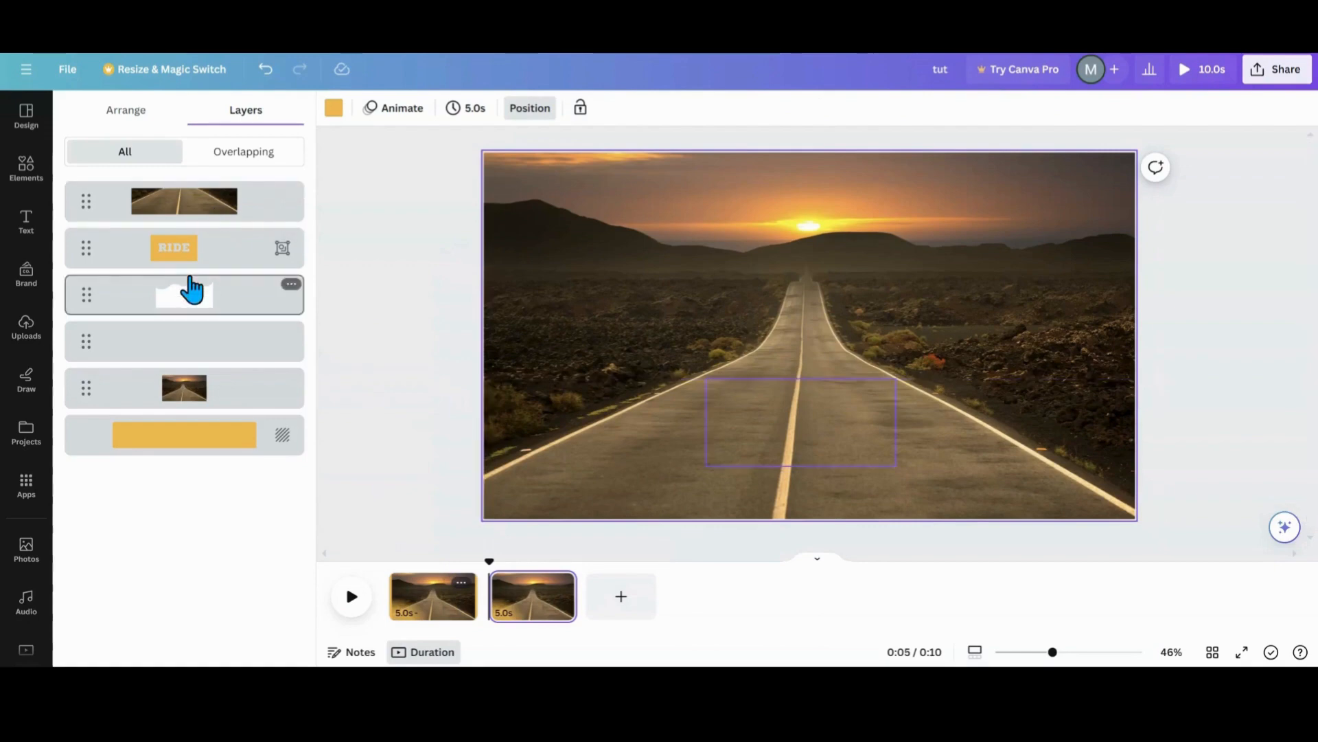
{"action": "left_click", "coordinate": [174, 247]}
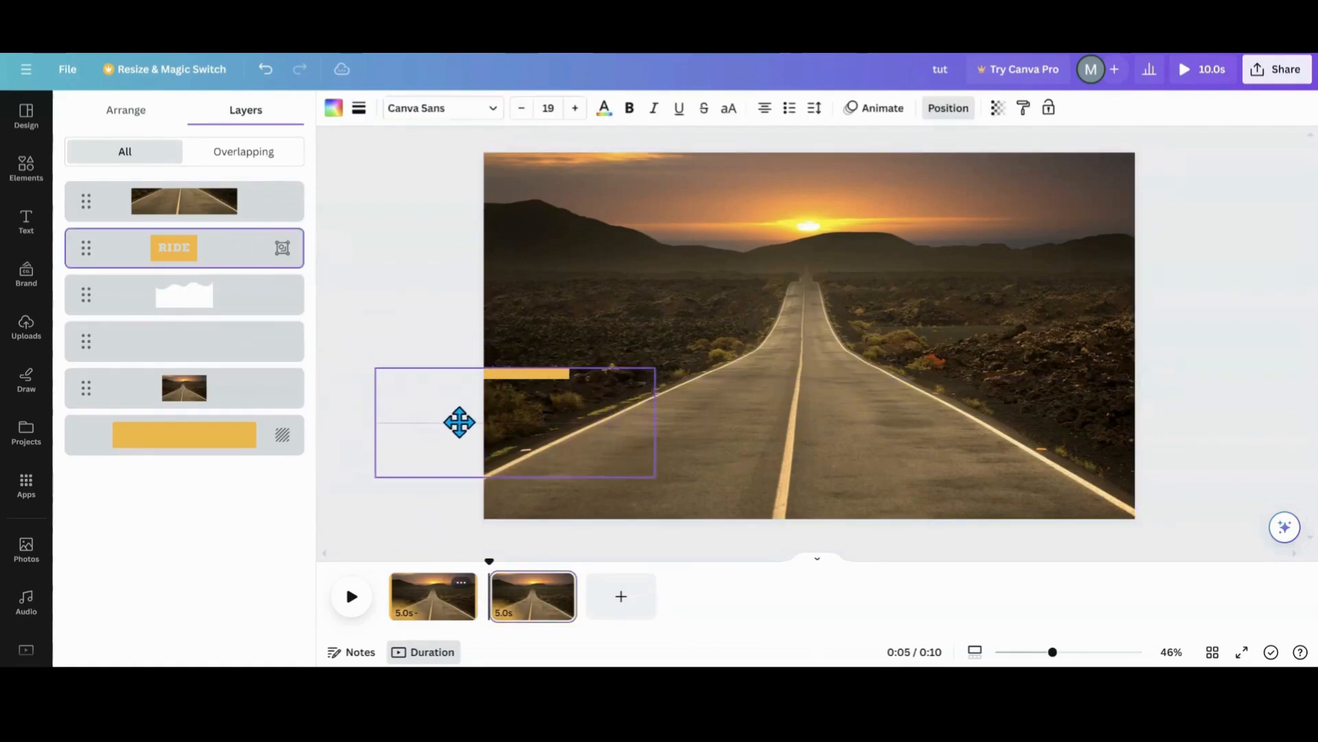
Drag the RIDE group rightward until a thin yellow strip is centred across the road.
{"action": "left_click_drag", "start_coordinate": [460, 422], "coordinate": [510, 421]}
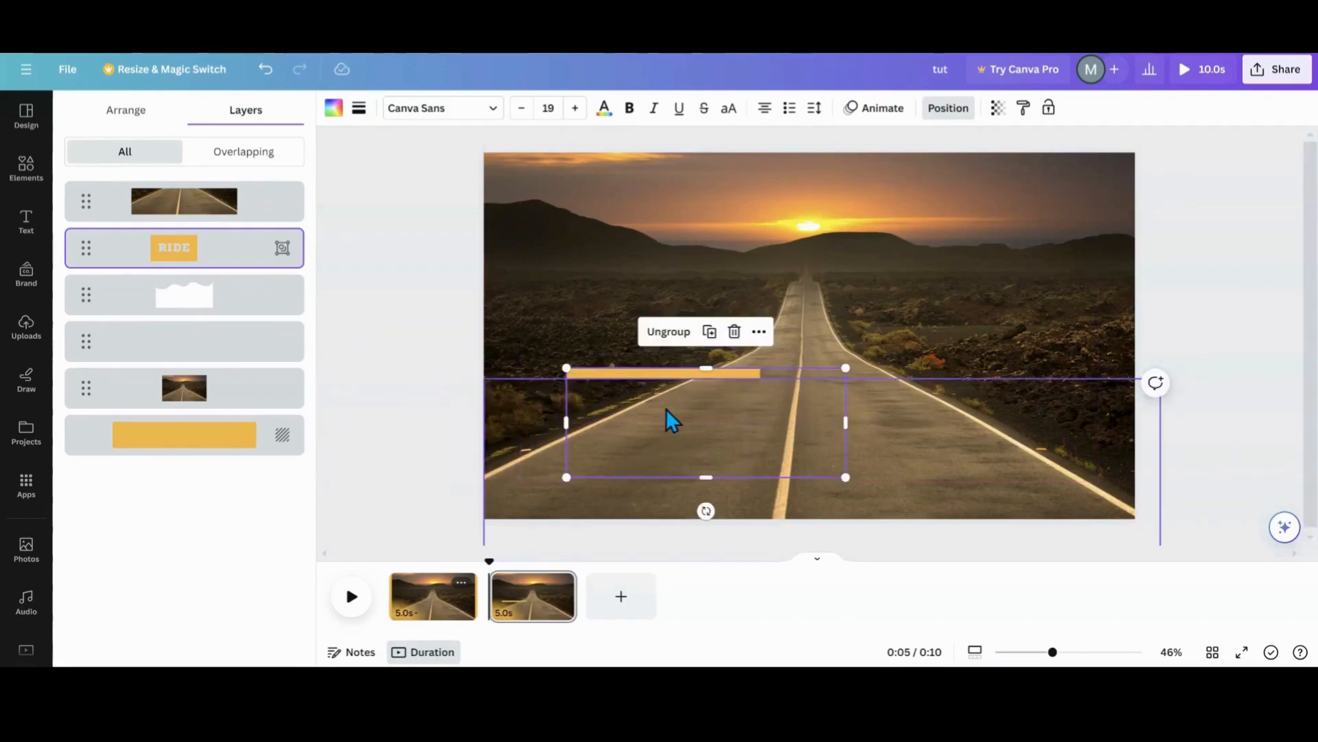
{"action": "left_click_drag", "start_coordinate": [706, 420], "coordinate": [738, 403]}
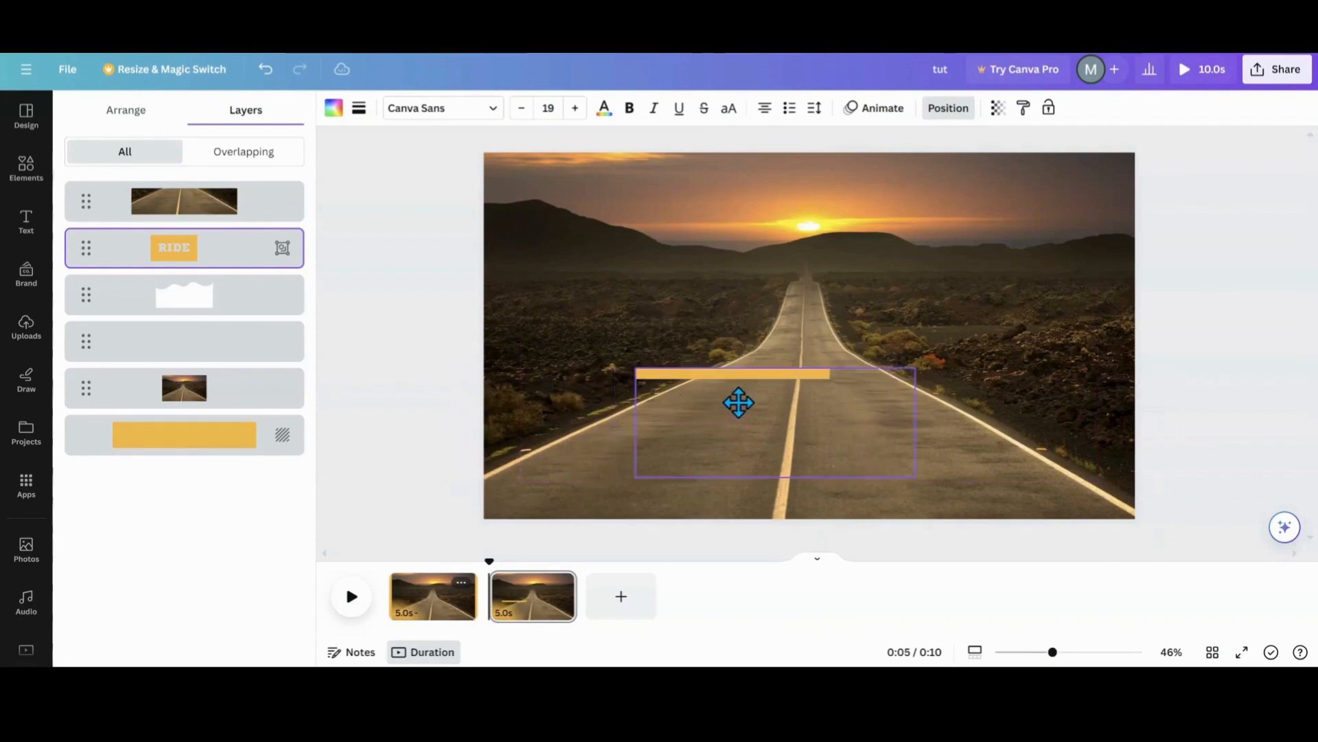
{"action": "left_click_drag", "start_coordinate": [738, 402], "coordinate": [780, 404]}
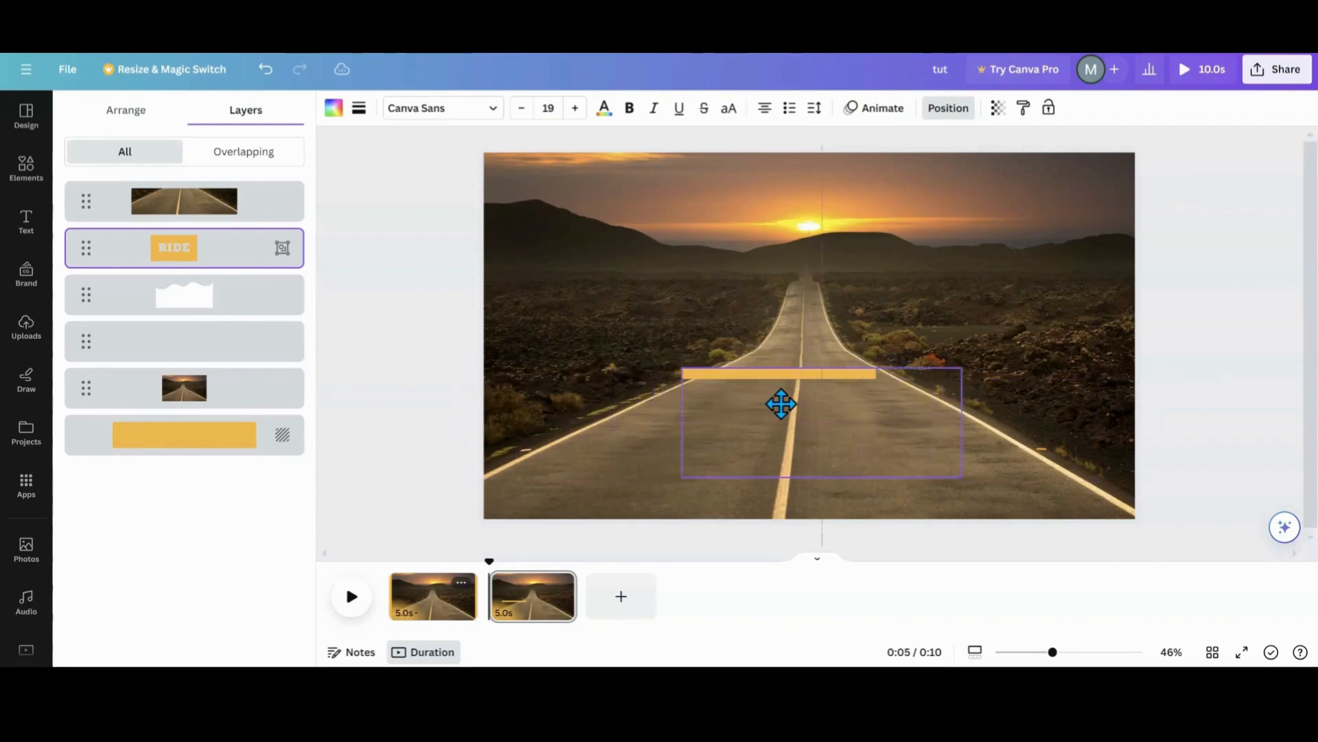
{"action": "left_click_drag", "start_coordinate": [781, 403], "coordinate": [797, 405]}
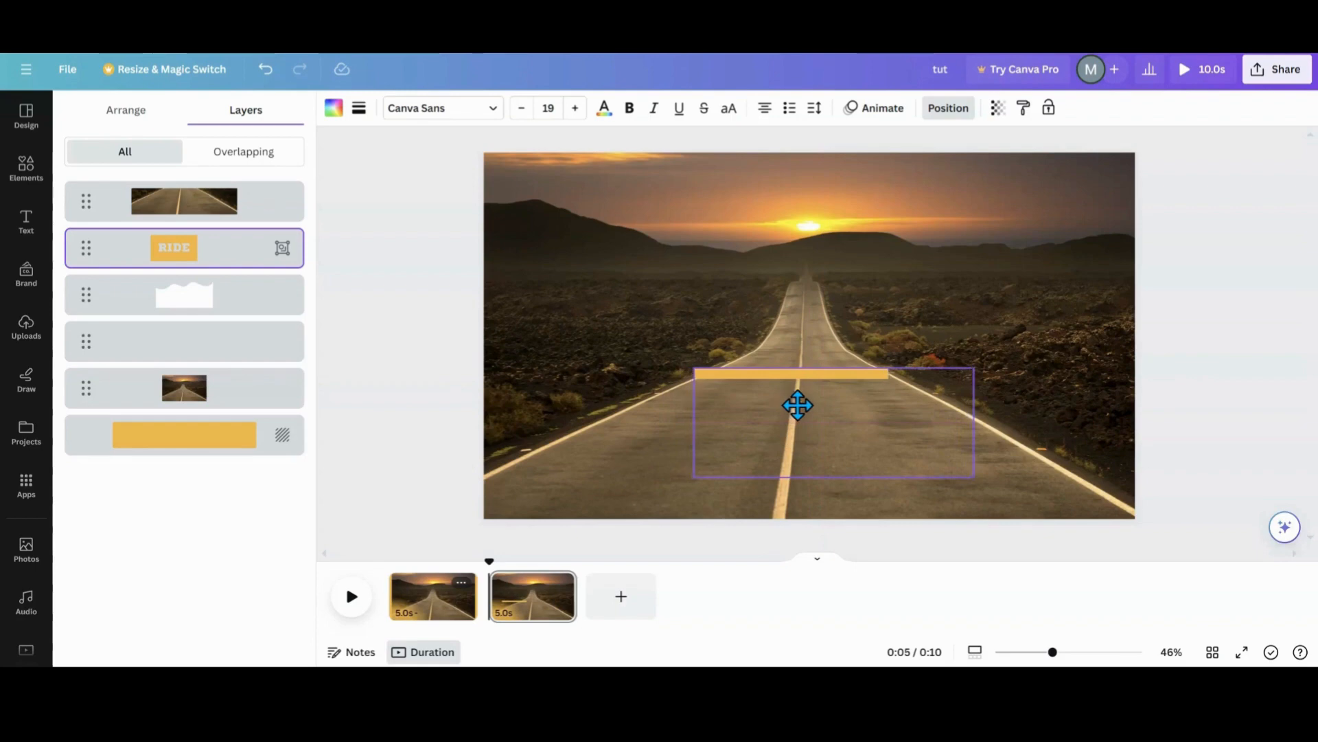
{"action": "left_click_drag", "start_coordinate": [797, 406], "coordinate": [803, 404]}
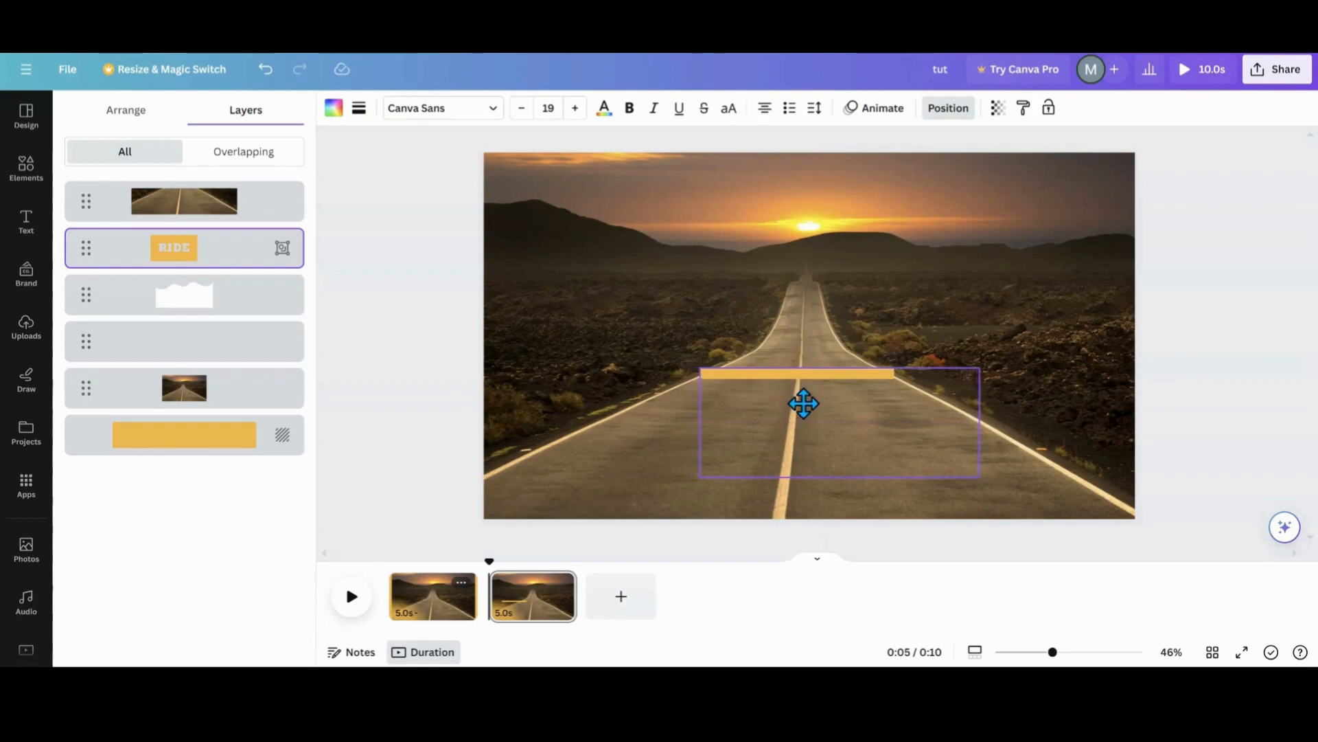
{"action": "left_click", "coordinate": [837, 420]}
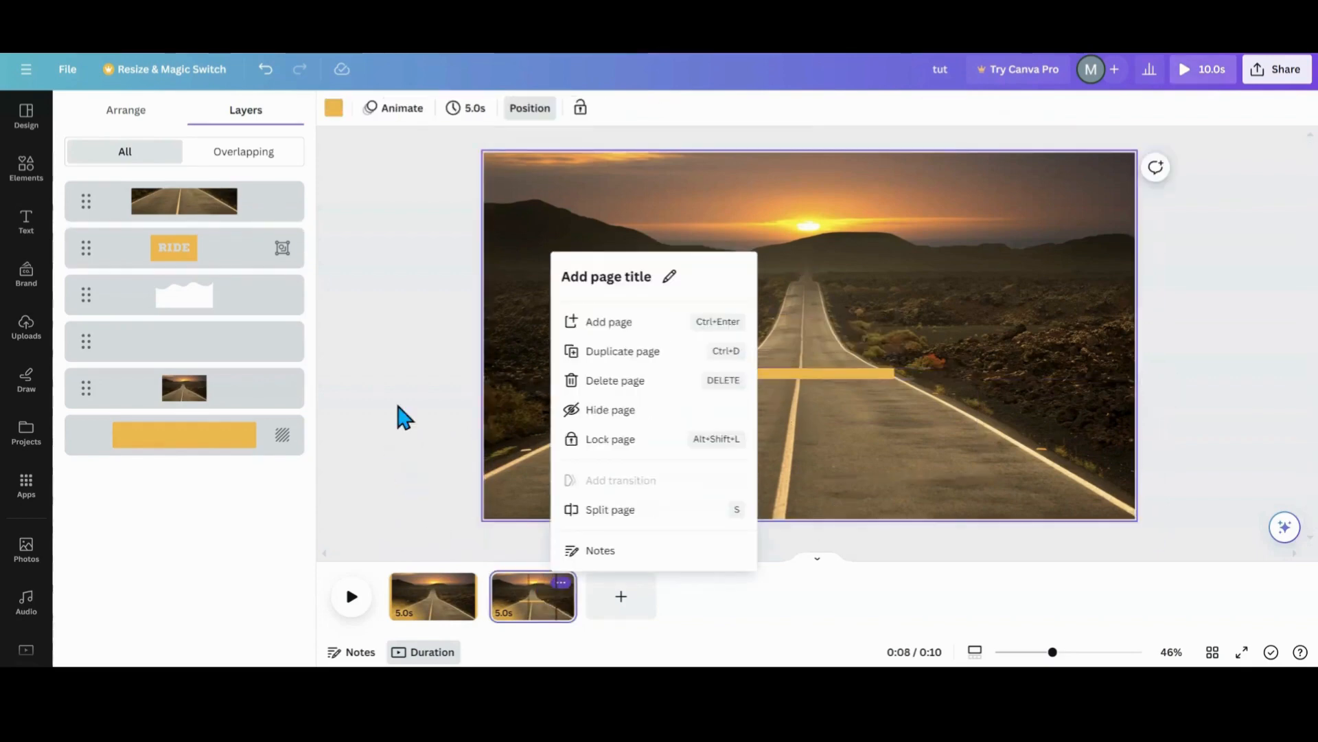
Duplicate page 2 and lift the RIDE box so more of it peeks above the road.
{"action": "left_click", "coordinate": [608, 322]}
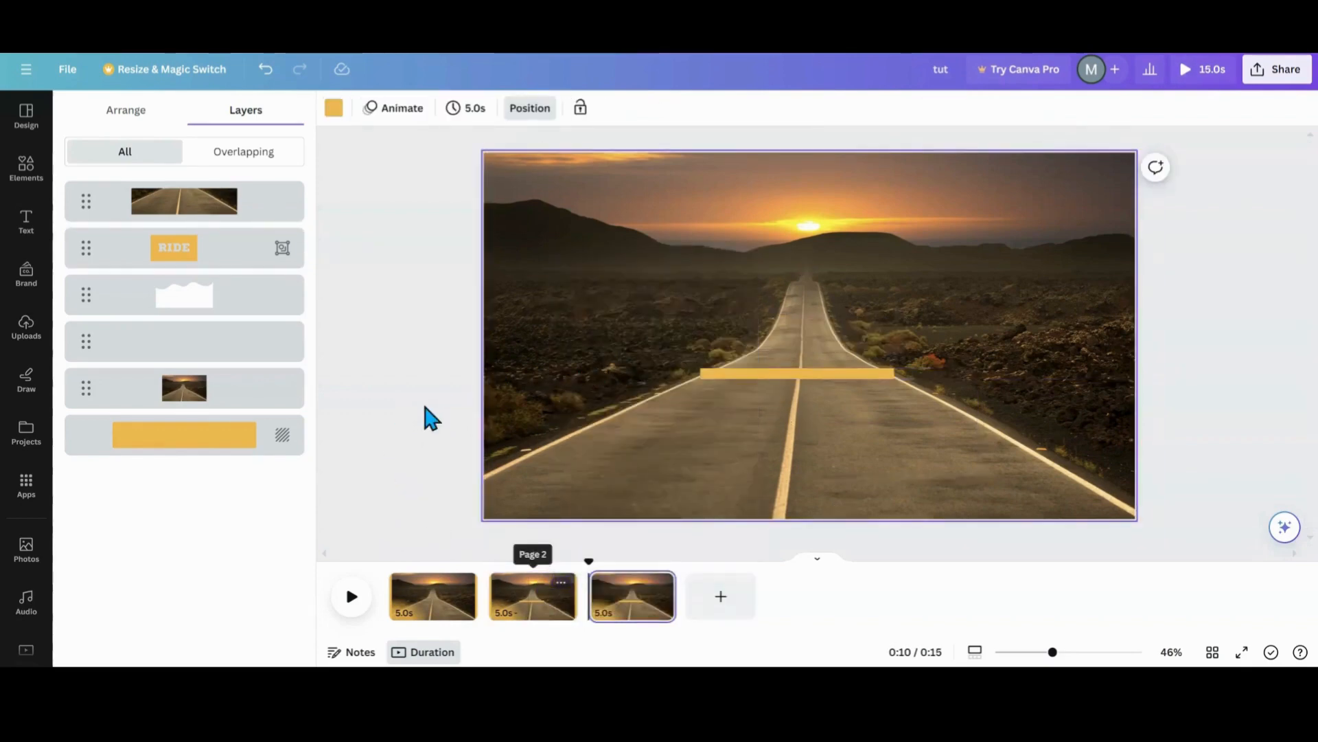
{"action": "left_click", "coordinate": [173, 247]}
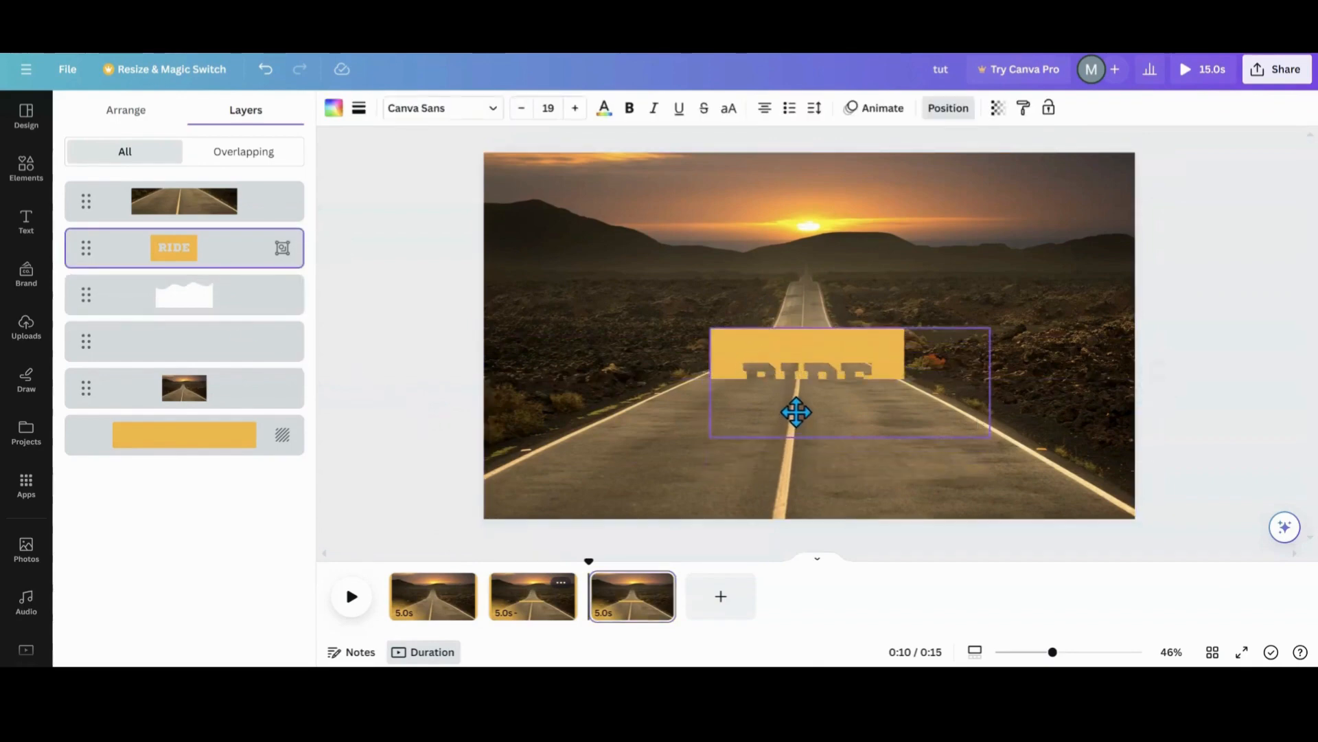
{"action": "left_click_drag", "start_coordinate": [796, 412], "coordinate": [790, 370]}
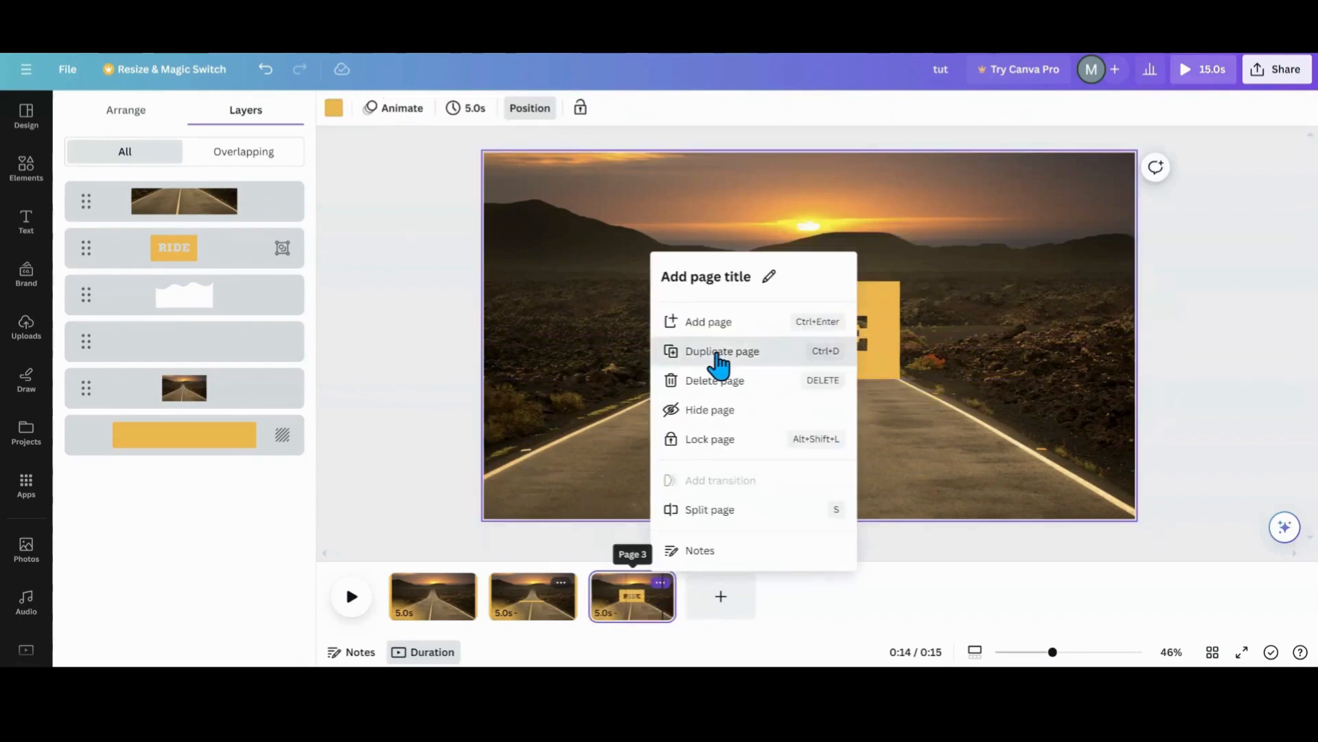
Duplicate page 3 and move the RIDE box fully above the road horizon.
{"action": "left_click", "coordinate": [721, 350]}
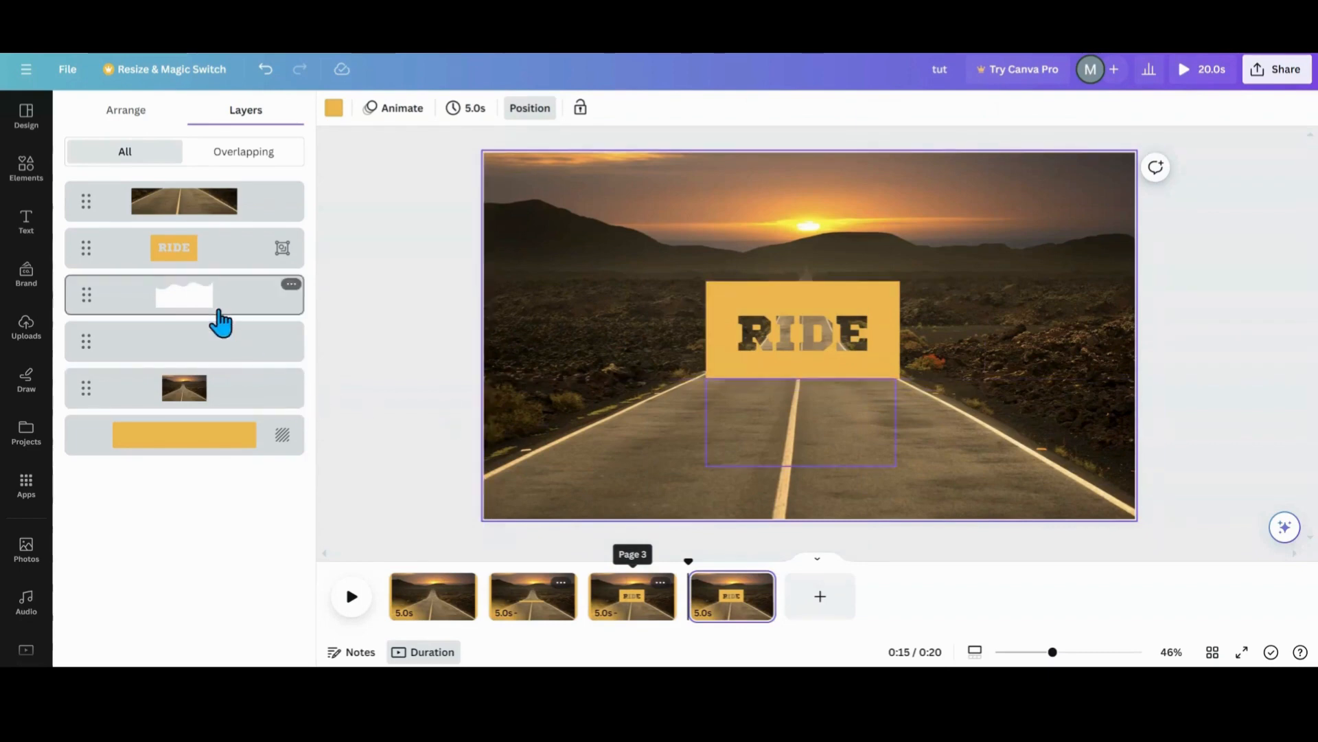
{"action": "left_click", "coordinate": [182, 201]}
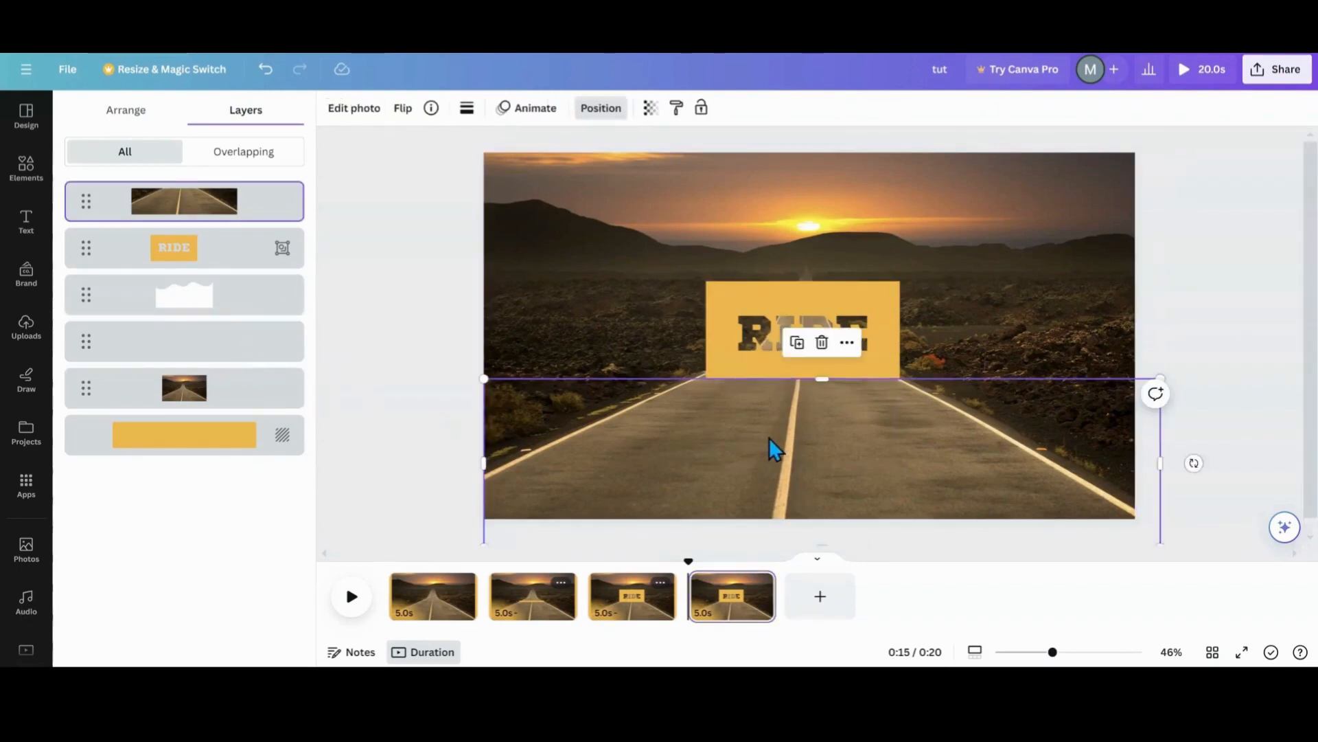
{"action": "left_click", "coordinate": [183, 294]}
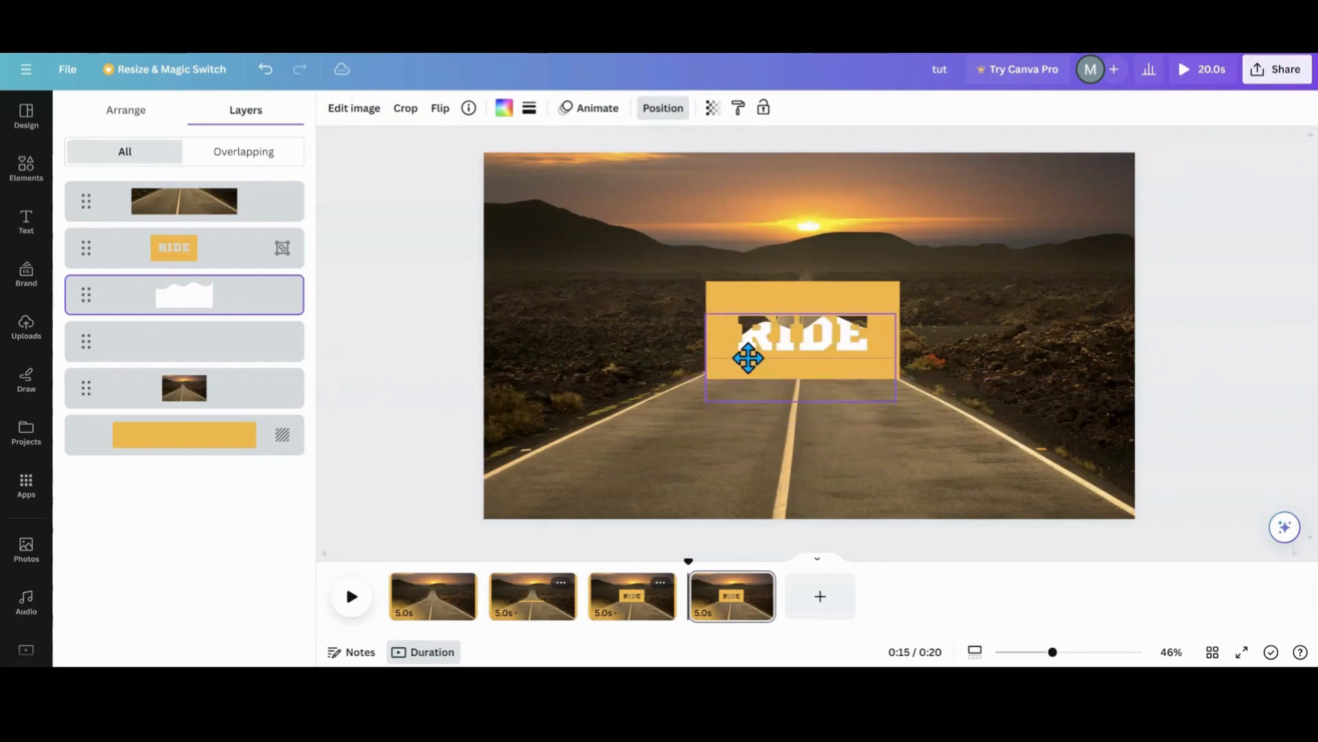
{"action": "left_click_drag", "start_coordinate": [747, 357], "coordinate": [747, 335]}
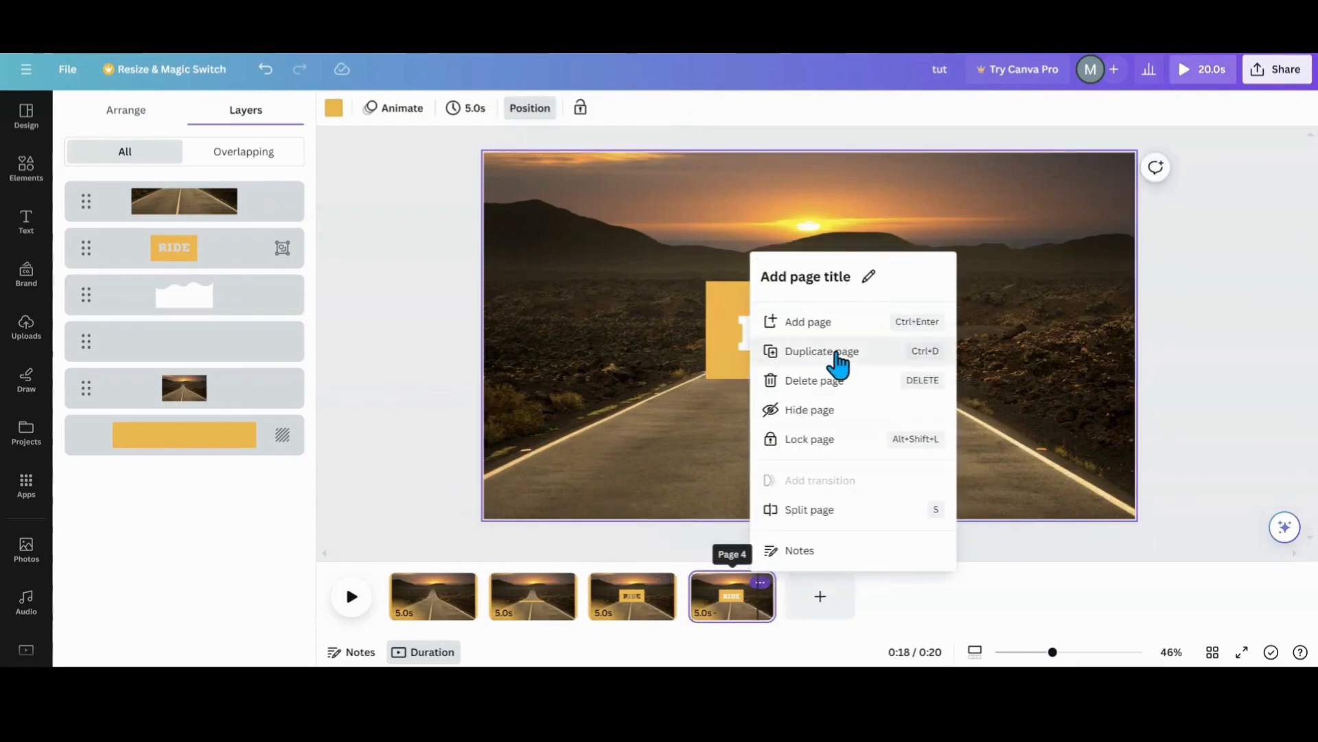
Duplicate page 4, make the RIDE text fully opaque white and sink the box group behind the road.
{"action": "left_click", "coordinate": [821, 350]}
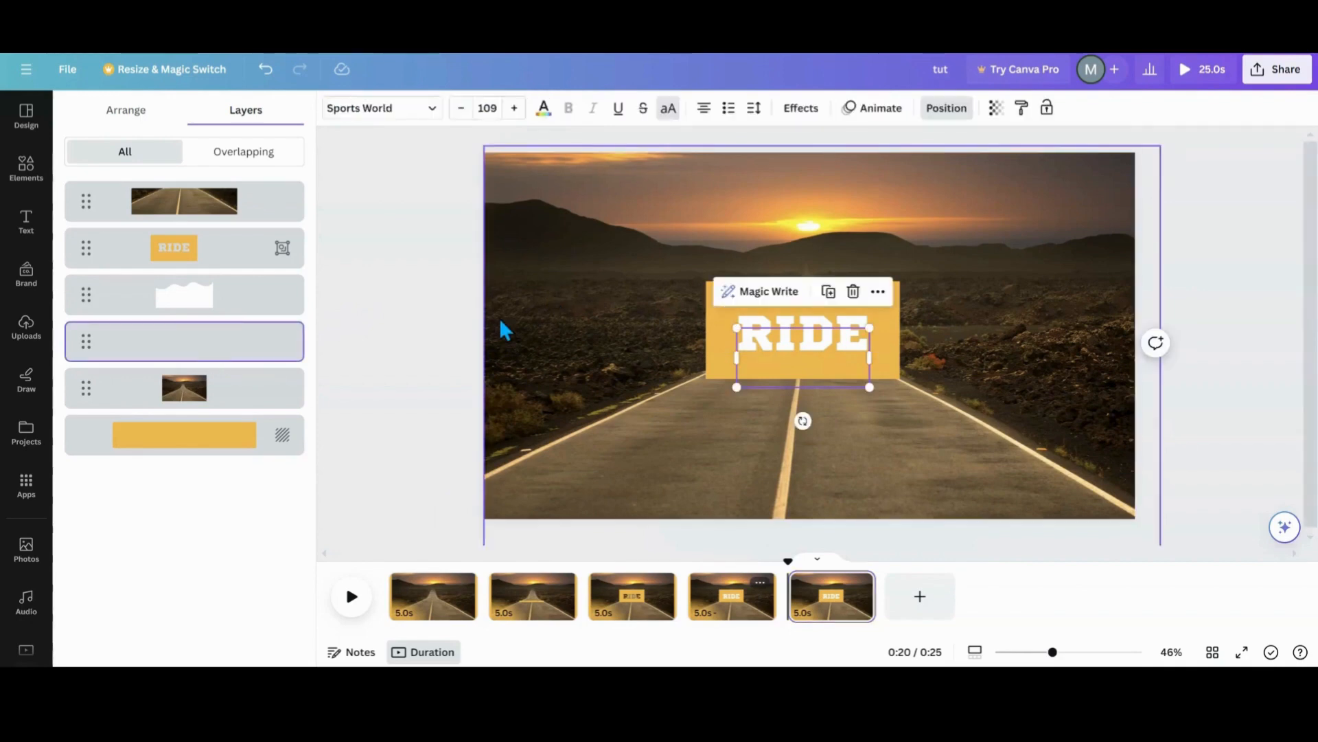
{"action": "mouse_move", "coordinate": [912, 163]}
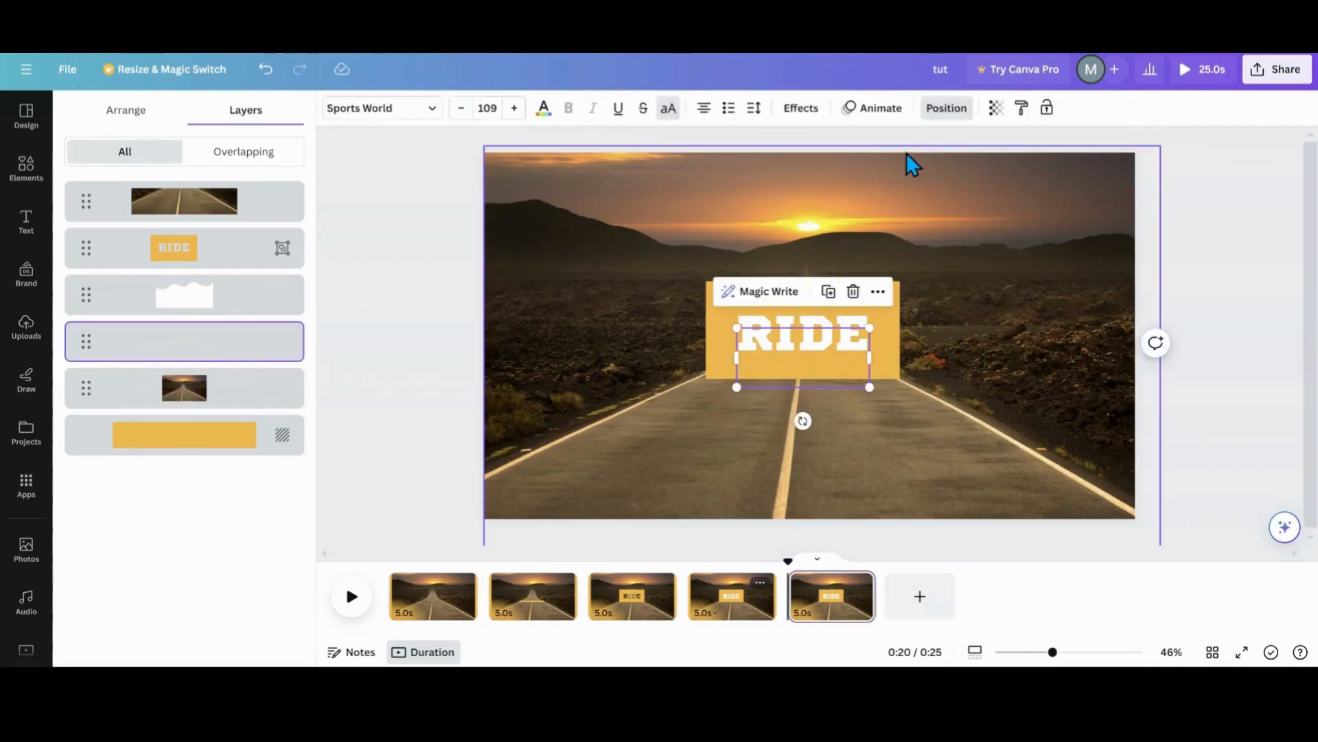
{"action": "left_click", "coordinate": [996, 107]}
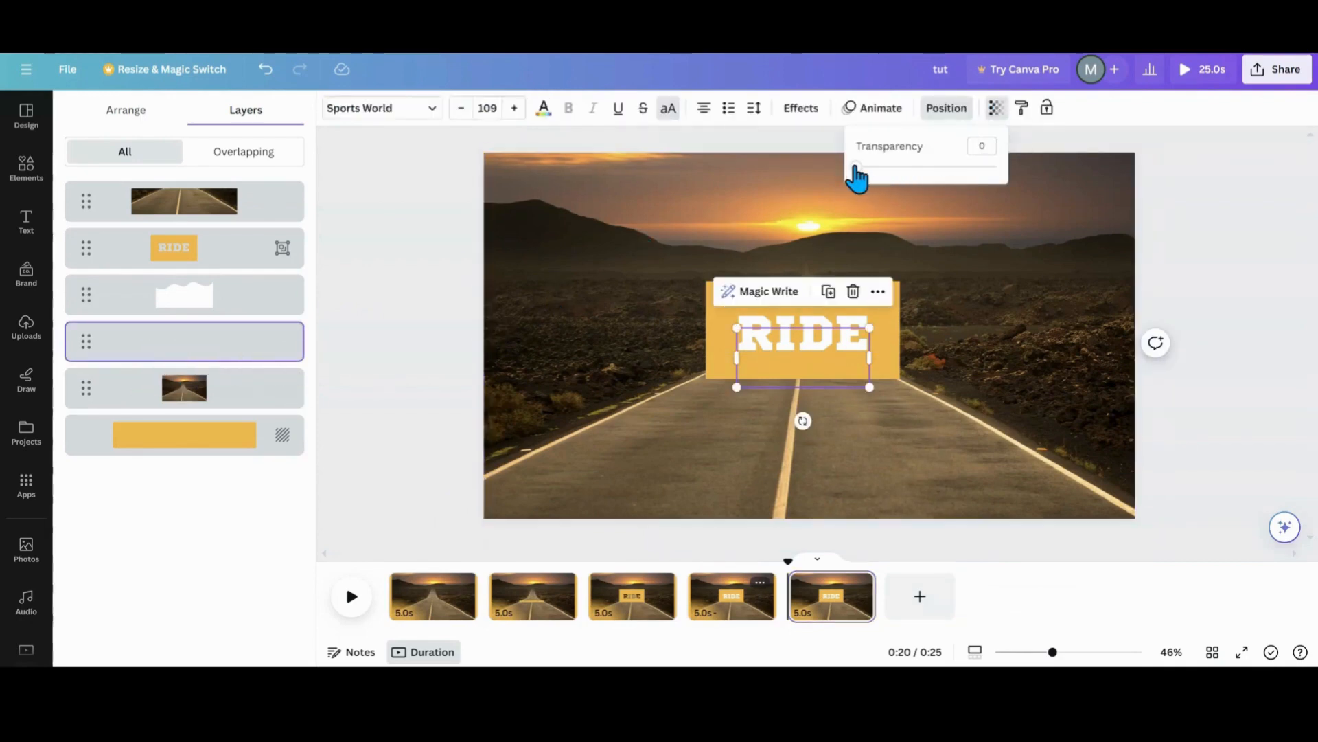
{"action": "left_click_drag", "start_coordinate": [854, 166], "coordinate": [997, 166]}
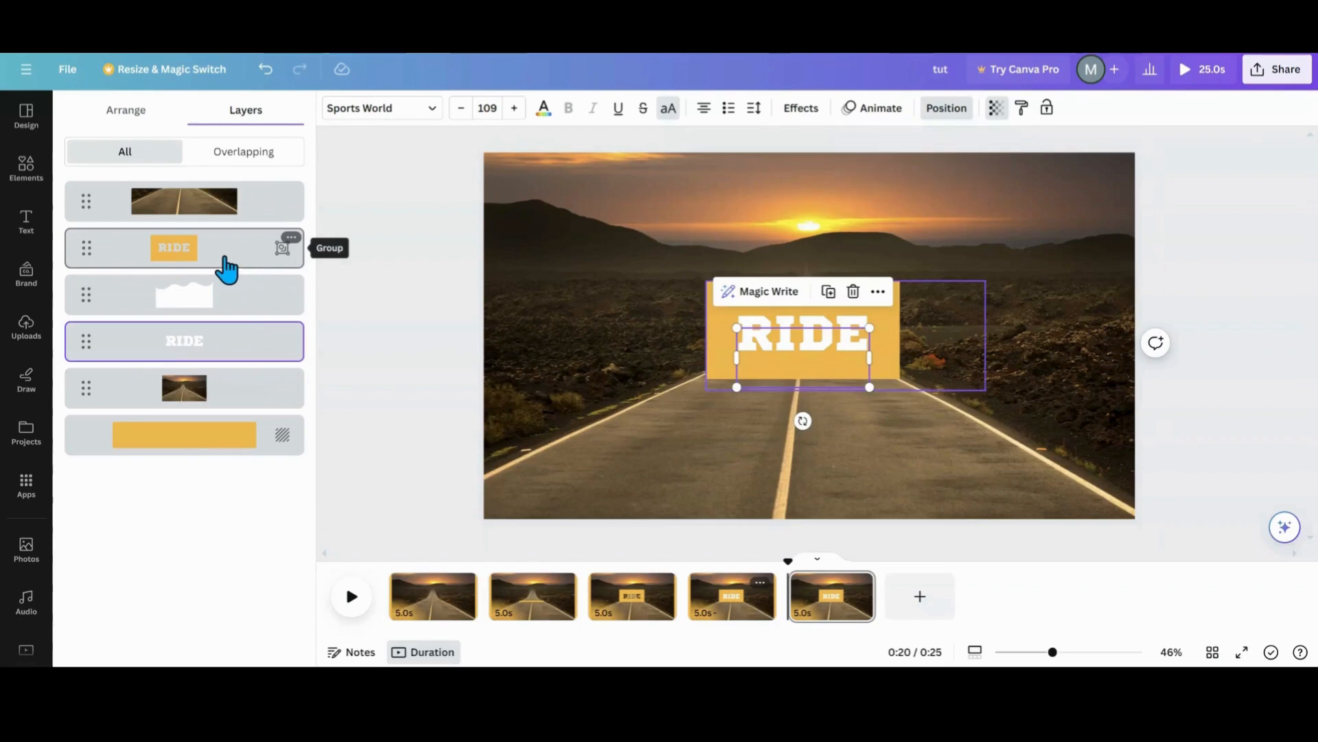
{"action": "left_click", "coordinate": [175, 247]}
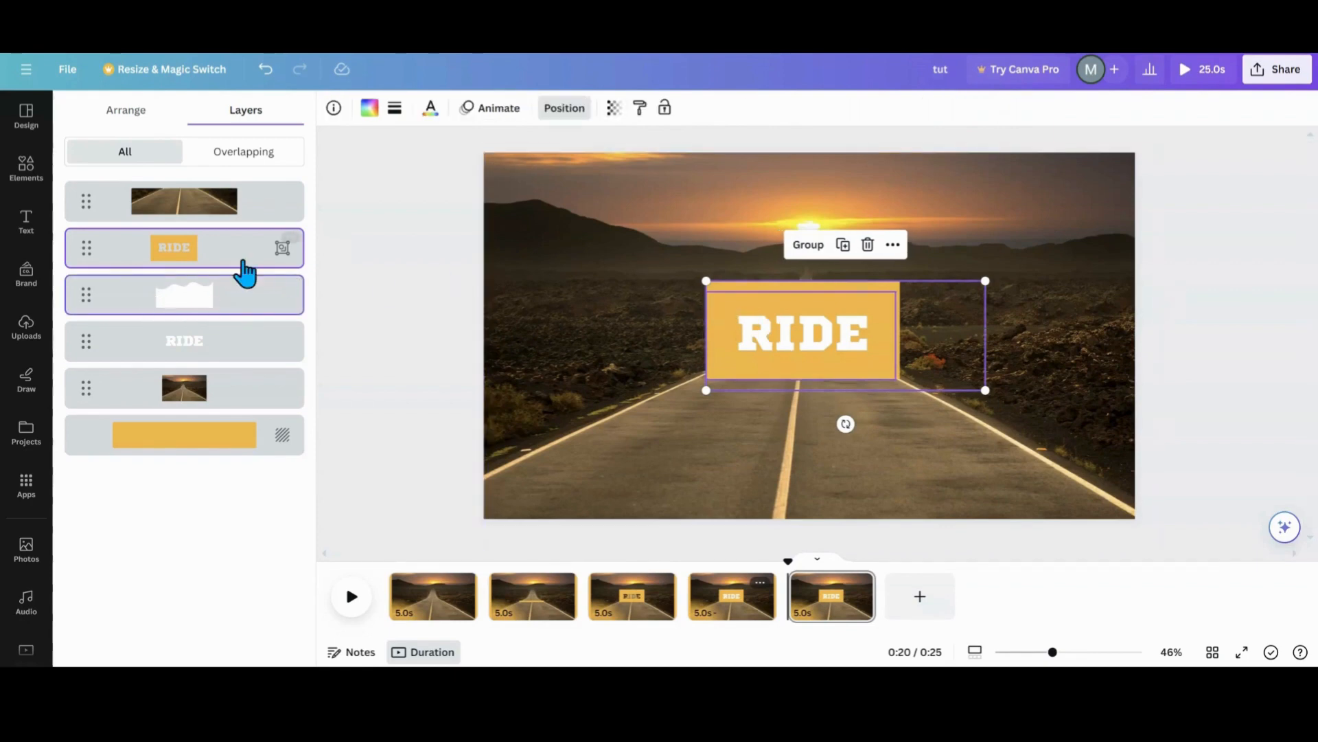
{"action": "mouse_move", "coordinate": [964, 327]}
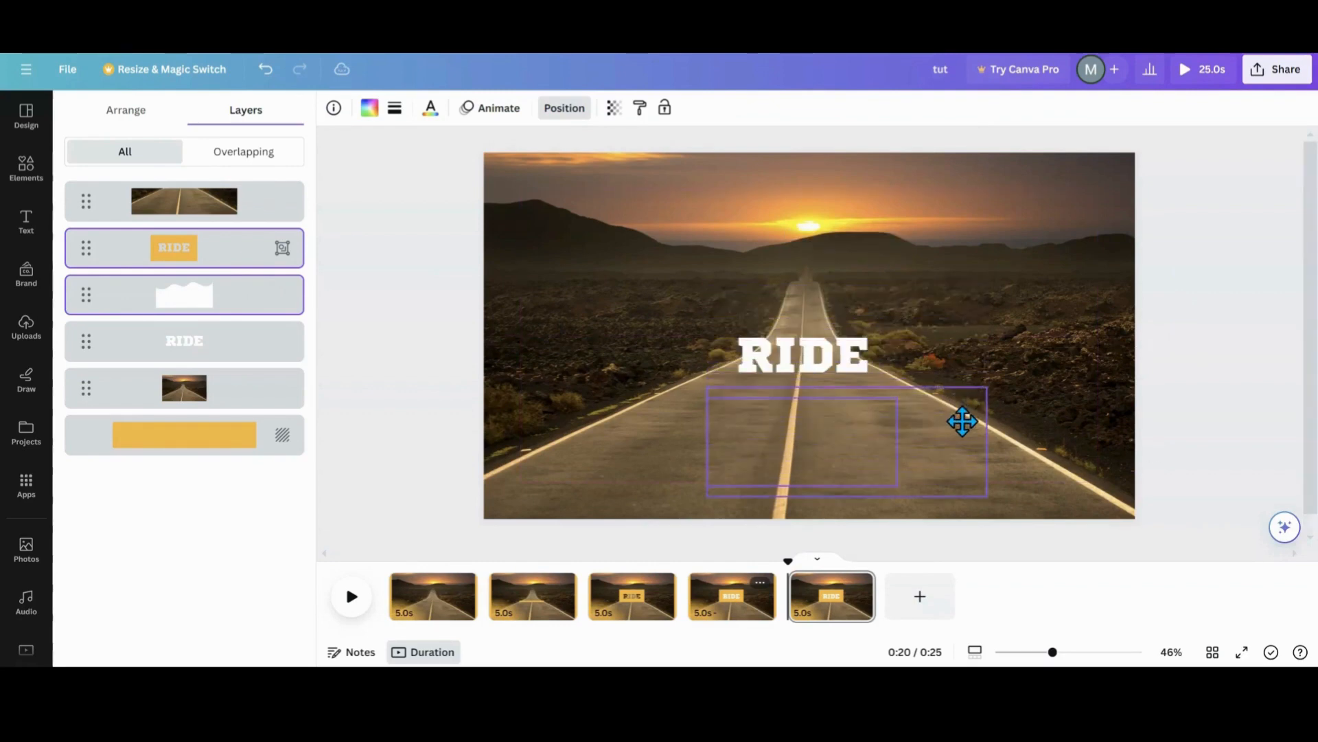
Centre the white RIDE text over the road.
{"action": "left_click", "coordinate": [801, 356]}
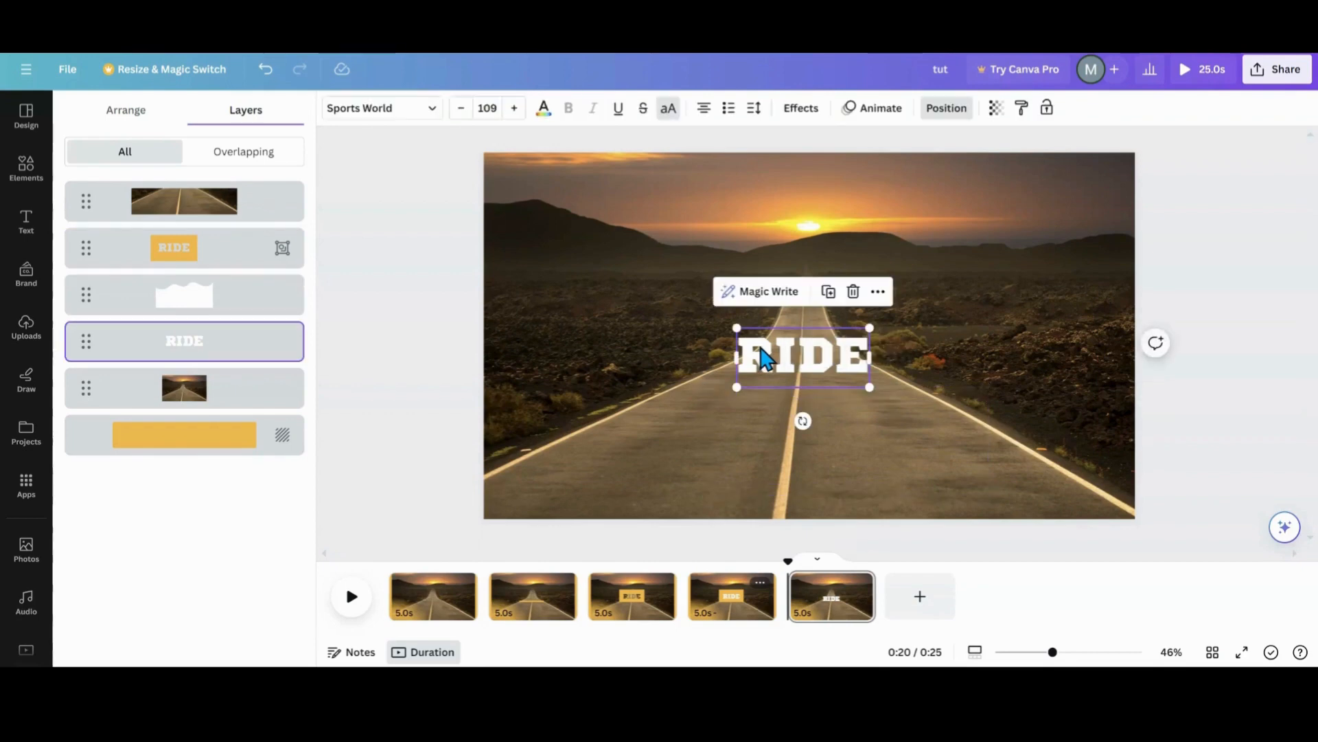
{"action": "left_click_drag", "start_coordinate": [801, 355], "coordinate": [800, 329]}
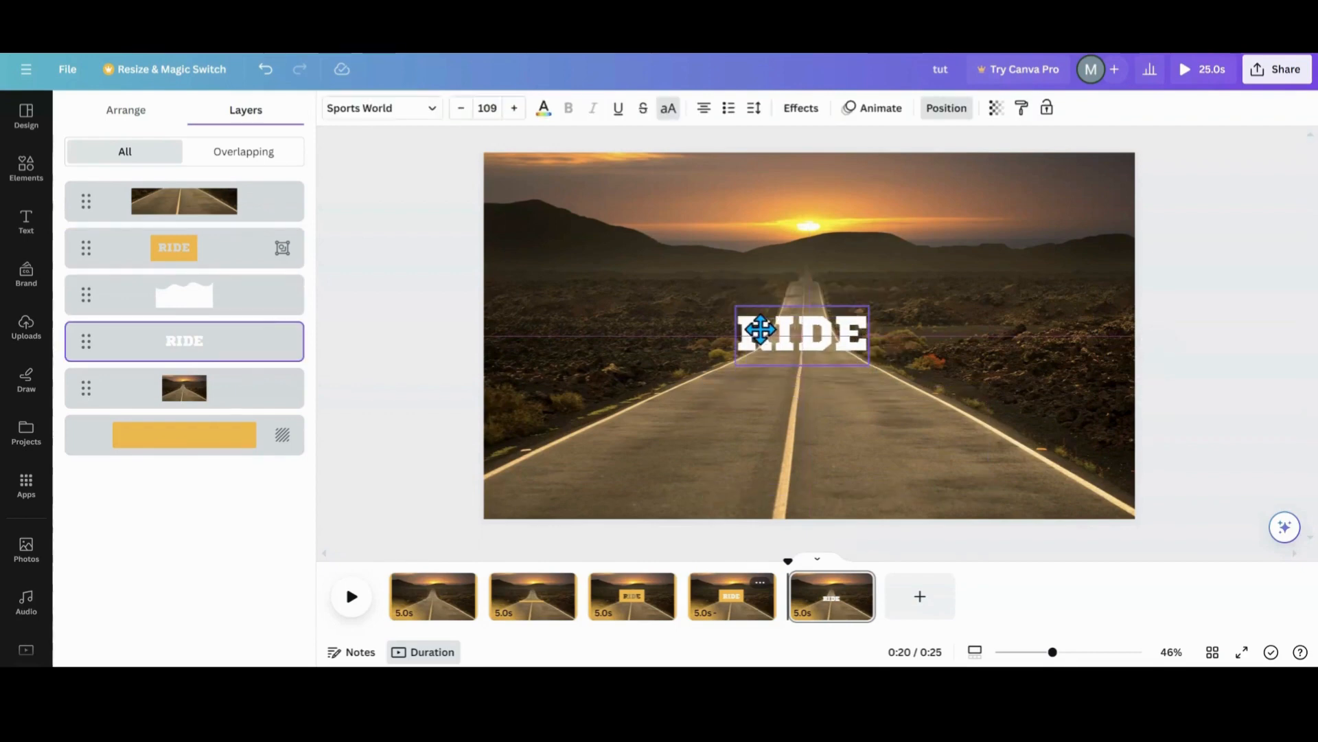
{"action": "left_click", "coordinate": [800, 331]}
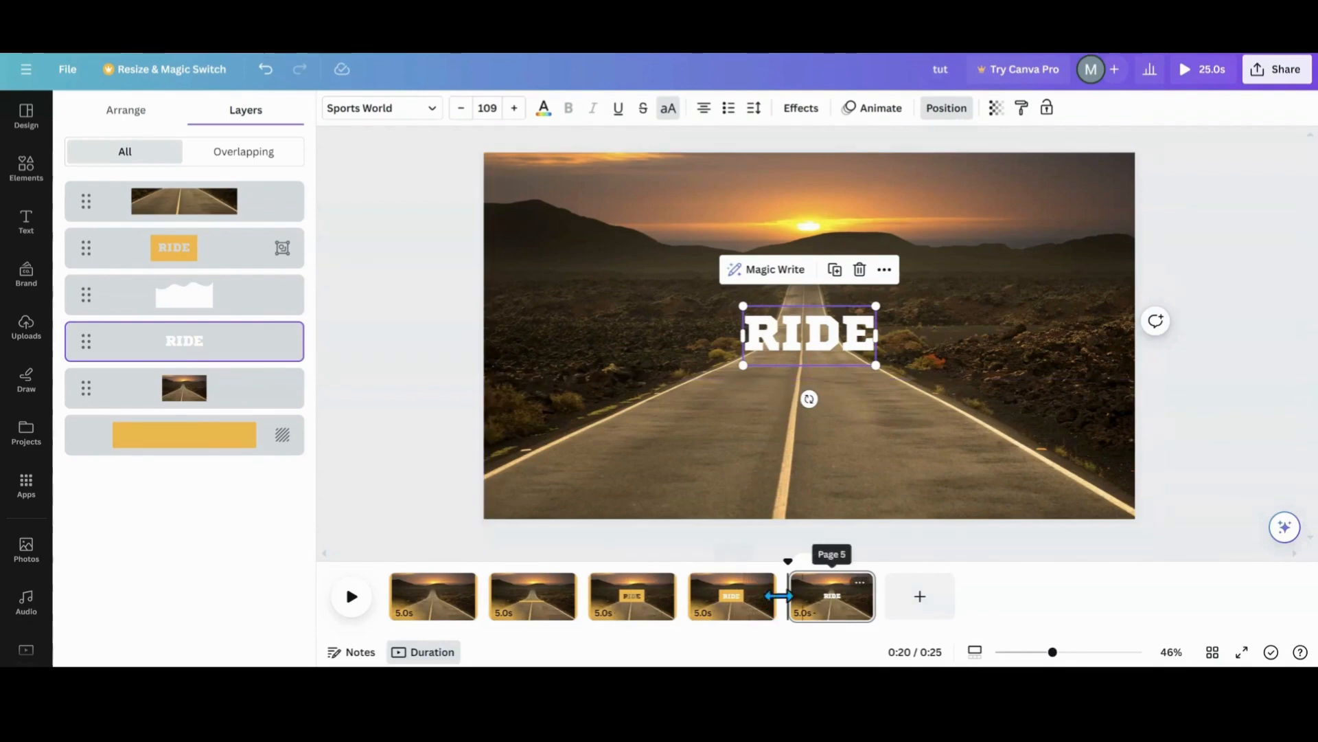
{"action": "mouse_move", "coordinate": [491, 614]}
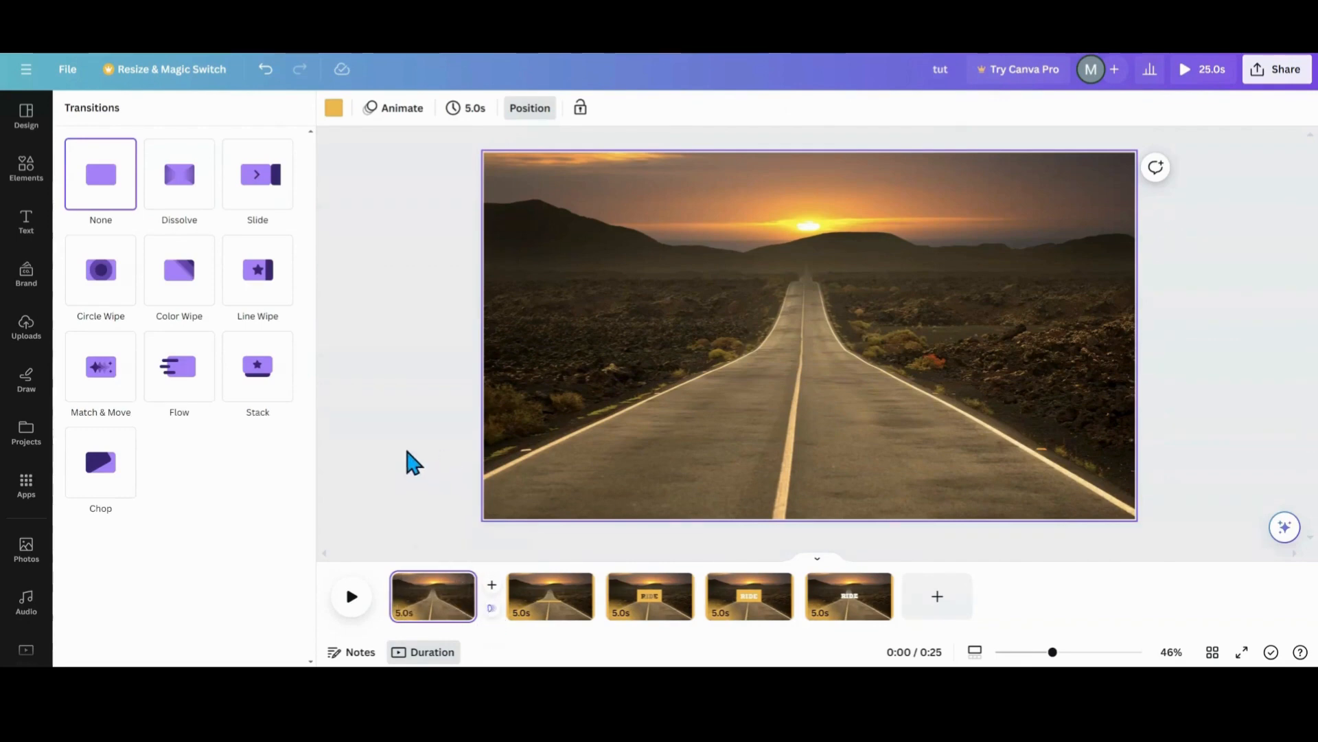
Apply the Match & Move transition with a longer duration between all pages.
{"action": "left_click", "coordinate": [101, 365]}
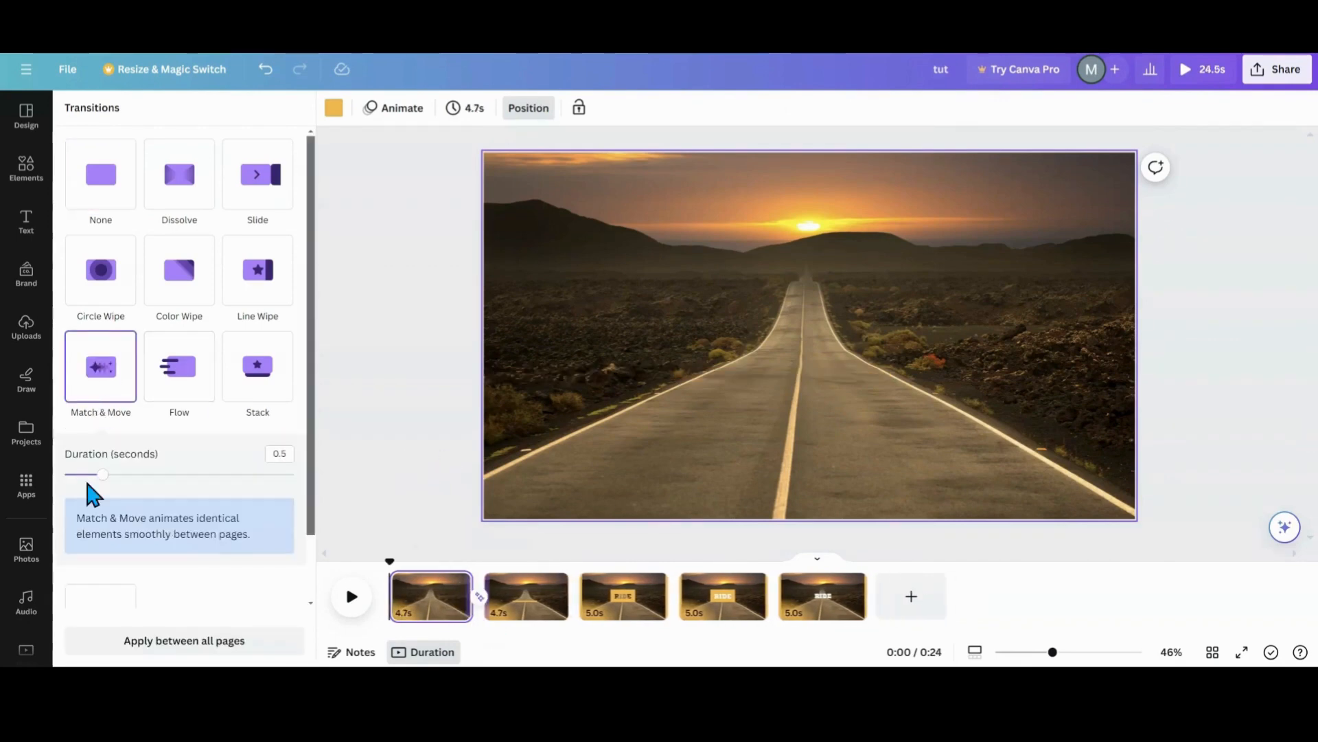
{"action": "left_click_drag", "start_coordinate": [103, 474], "coordinate": [291, 474]}
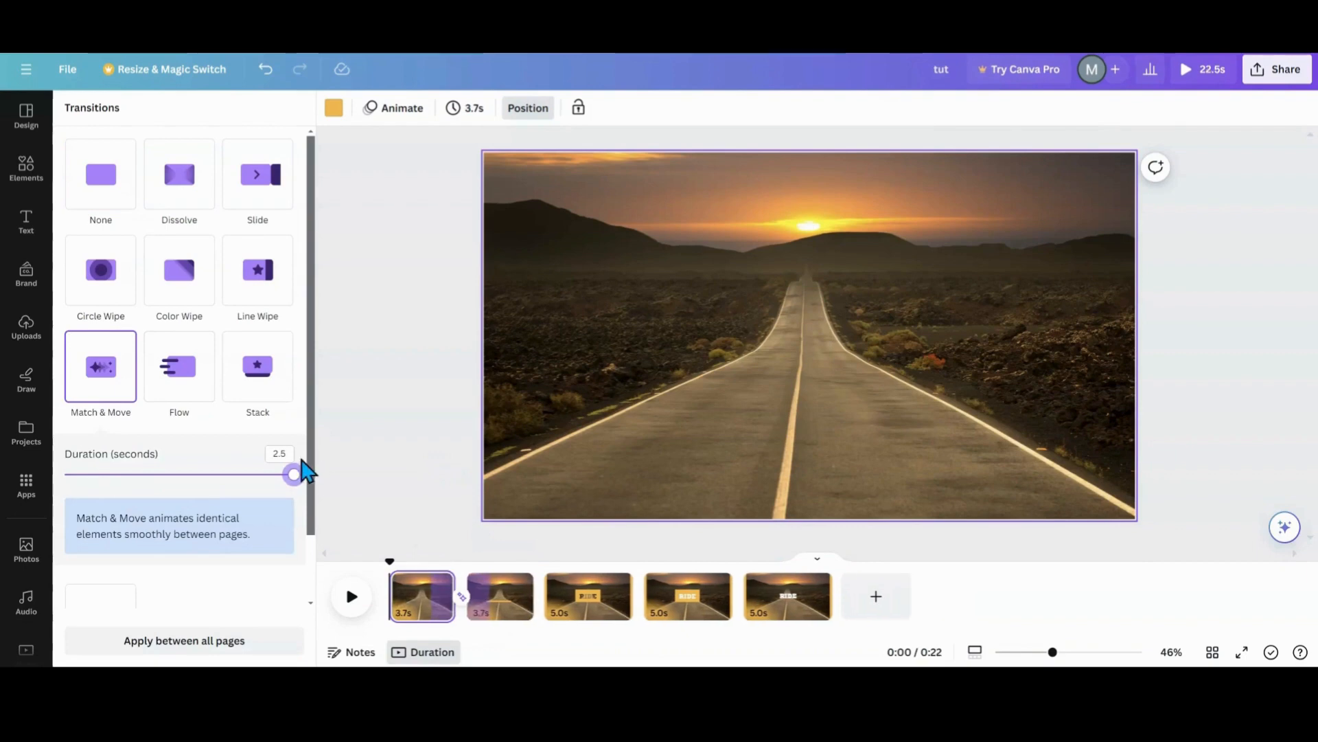
{"action": "left_click", "coordinate": [183, 640]}
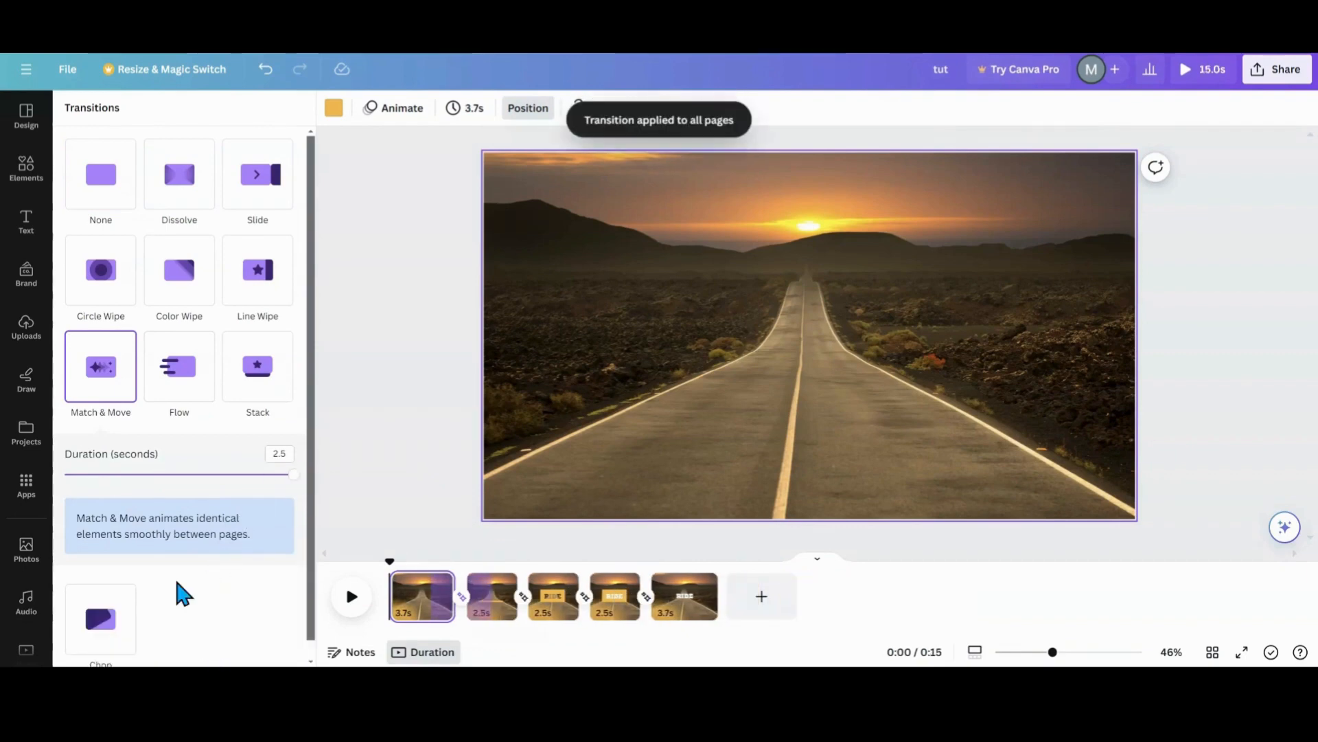
{"action": "mouse_move", "coordinate": [475, 143]}
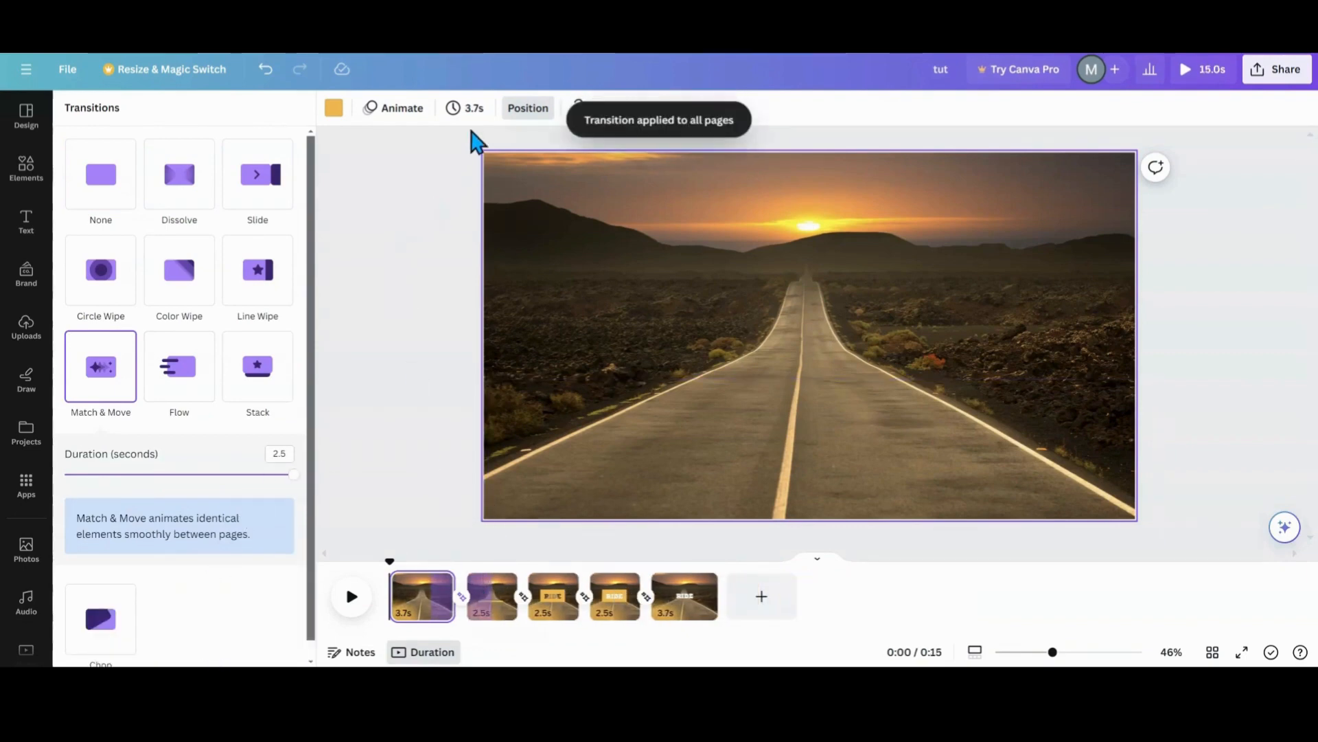
Set the page timing to 2.0 seconds and apply it to all pages.
{"action": "left_click", "coordinate": [465, 107]}
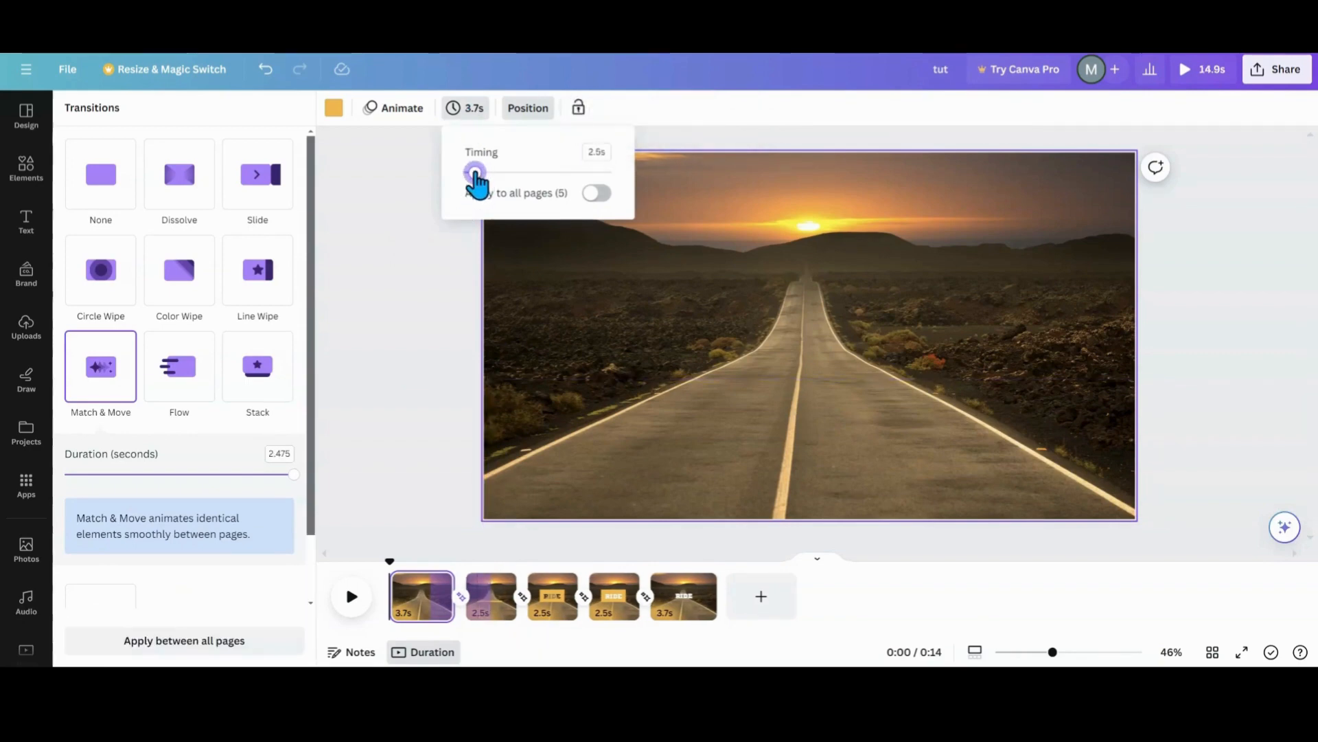
{"action": "left_click_drag", "start_coordinate": [475, 173], "coordinate": [475, 173]}
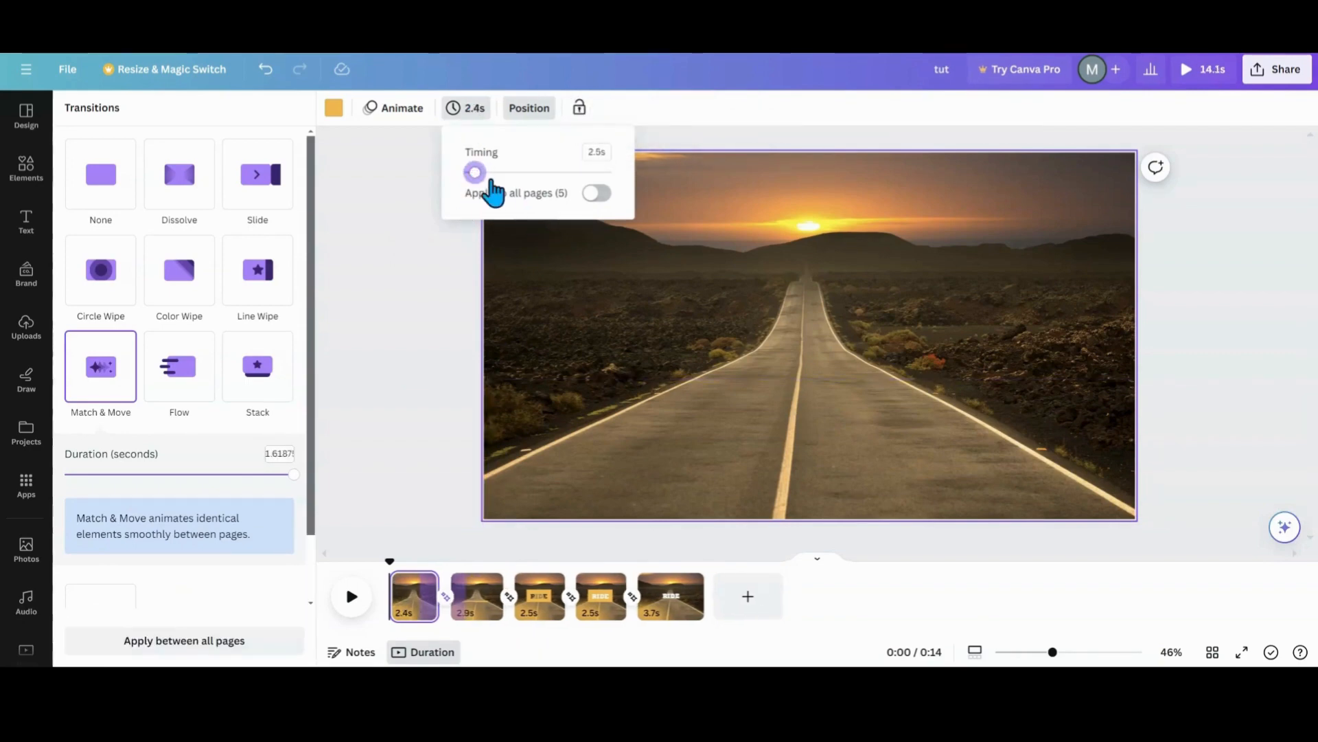
{"action": "left_click_drag", "start_coordinate": [473, 173], "coordinate": [470, 173]}
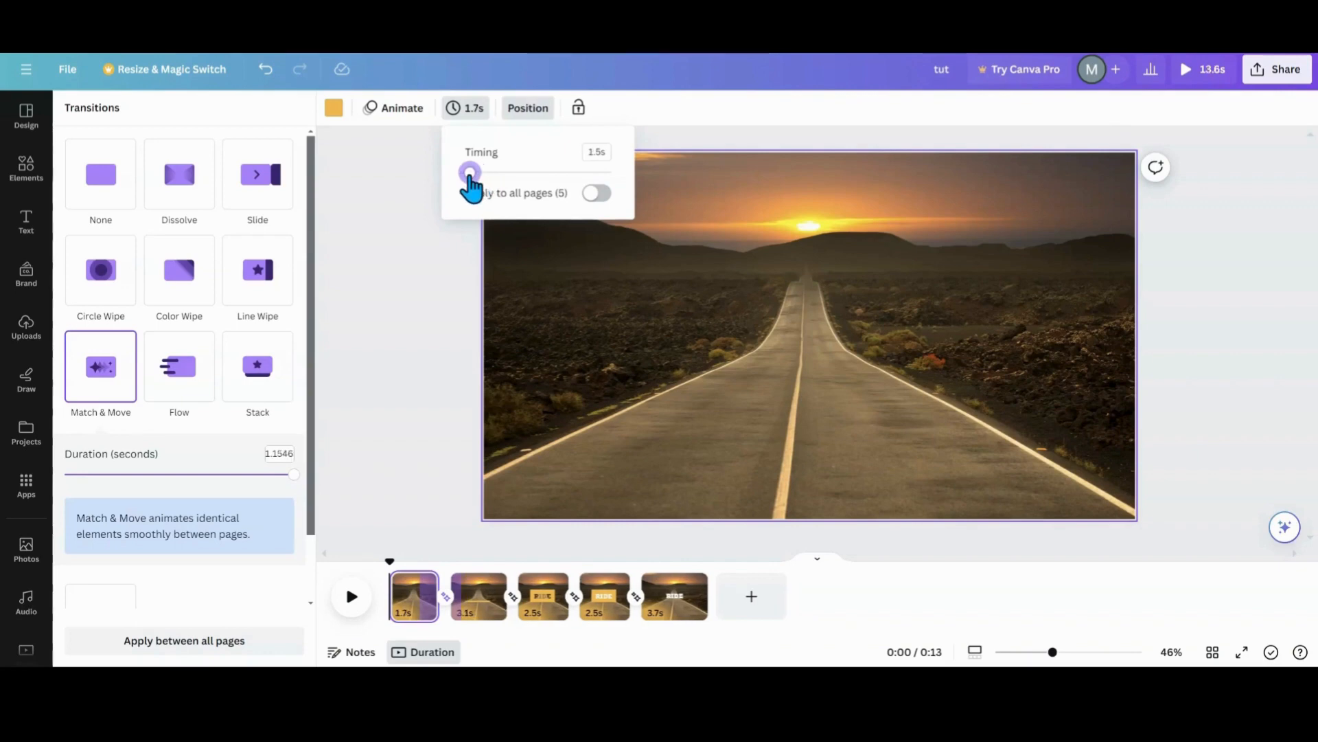
{"action": "left_click_drag", "start_coordinate": [471, 174], "coordinate": [475, 175]}
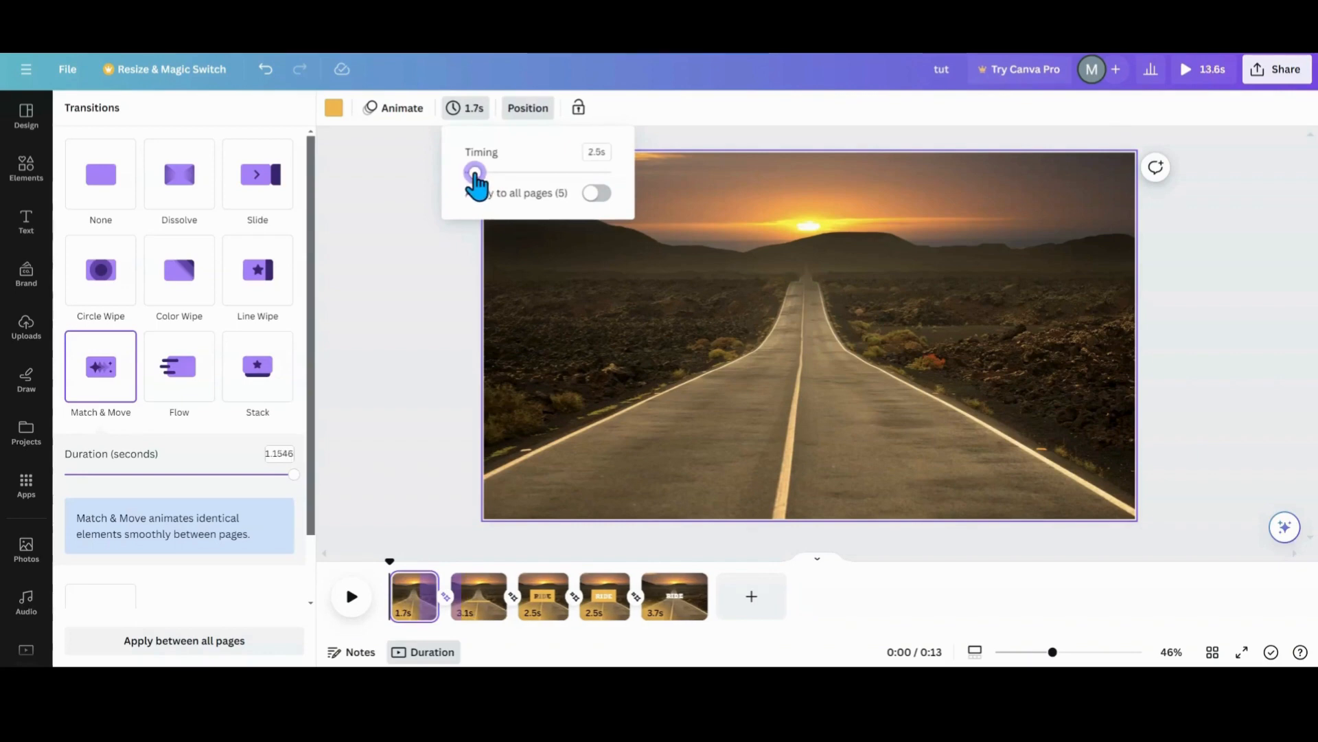
{"action": "left_click", "coordinate": [598, 192]}
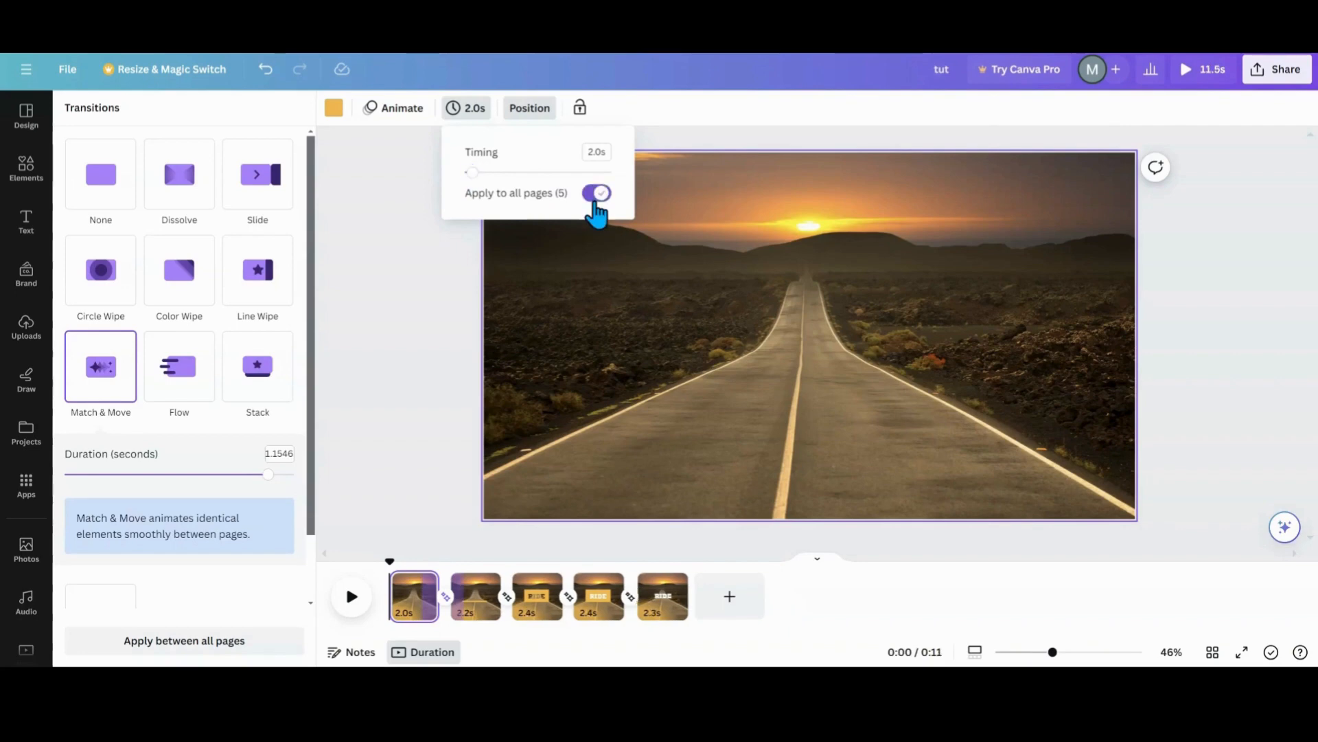
{"action": "left_click", "coordinate": [597, 192]}
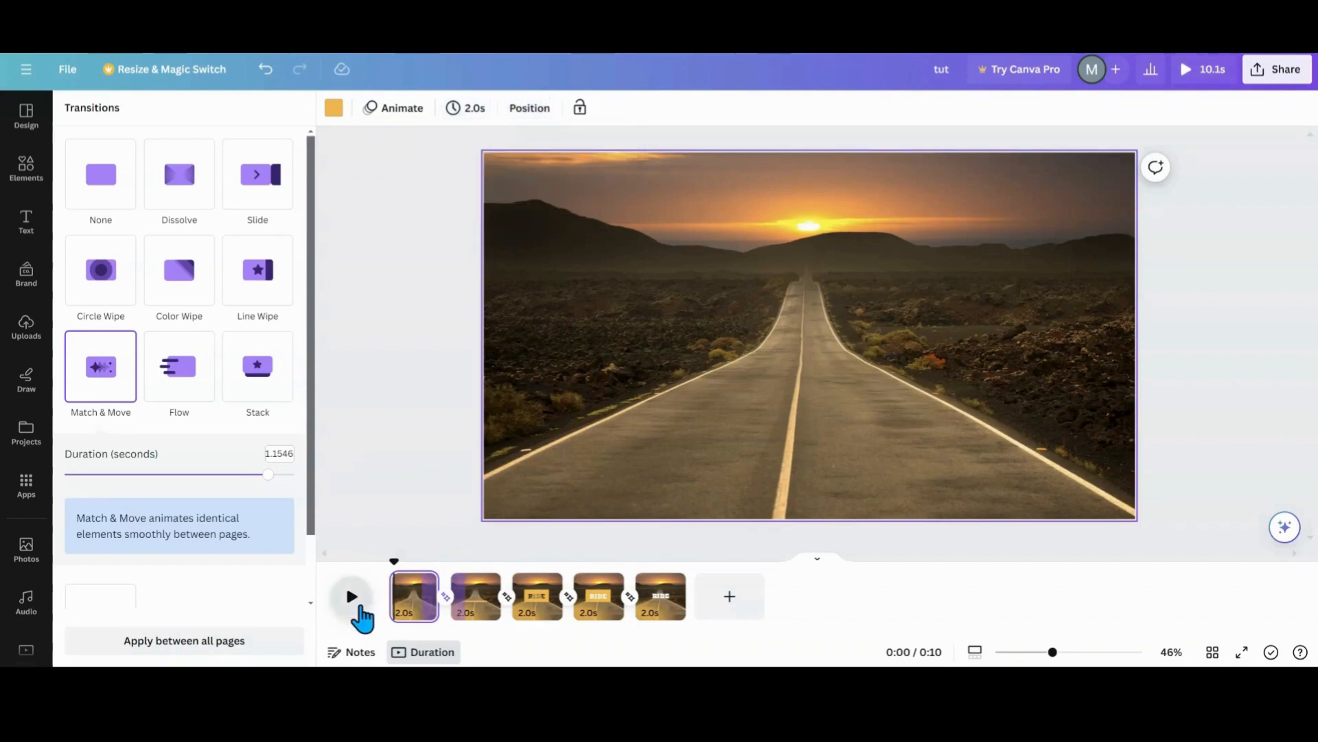
{"action": "left_click", "coordinate": [351, 595]}
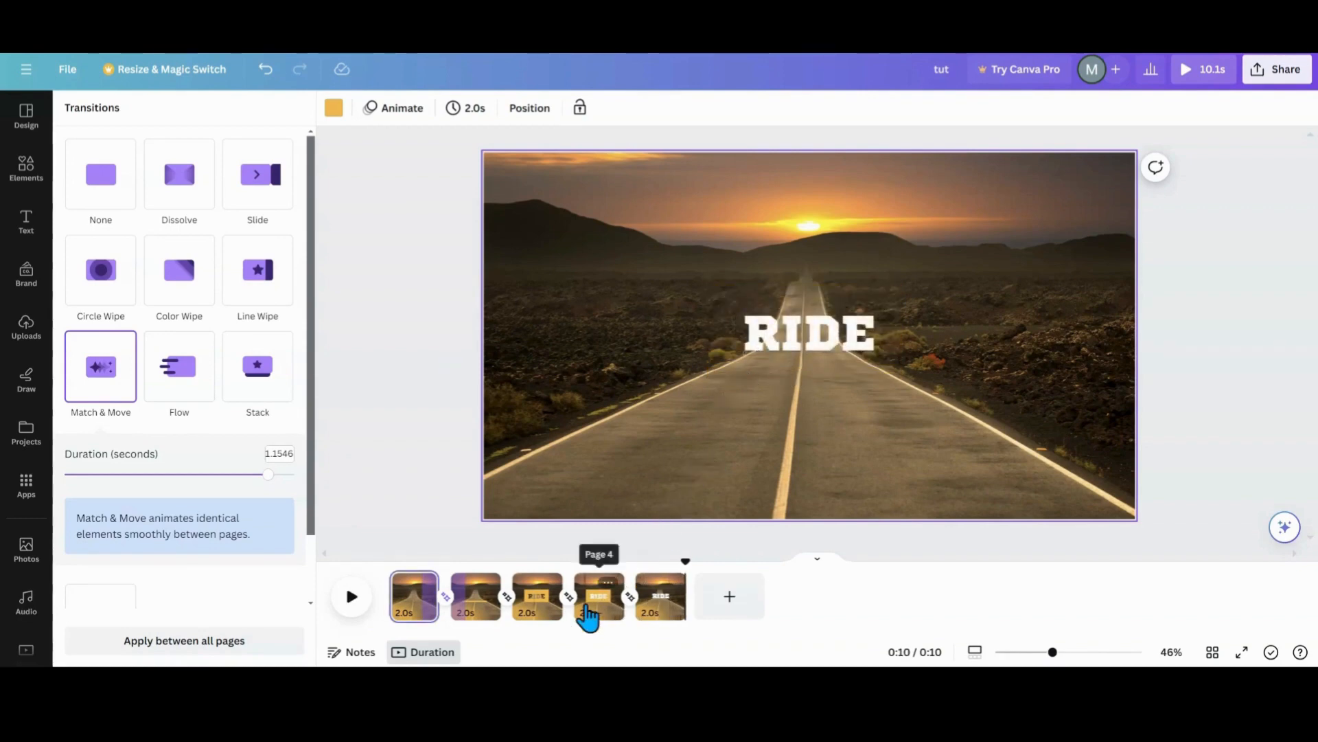
{"action": "left_click", "coordinate": [599, 595]}
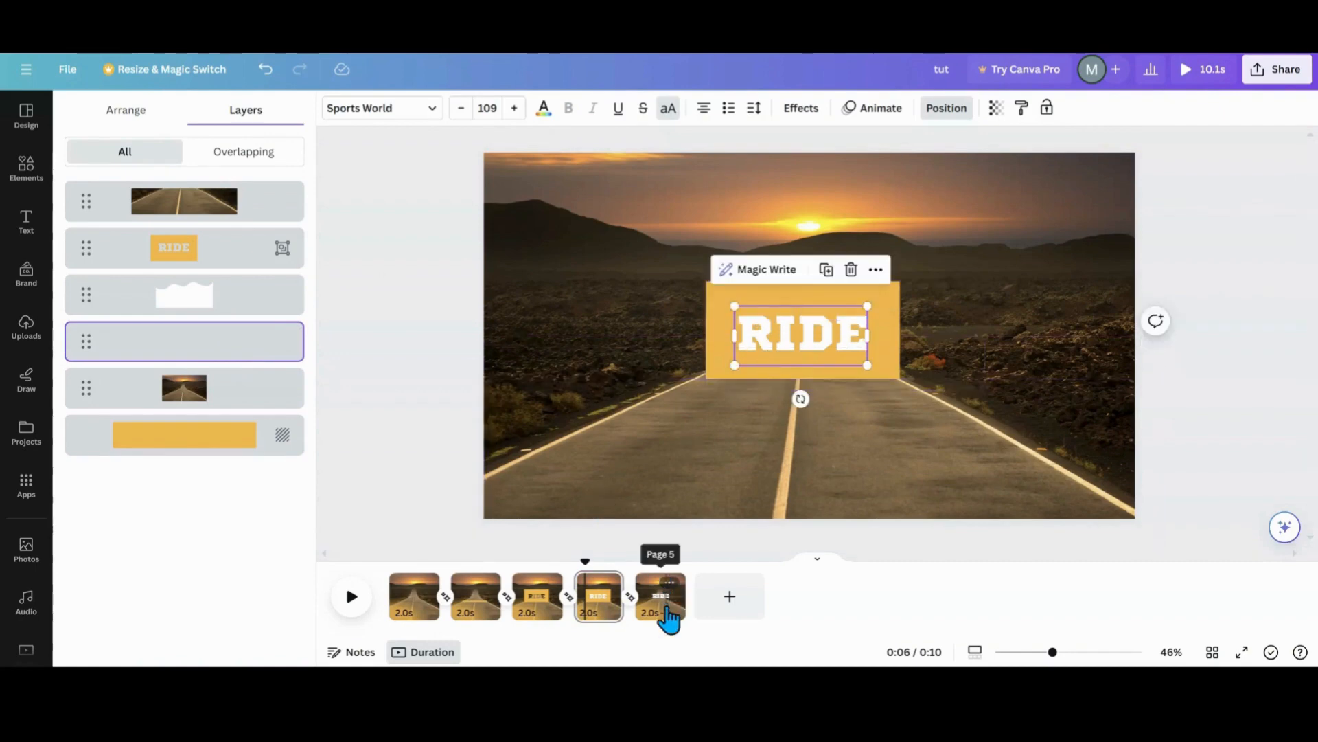
{"action": "left_click", "coordinate": [660, 596]}
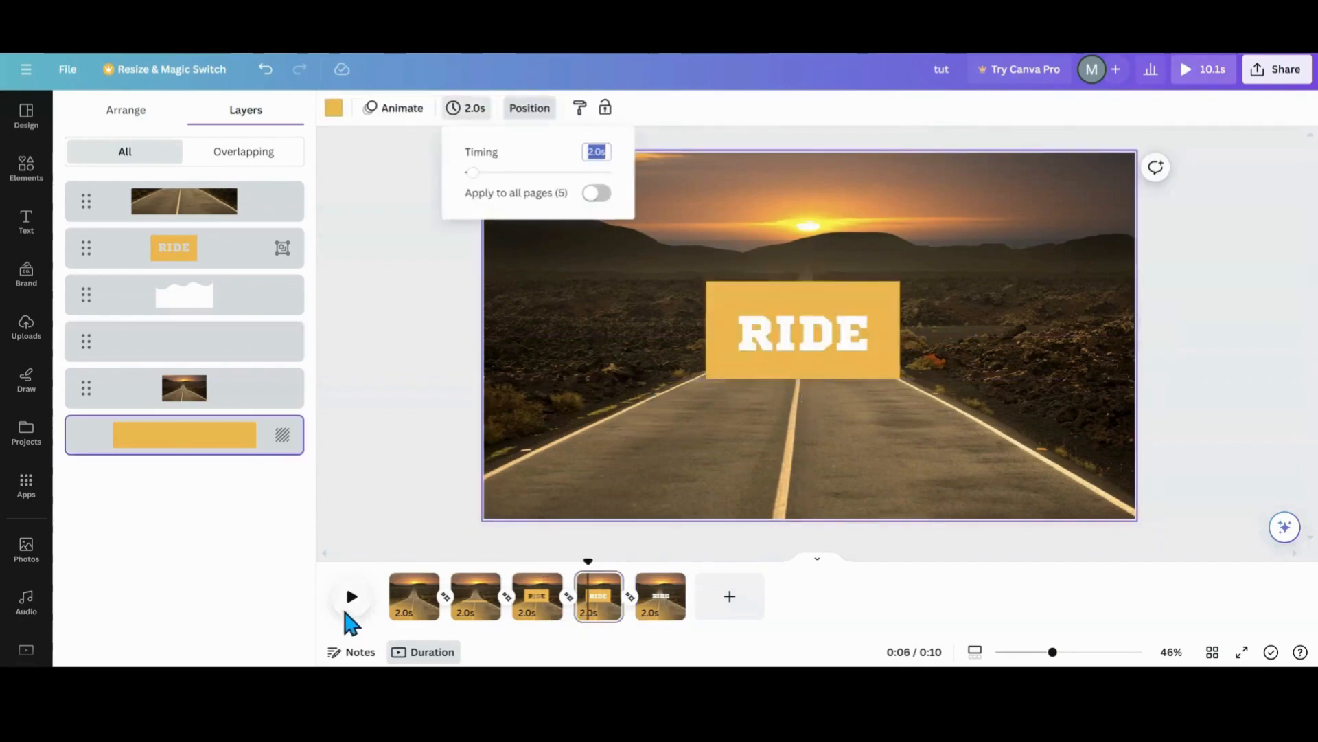
{"action": "left_click", "coordinate": [352, 594]}
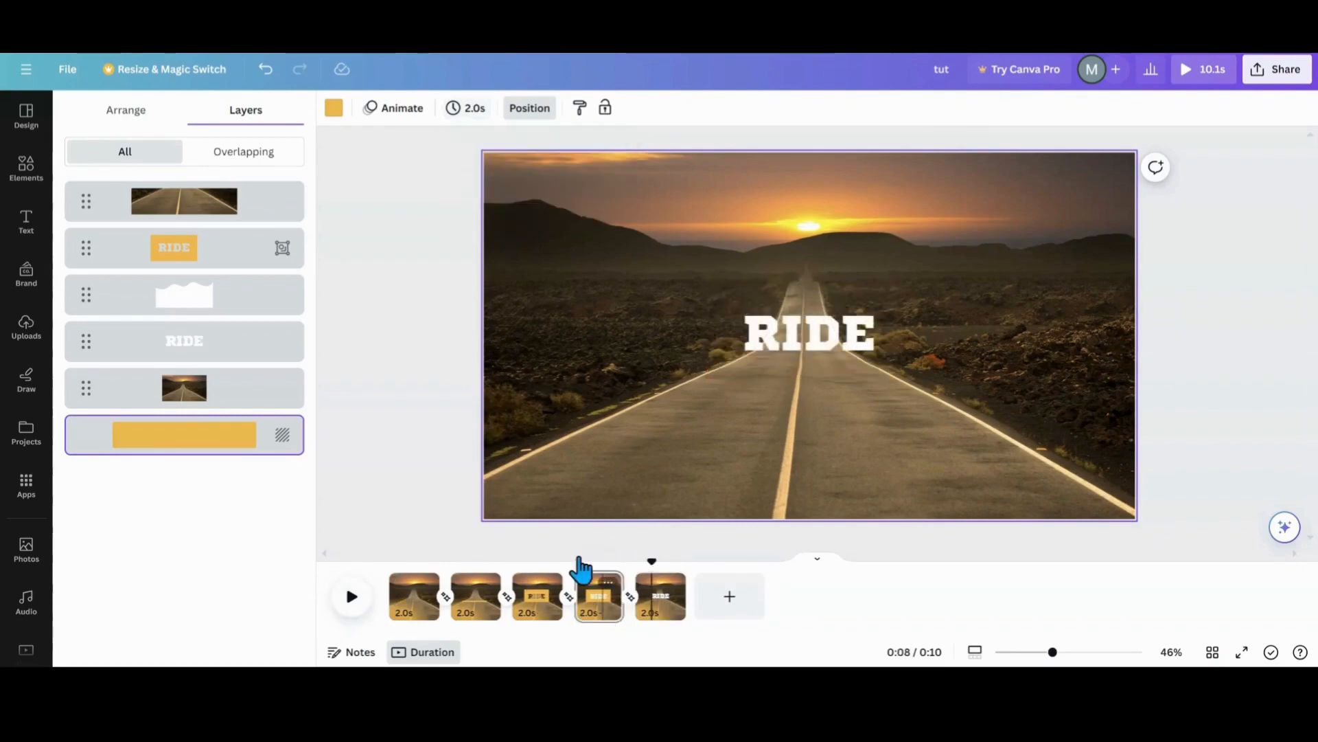
{"action": "left_click", "coordinate": [466, 107]}
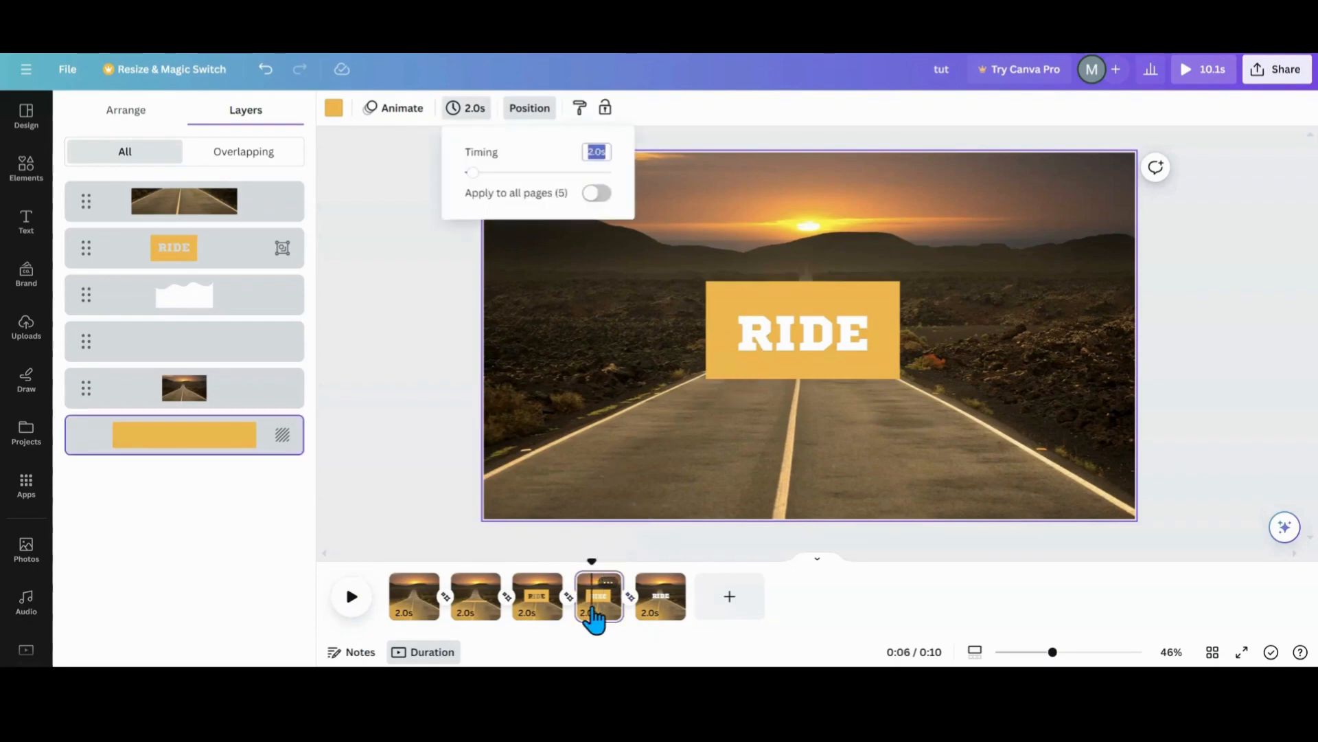
{"action": "left_click", "coordinate": [799, 333]}
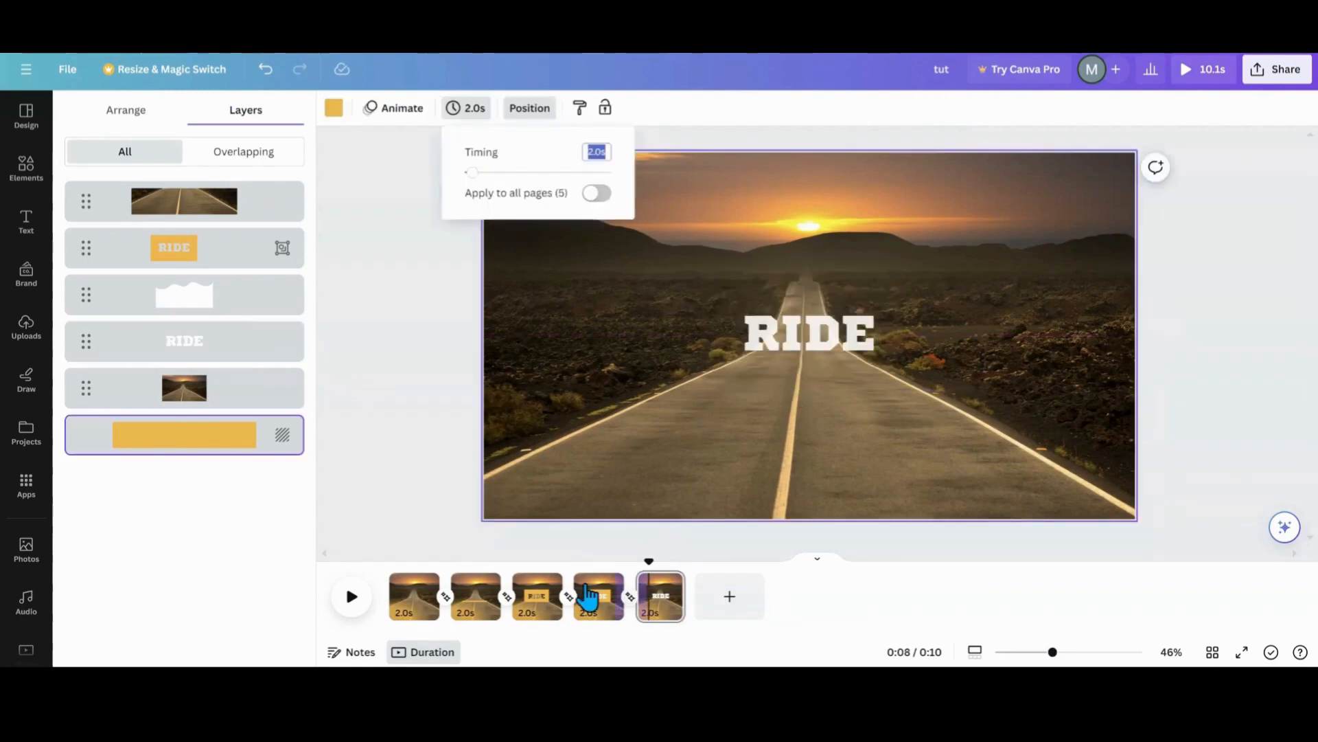
{"action": "left_click", "coordinate": [808, 332]}
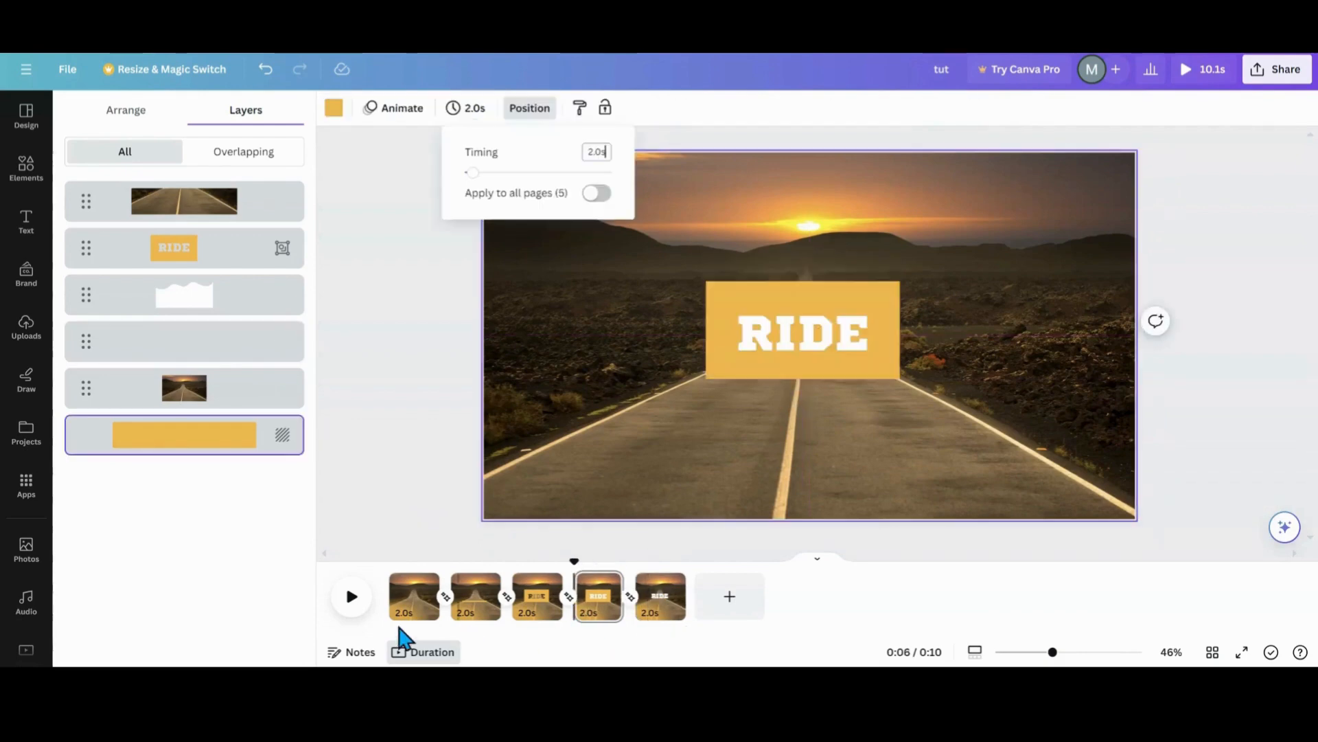
{"action": "left_click", "coordinate": [350, 596]}
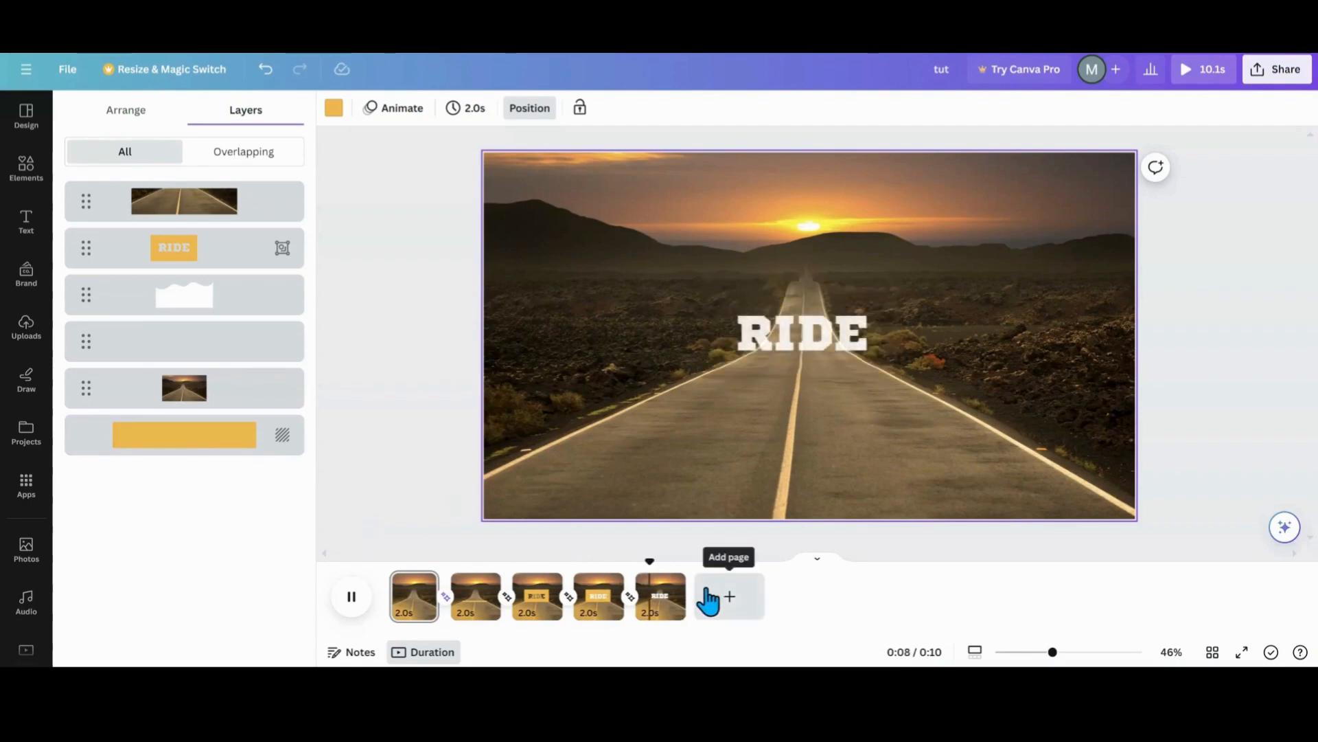
Duplicate page 5 and enlarge the white RIDE text across the road.
{"action": "left_click", "coordinate": [351, 596]}
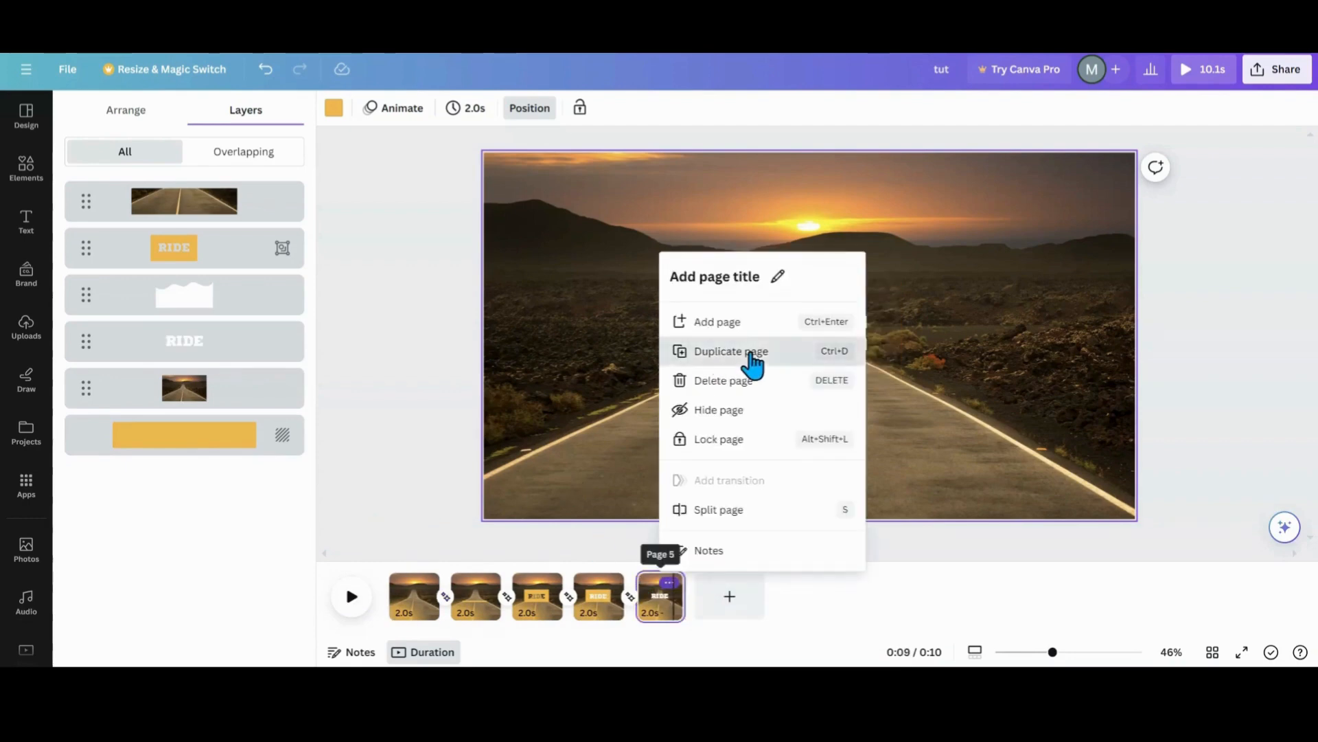
{"action": "left_click", "coordinate": [731, 351]}
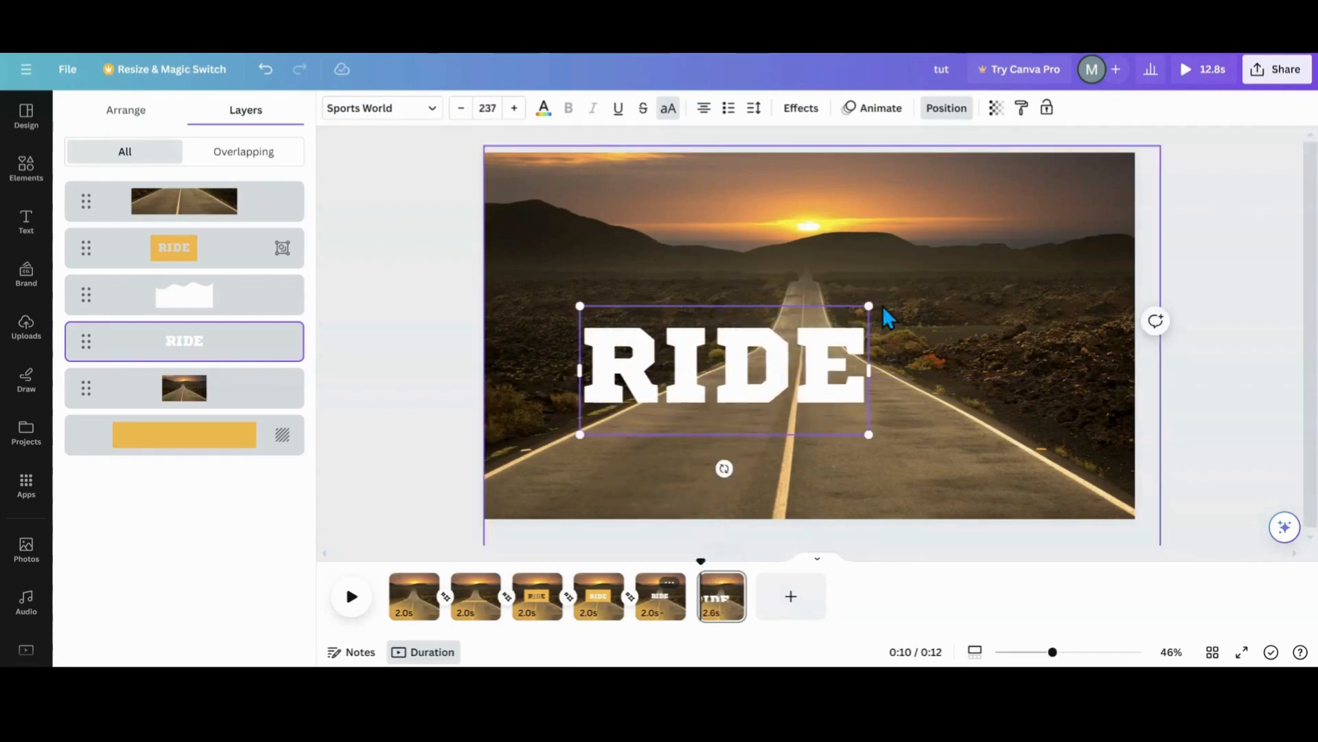
{"action": "left_click_drag", "start_coordinate": [869, 435], "coordinate": [982, 488]}
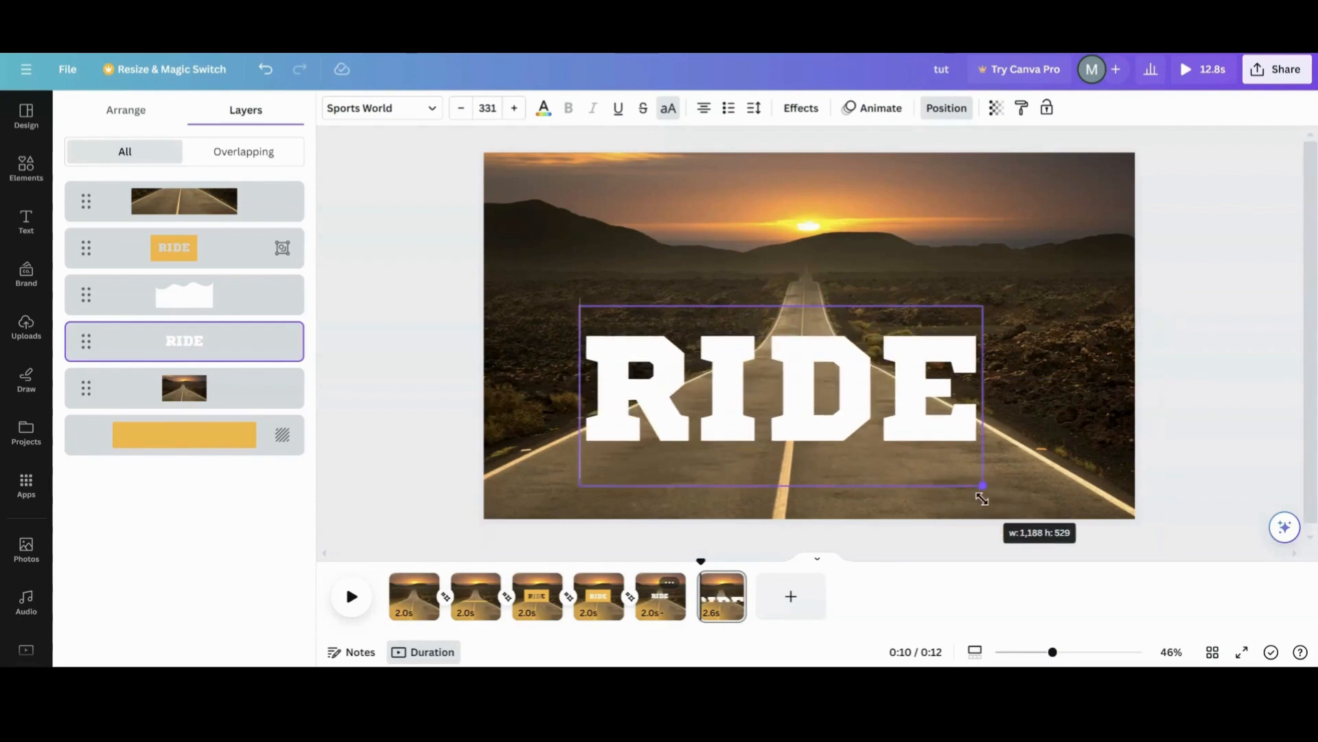
{"action": "left_click_drag", "start_coordinate": [982, 487], "coordinate": [986, 486]}
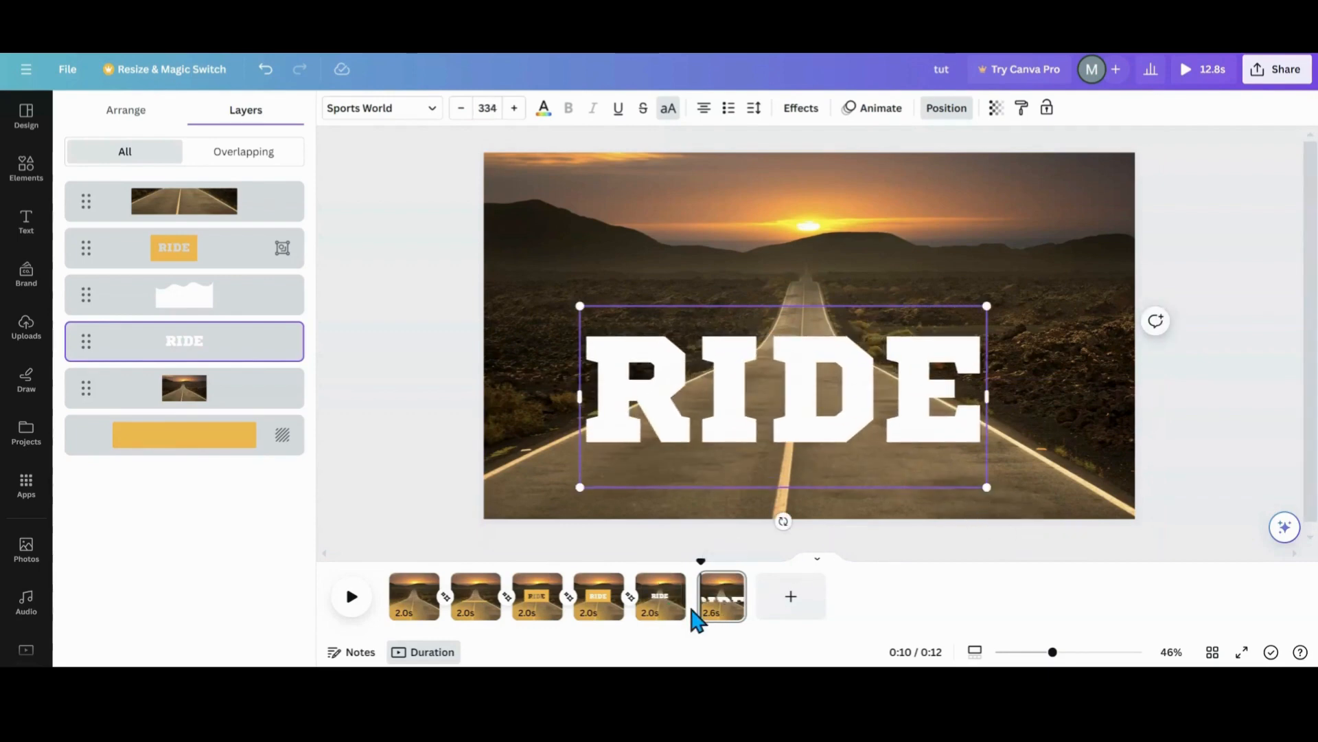
Apply Match & Move to all pages, bring the RIDE text above the road photo, set 2-second timing throughout and preview.
{"action": "left_click", "coordinate": [569, 594]}
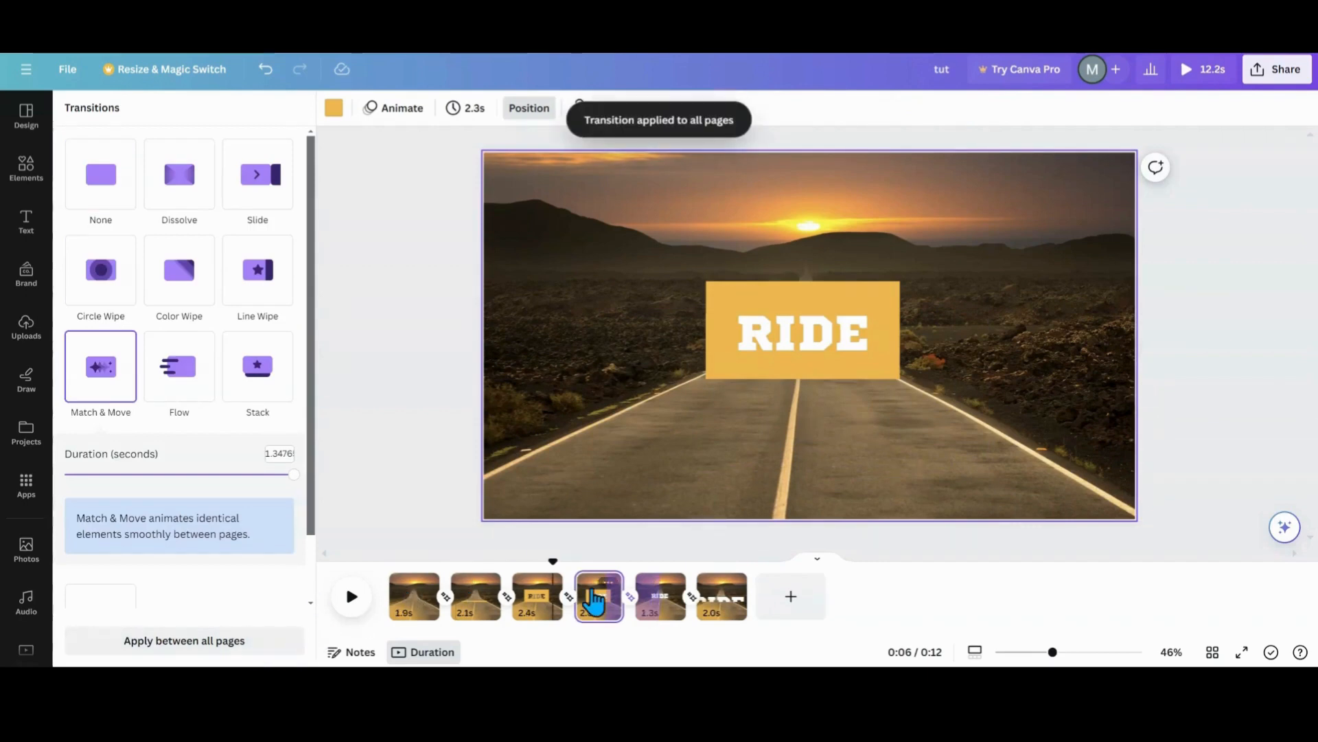
{"action": "mouse_move", "coordinate": [626, 630]}
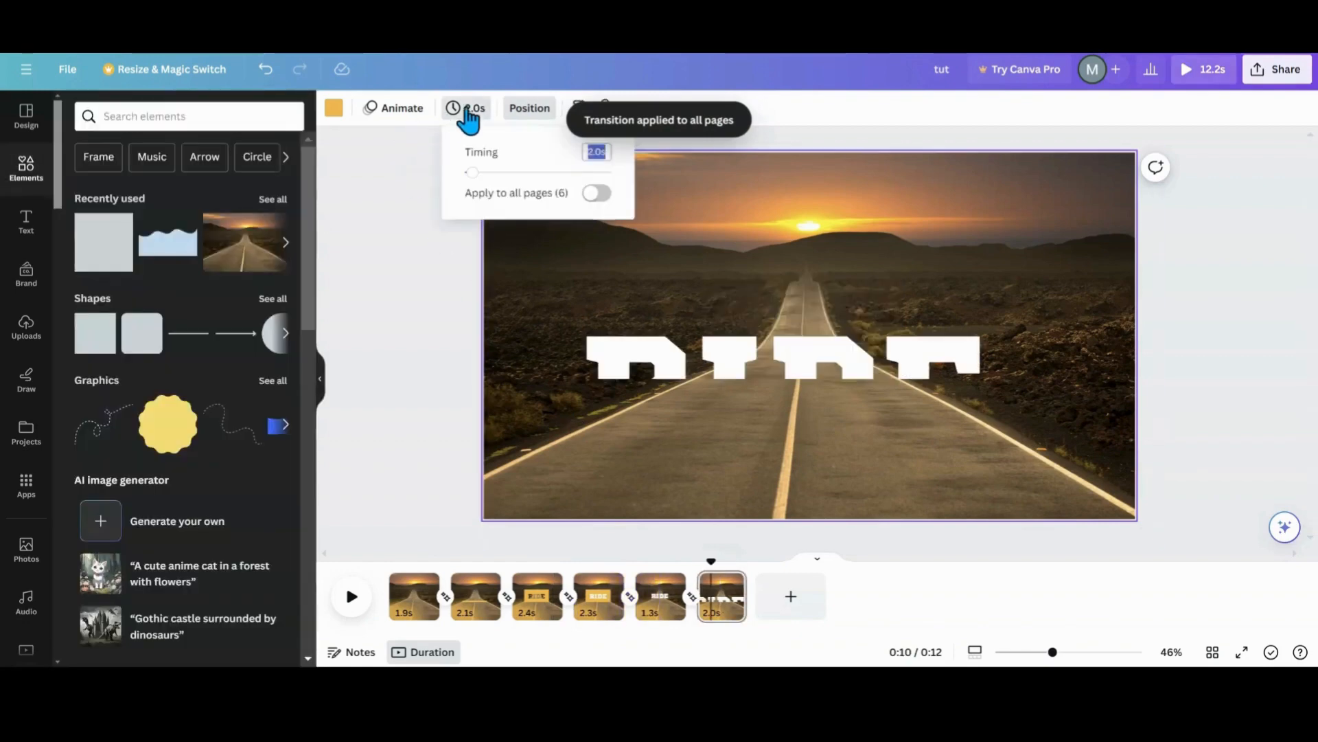
{"action": "left_click", "coordinate": [598, 192]}
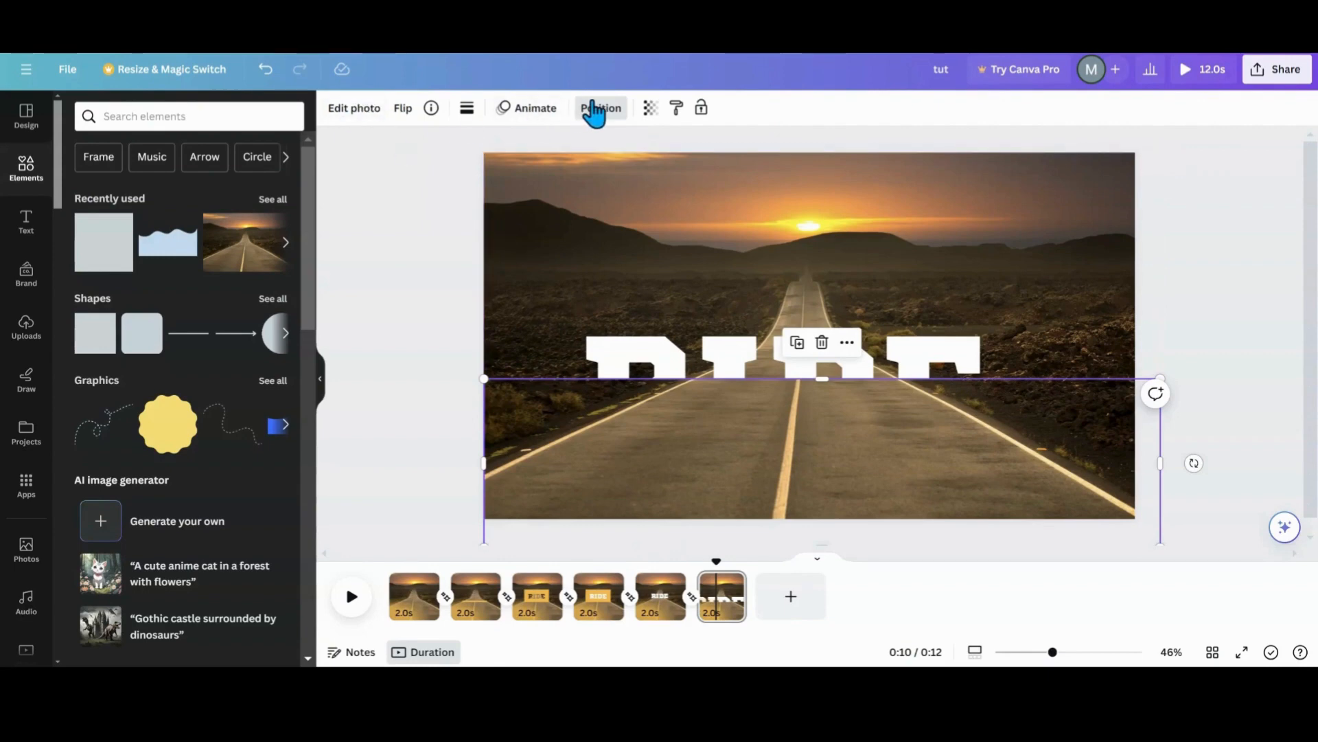
{"action": "left_click", "coordinate": [600, 107]}
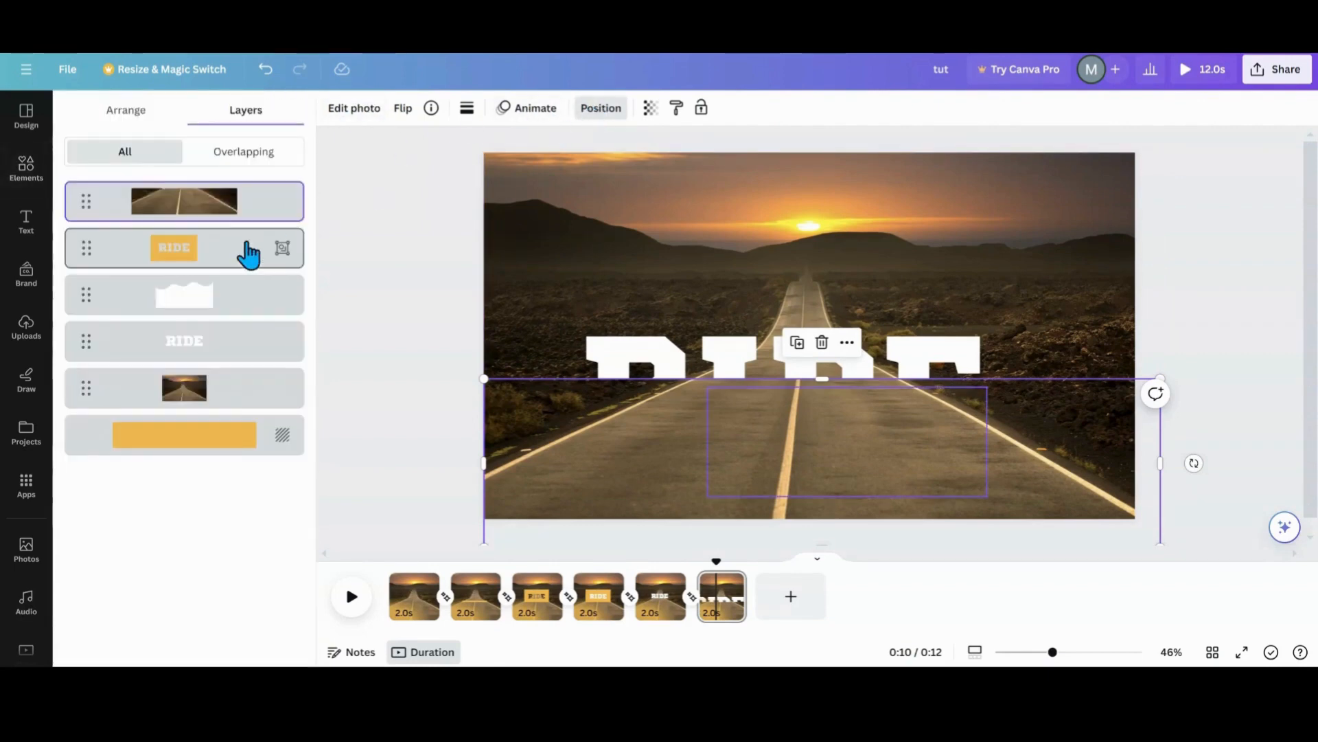
{"action": "left_click", "coordinate": [184, 201]}
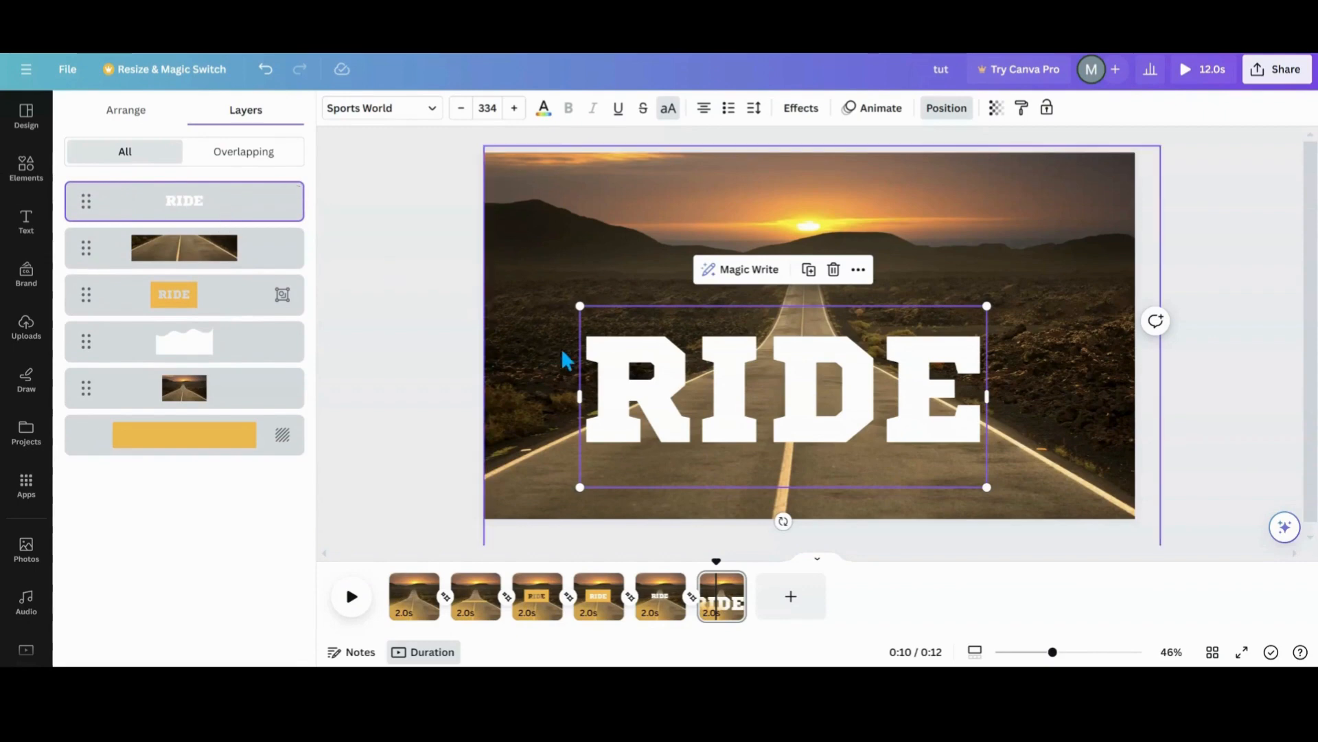
{"action": "left_click", "coordinate": [474, 107]}
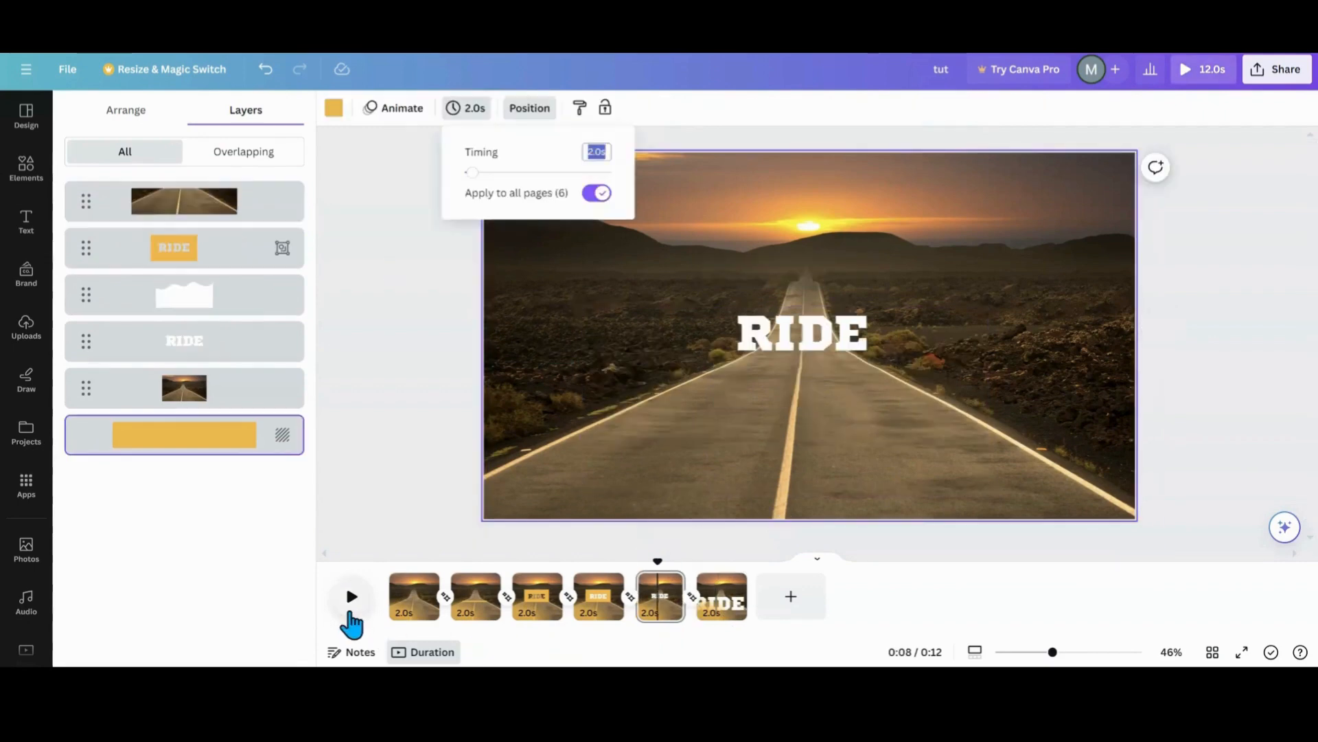
{"action": "left_click", "coordinate": [352, 596]}
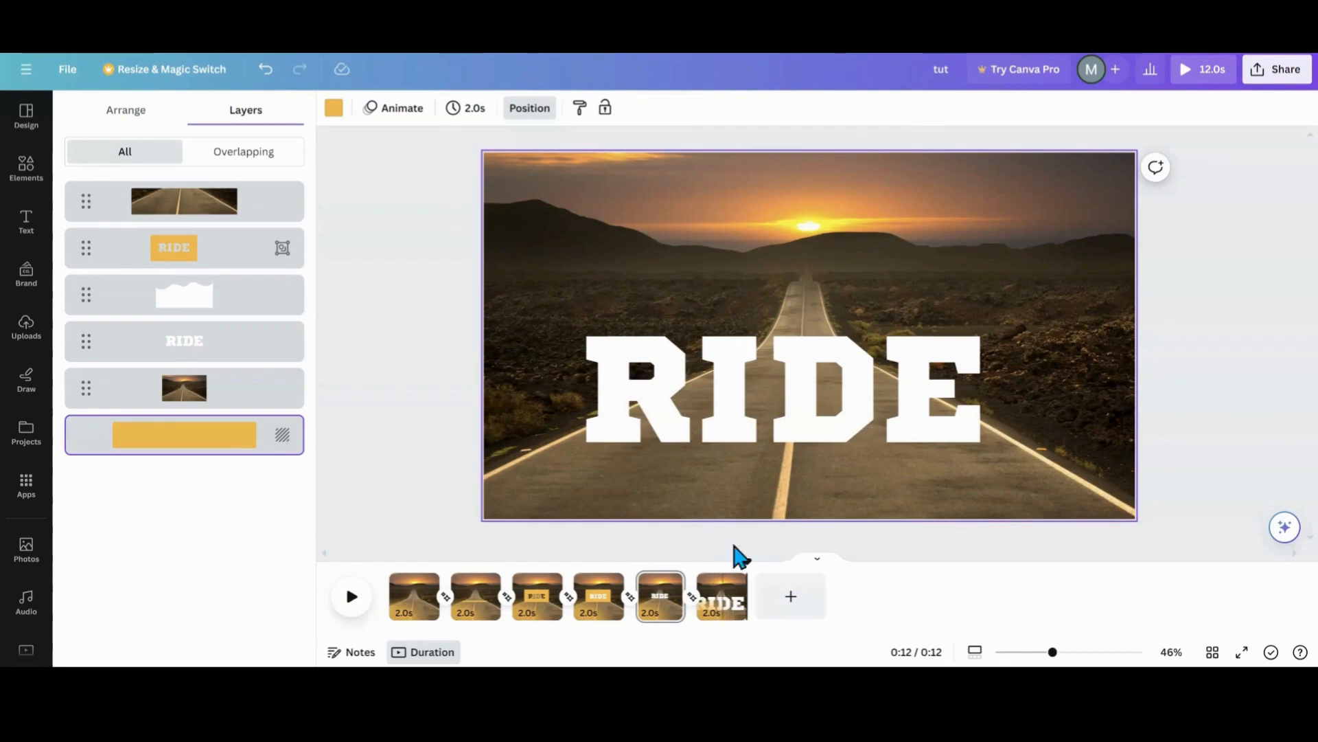
{"action": "mouse_move", "coordinate": [747, 467]}
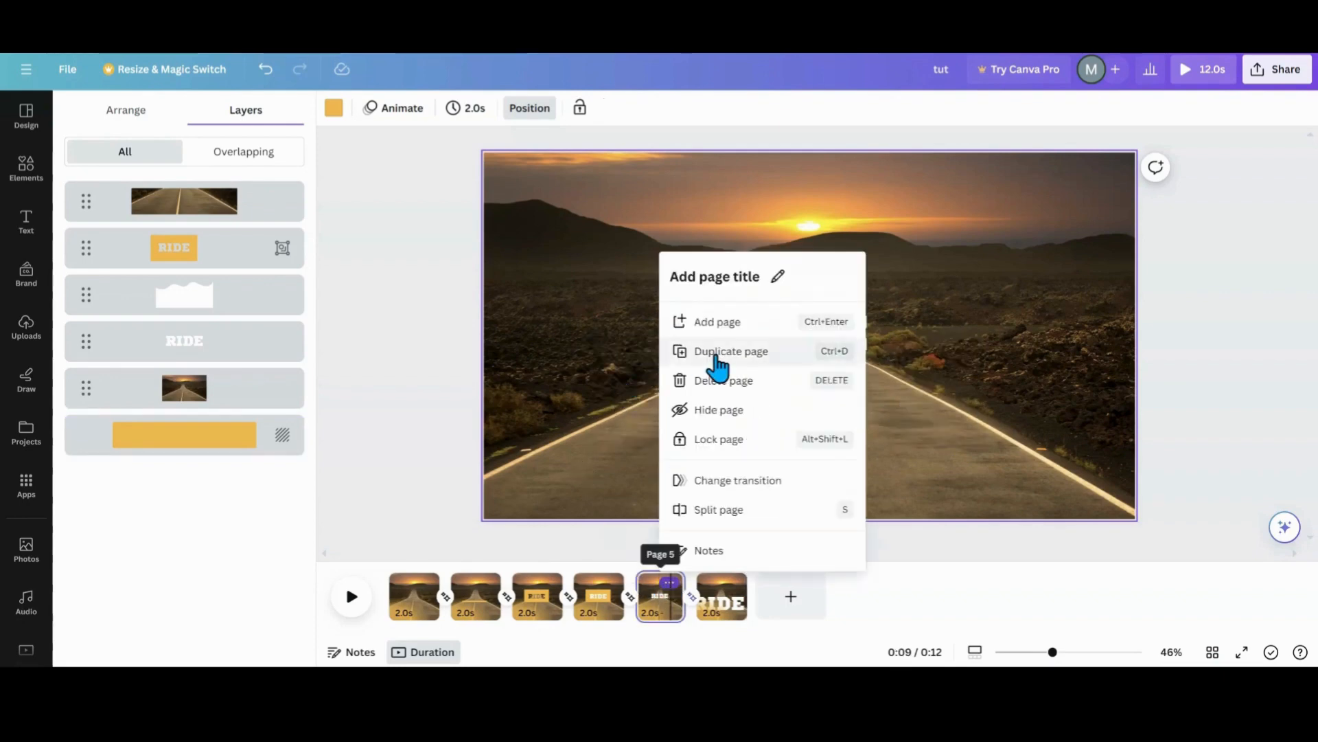
Duplicate page 5 again, check the copy's 2-second timing, and preview the seven-page animation.
{"action": "left_click", "coordinate": [730, 351]}
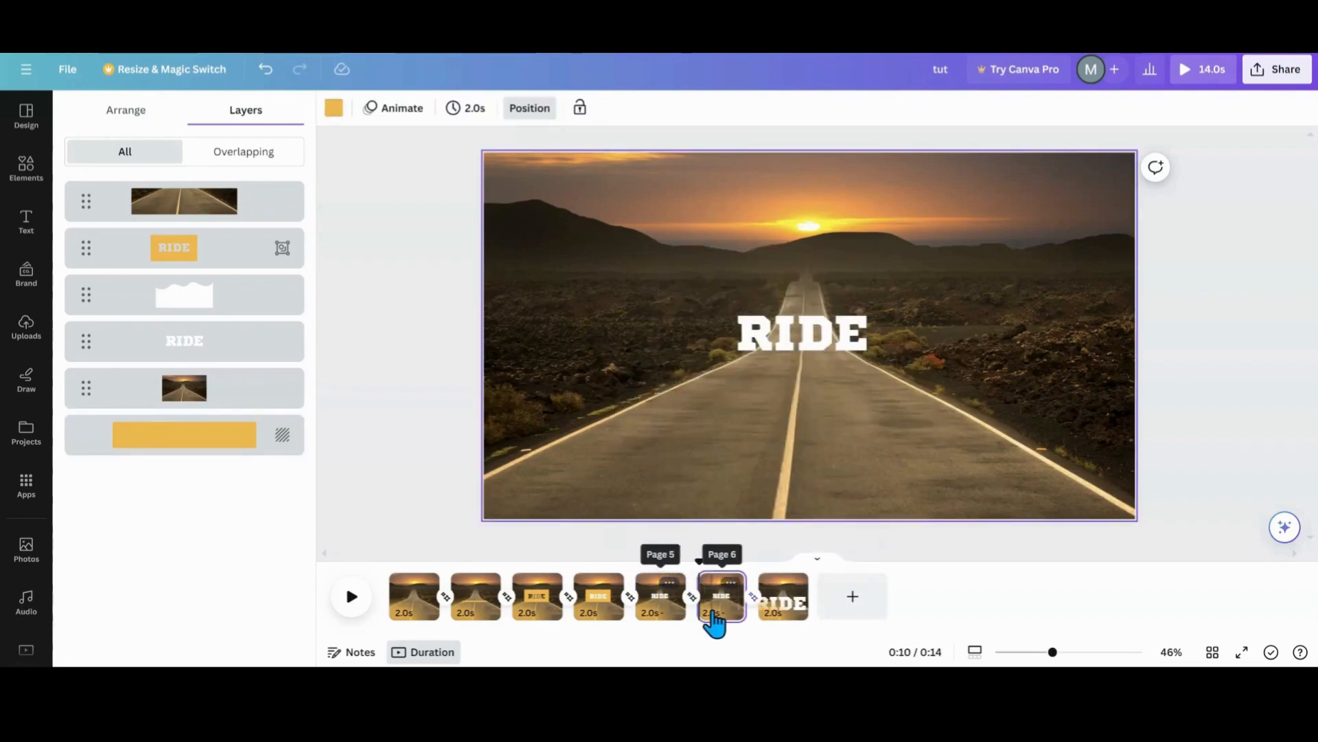
{"action": "left_click", "coordinate": [465, 107]}
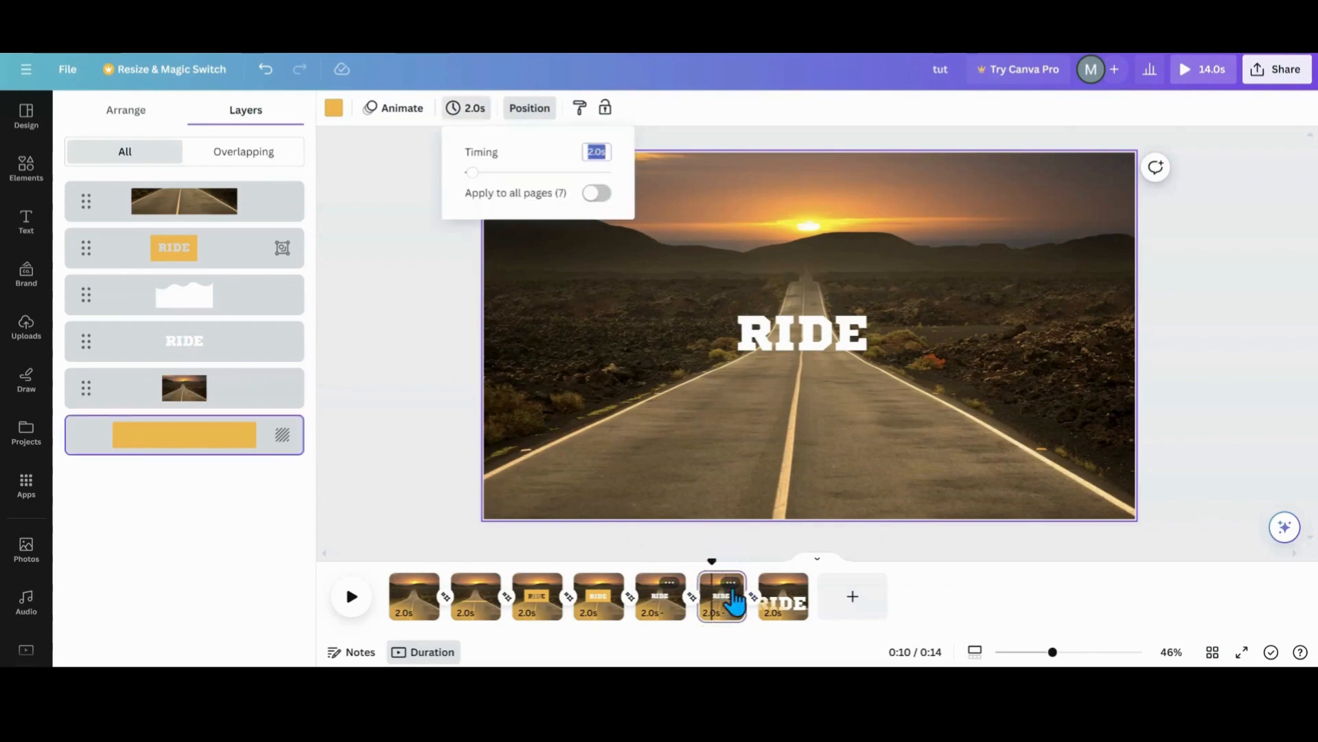
{"action": "left_click", "coordinate": [182, 201]}
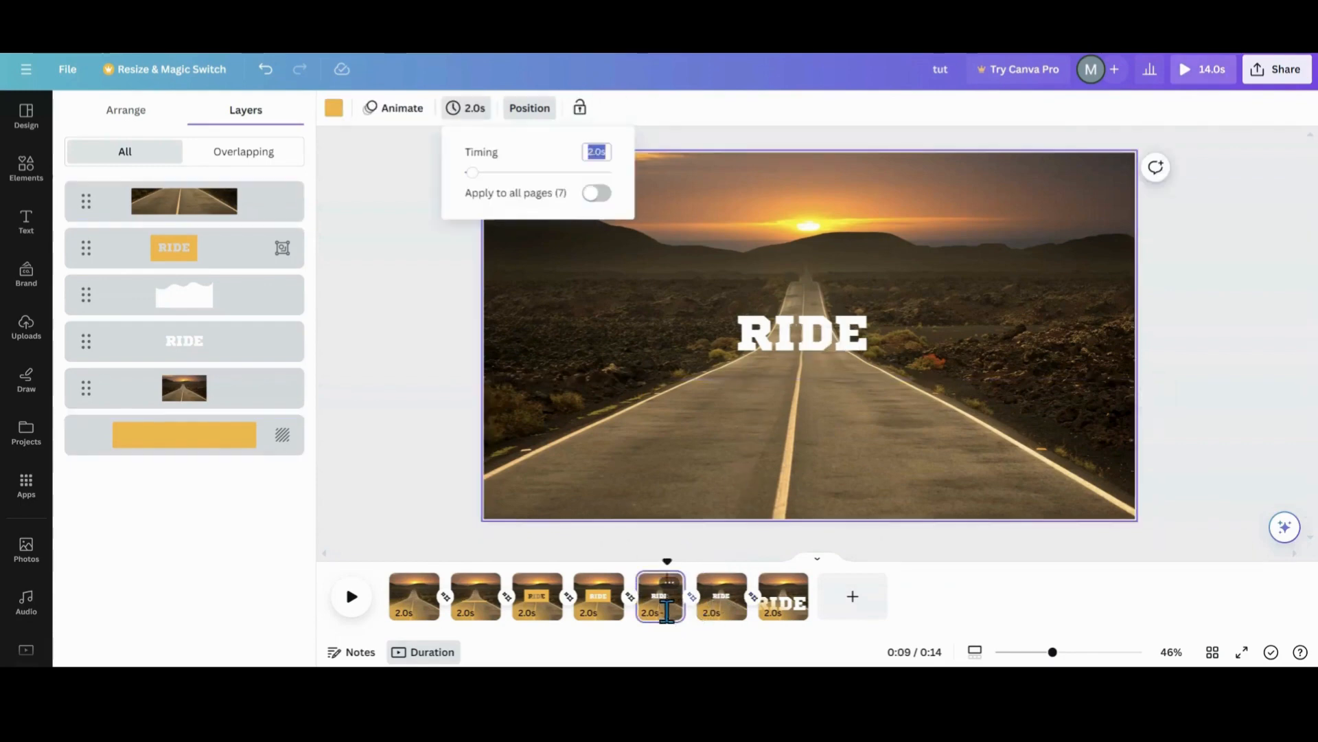
{"action": "left_click", "coordinate": [721, 596]}
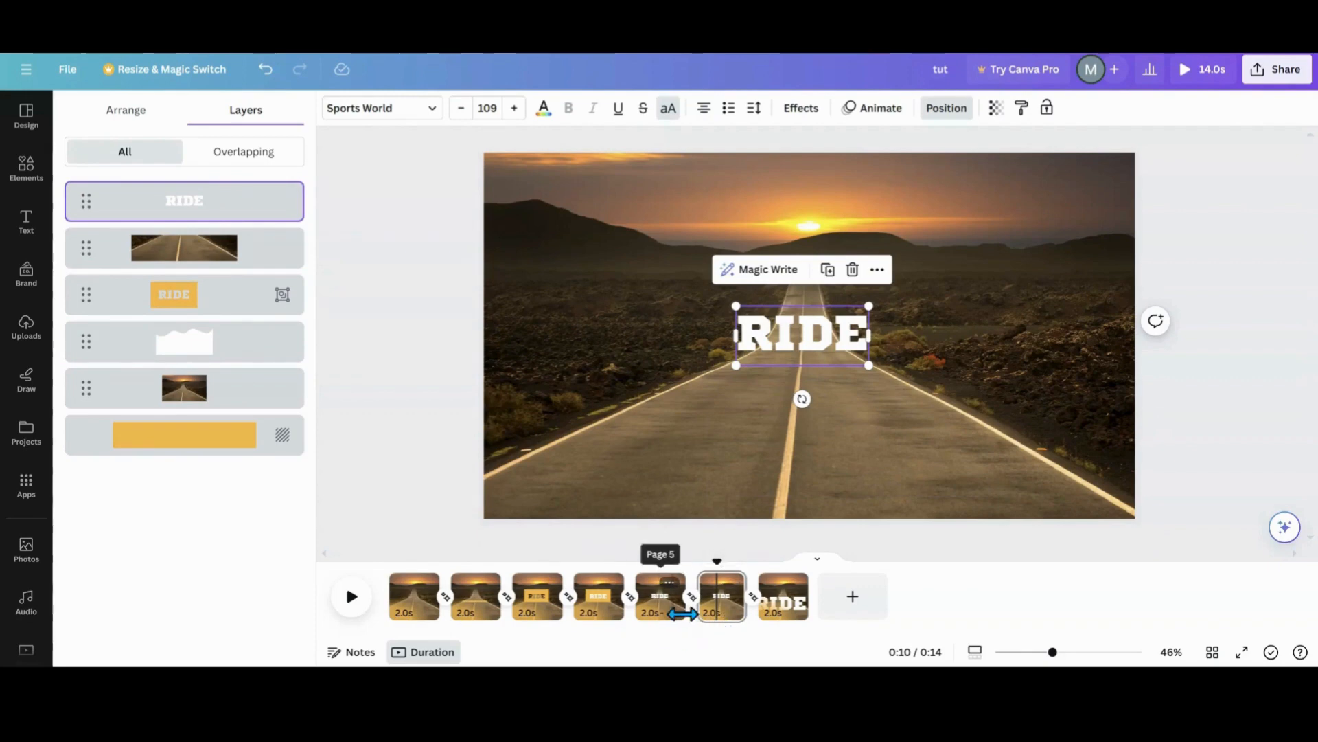
{"action": "mouse_move", "coordinate": [677, 627]}
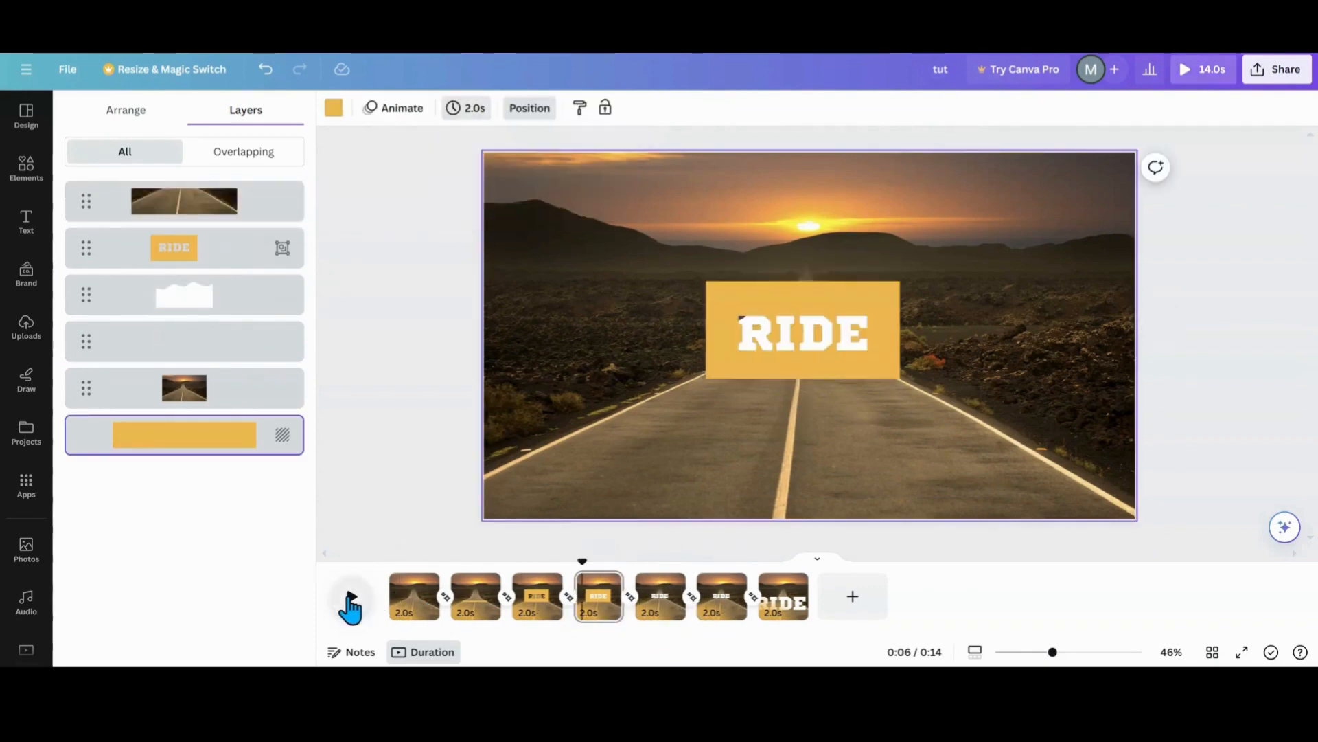
{"action": "left_click", "coordinate": [350, 598]}
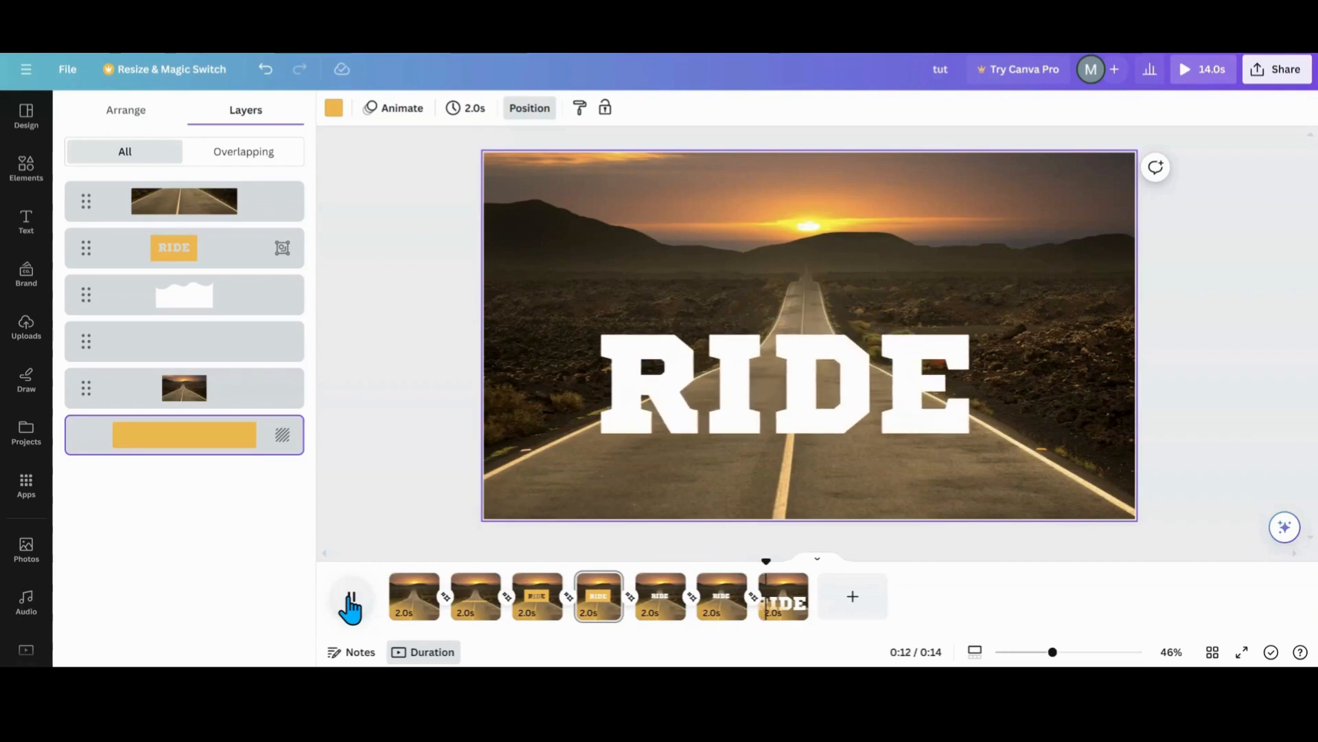
{"action": "left_click", "coordinate": [350, 594]}
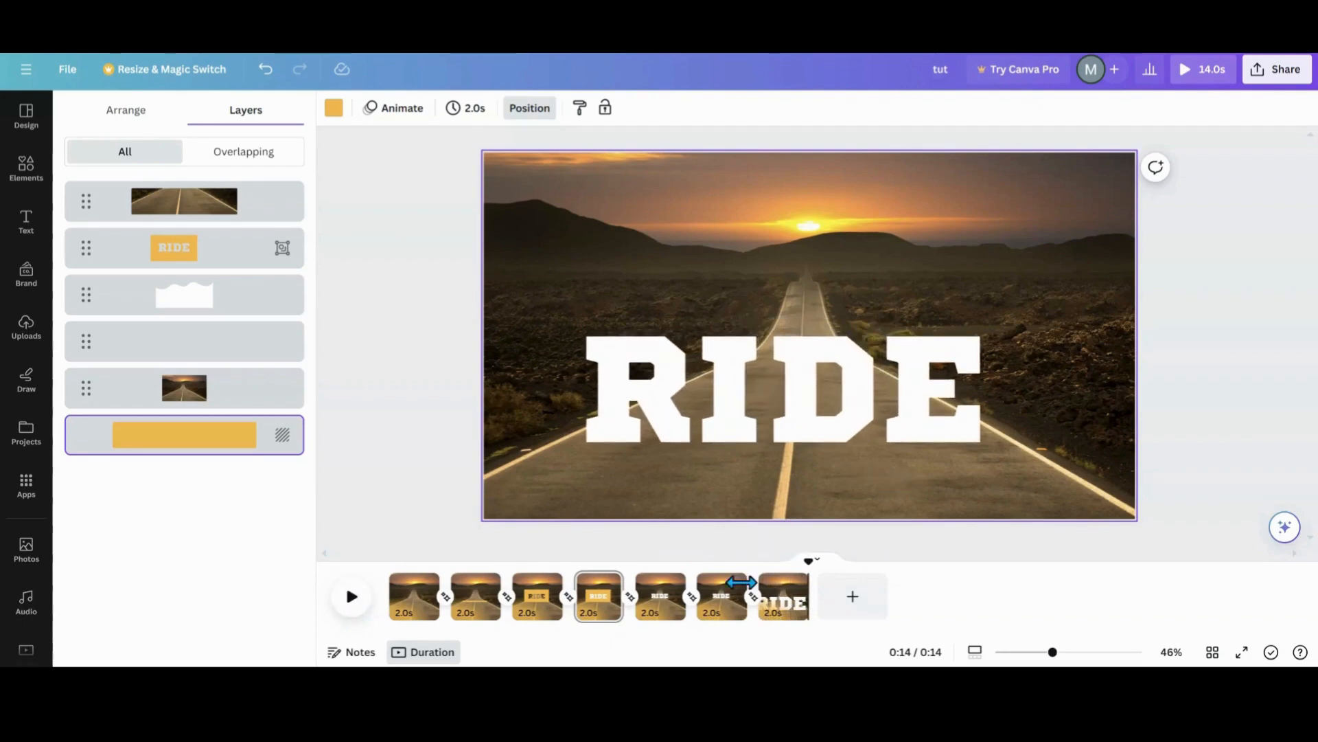
{"action": "mouse_move", "coordinate": [721, 620]}
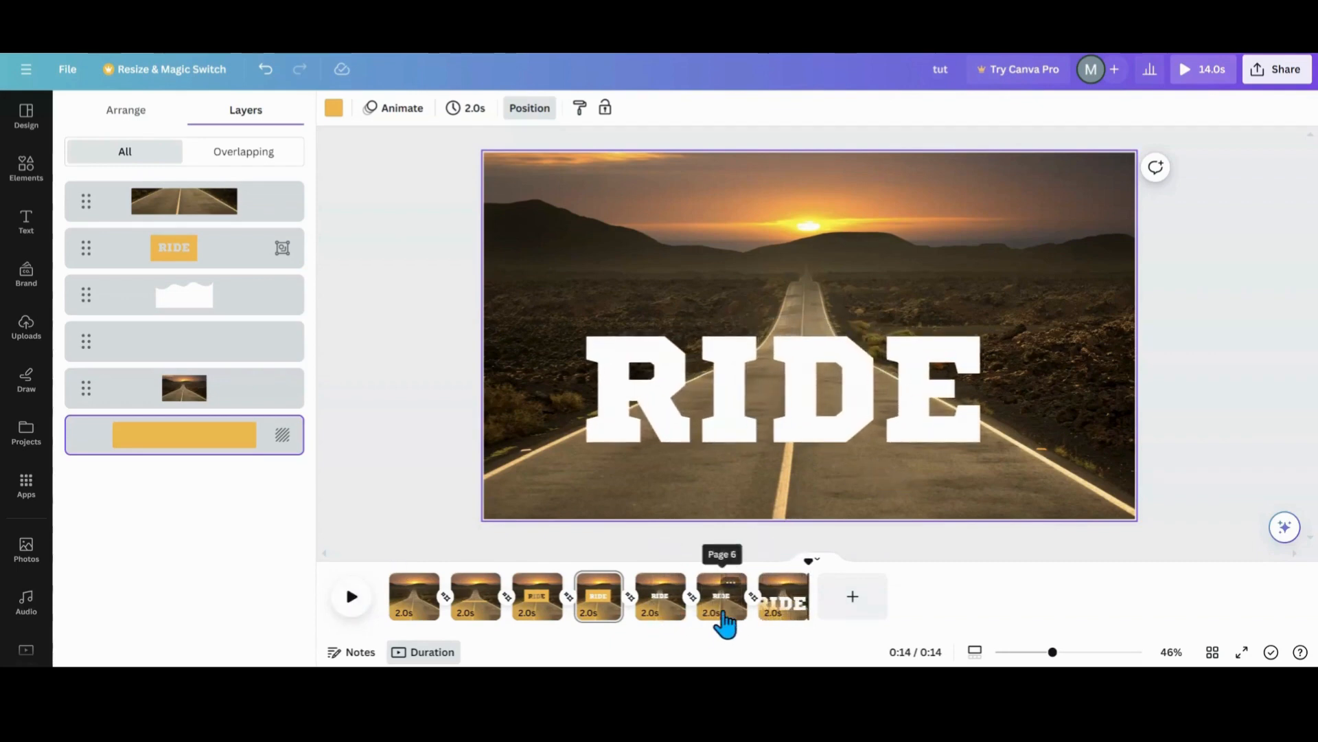